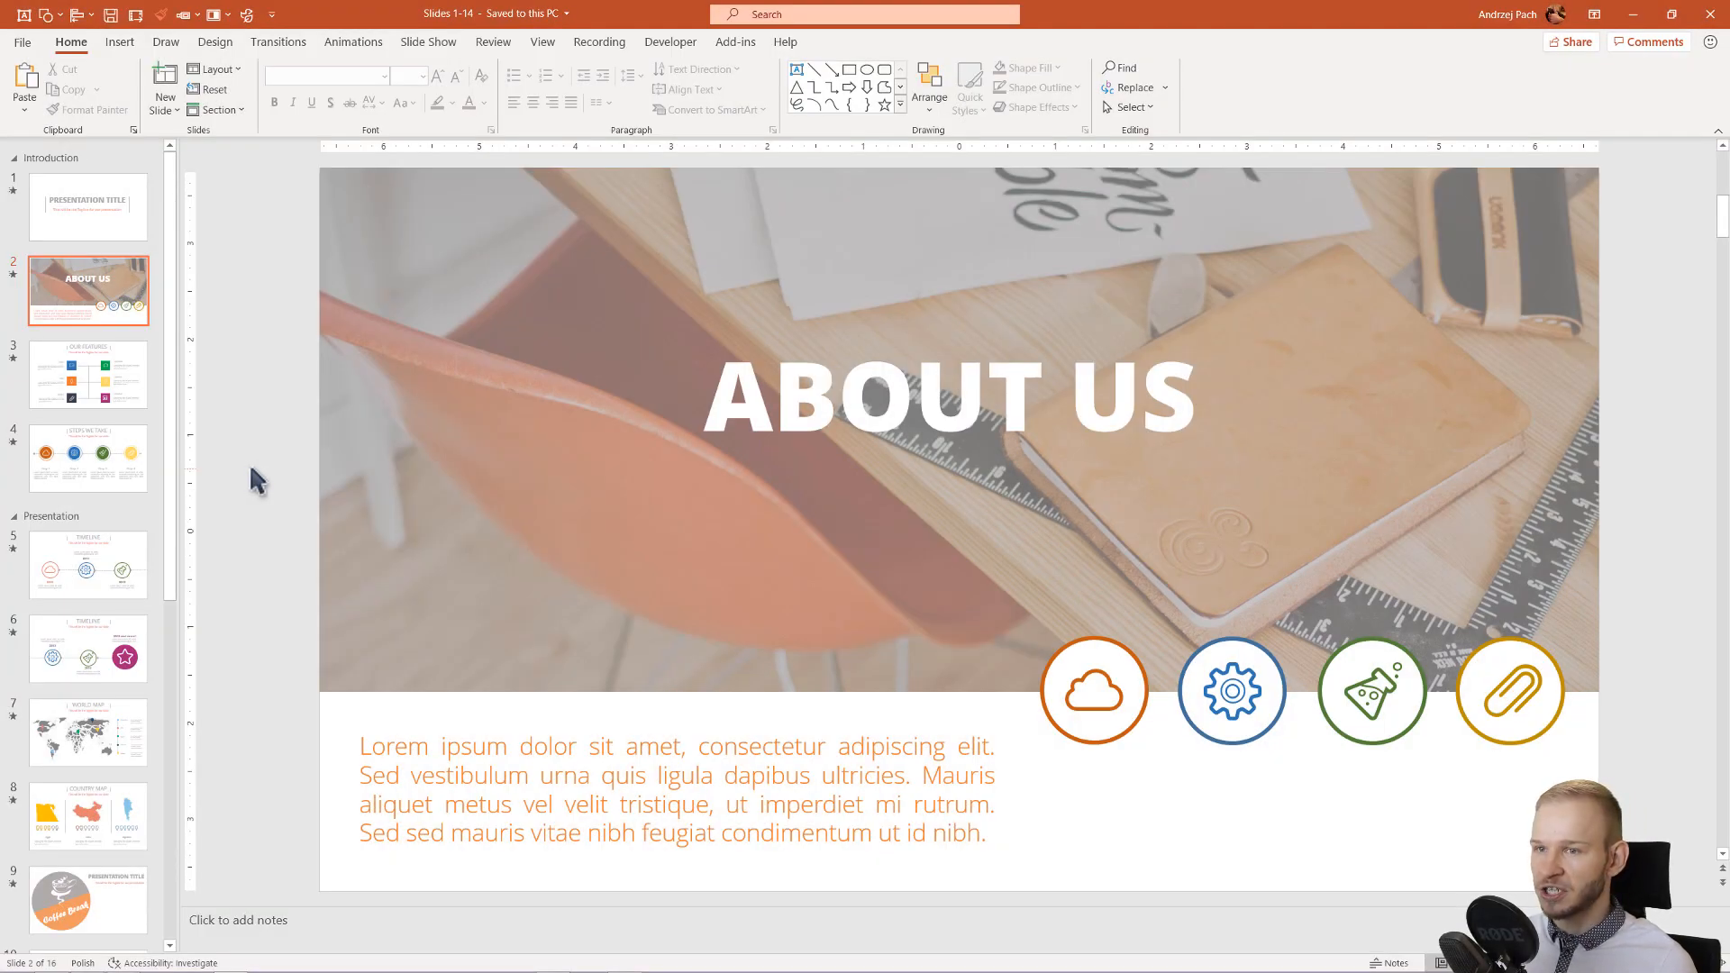
# Step: Show the Our Features slide (slide 3) and right-click its Label group
pyautogui.click(89, 373)
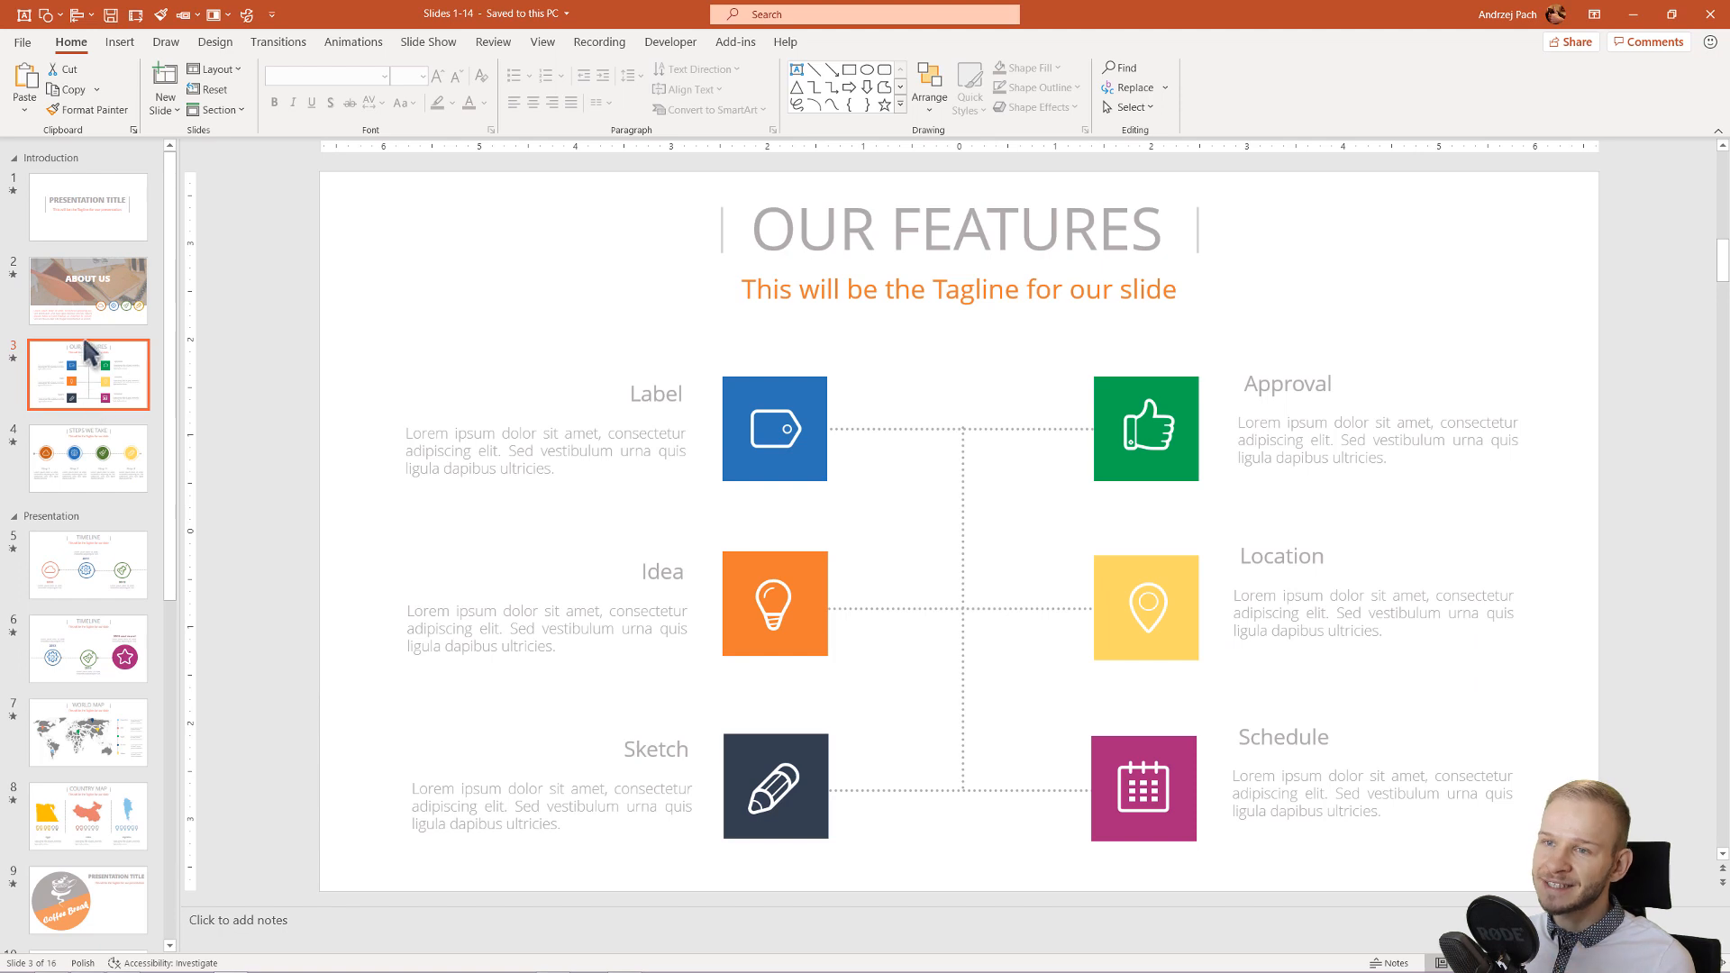
pyautogui.click(88, 289)
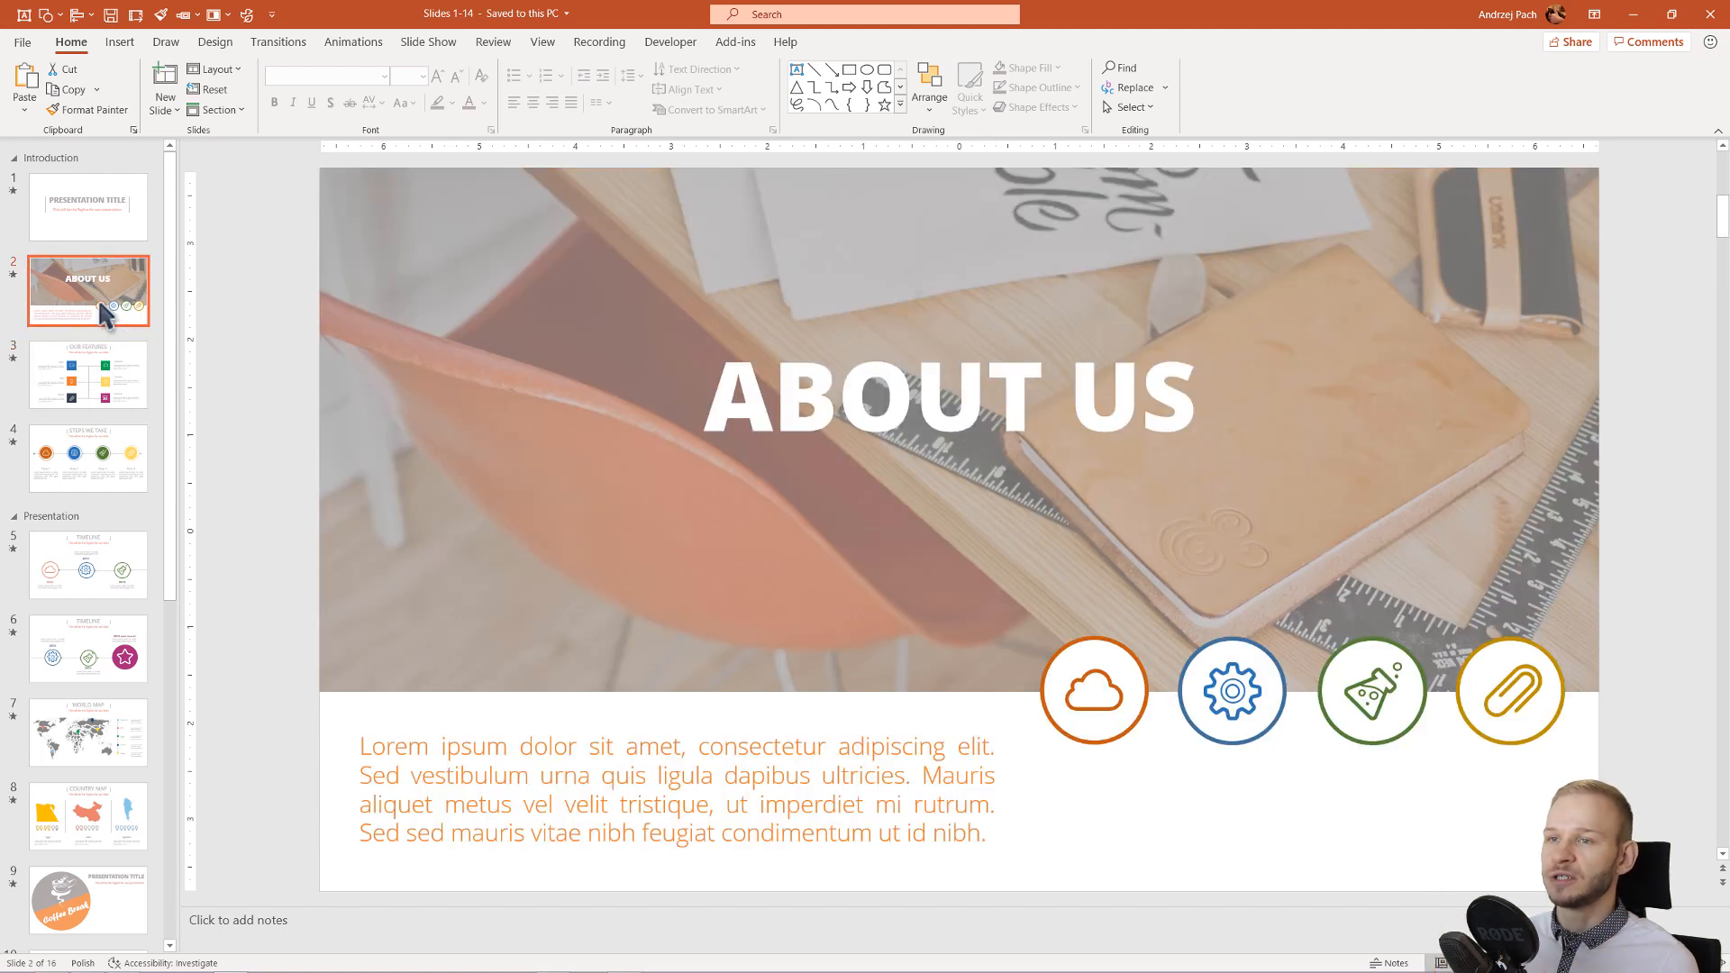
pyautogui.moveTo(198, 309)
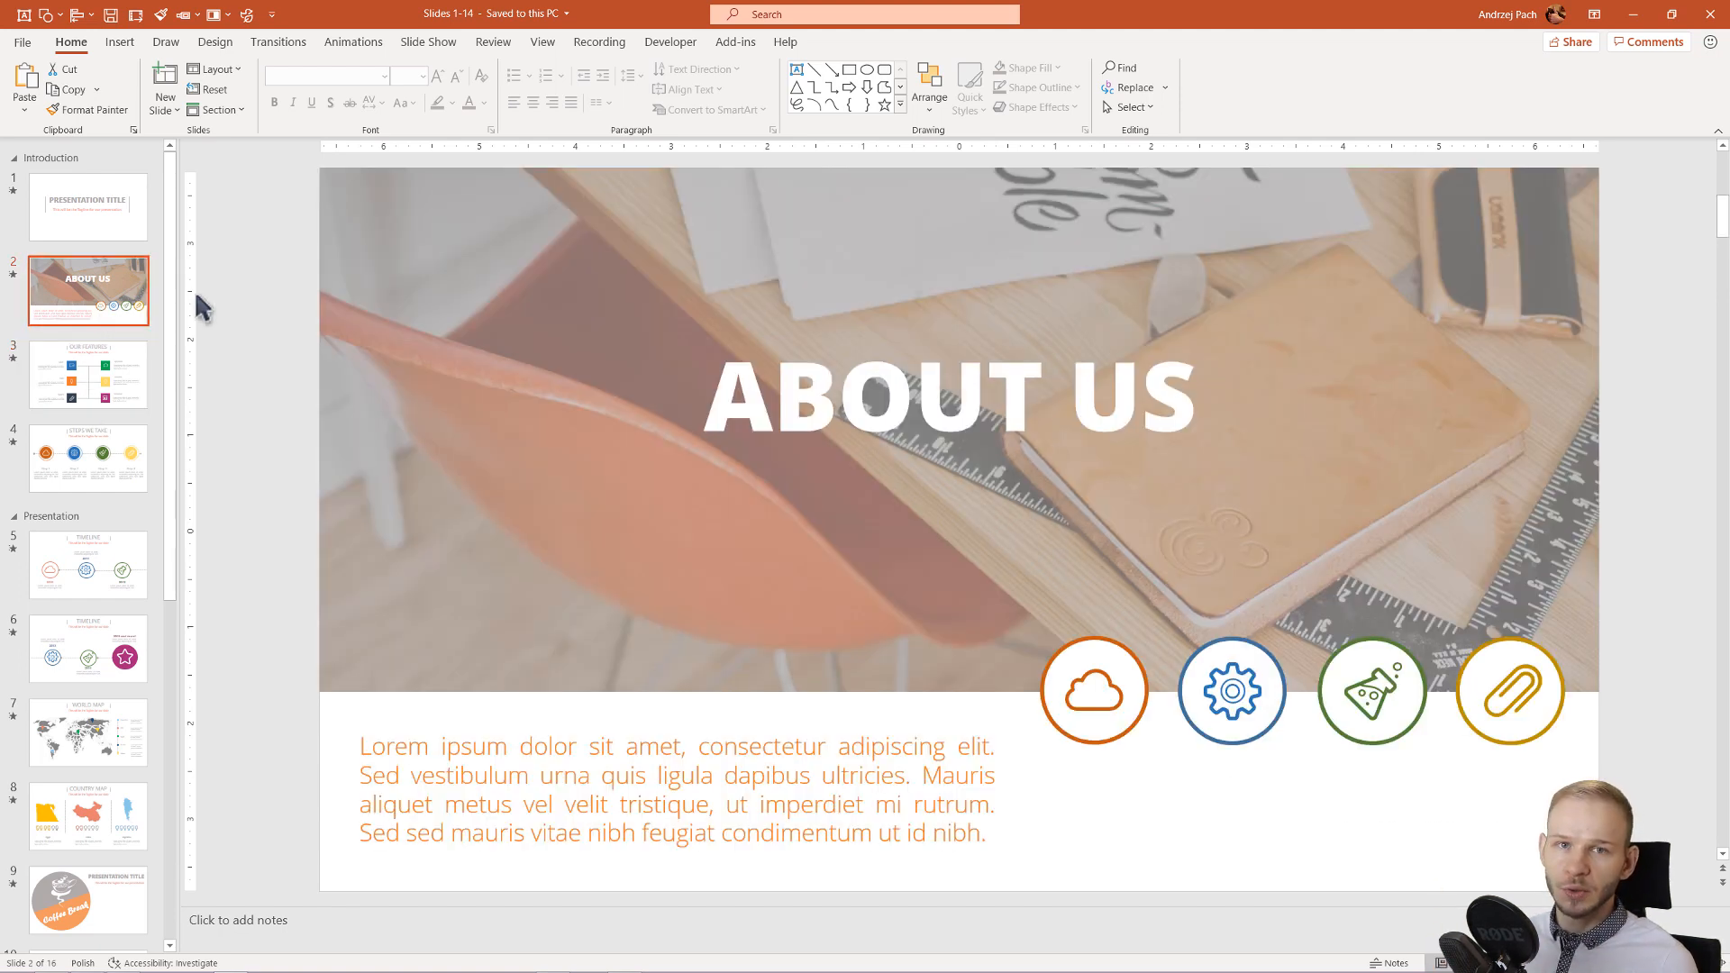
pyautogui.moveTo(197, 320)
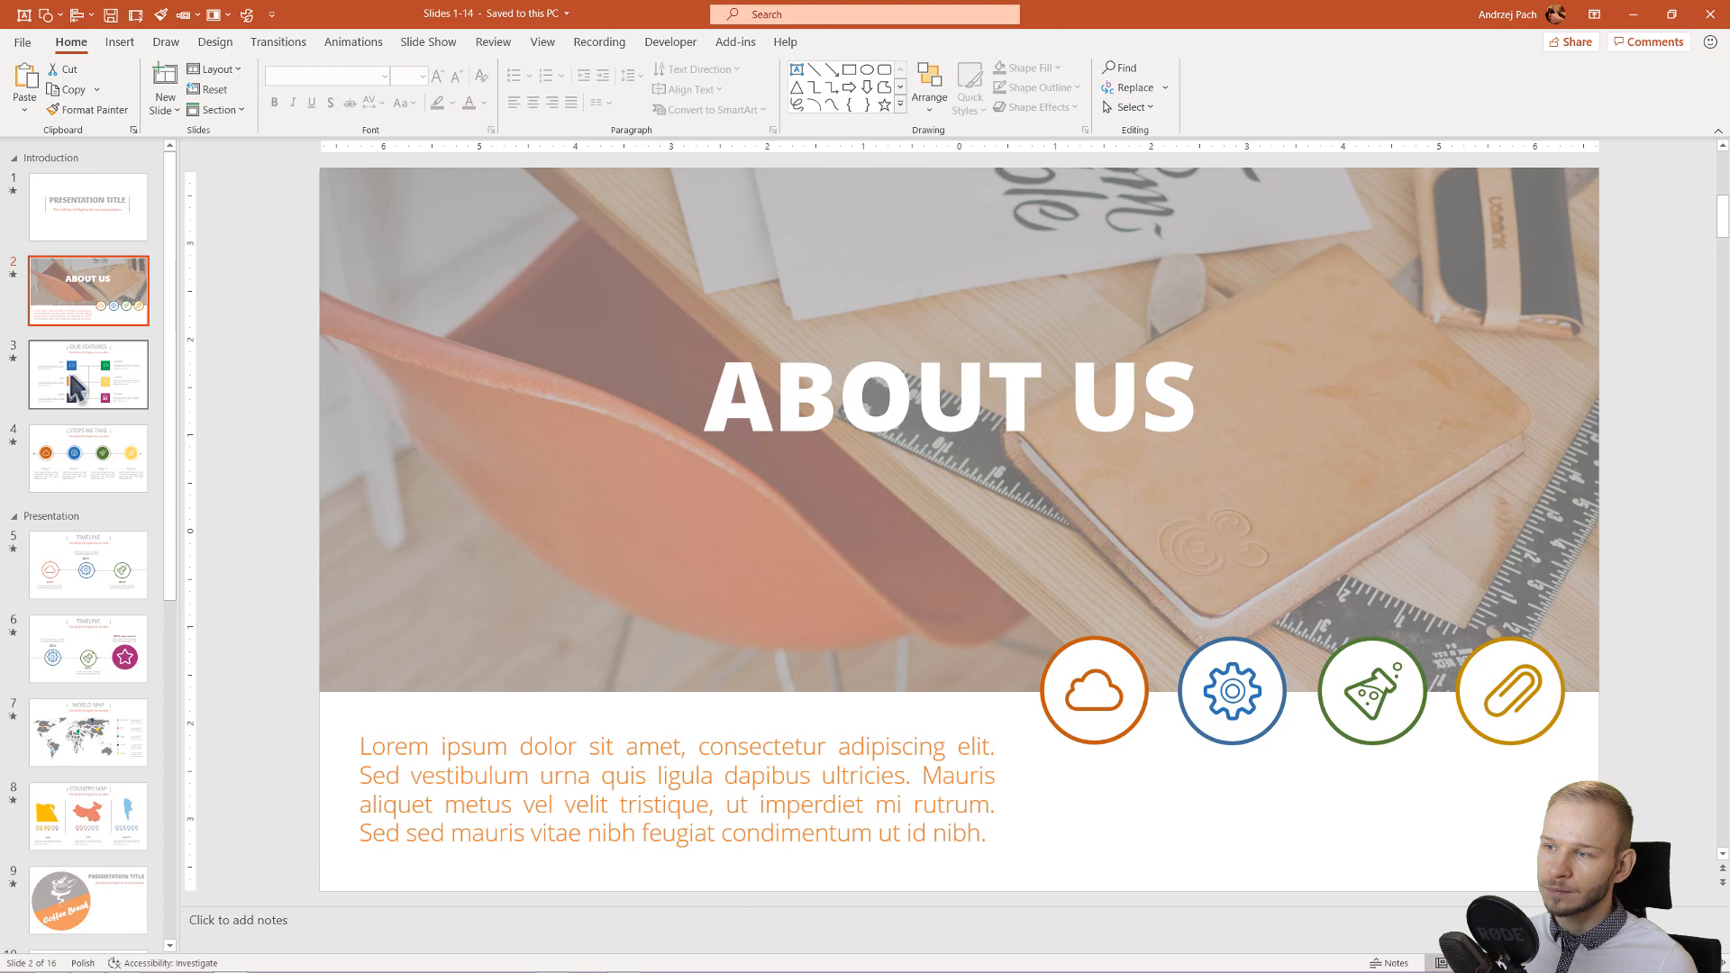
pyautogui.click(88, 374)
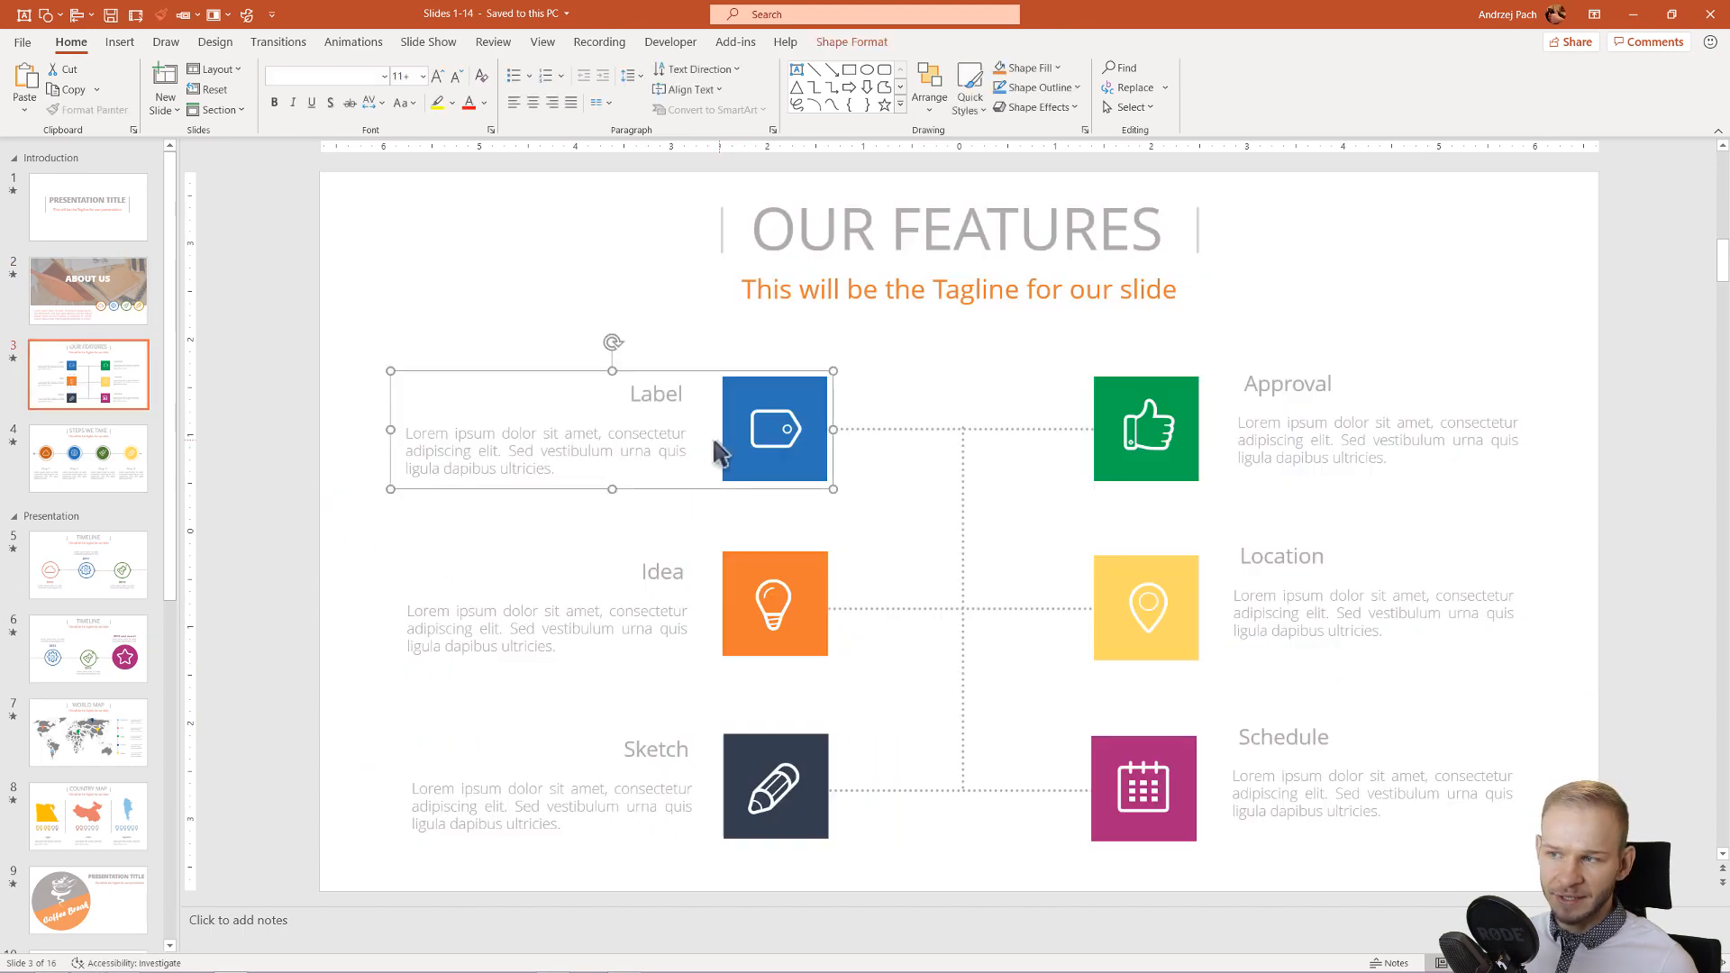
pyautogui.moveTo(722, 452)
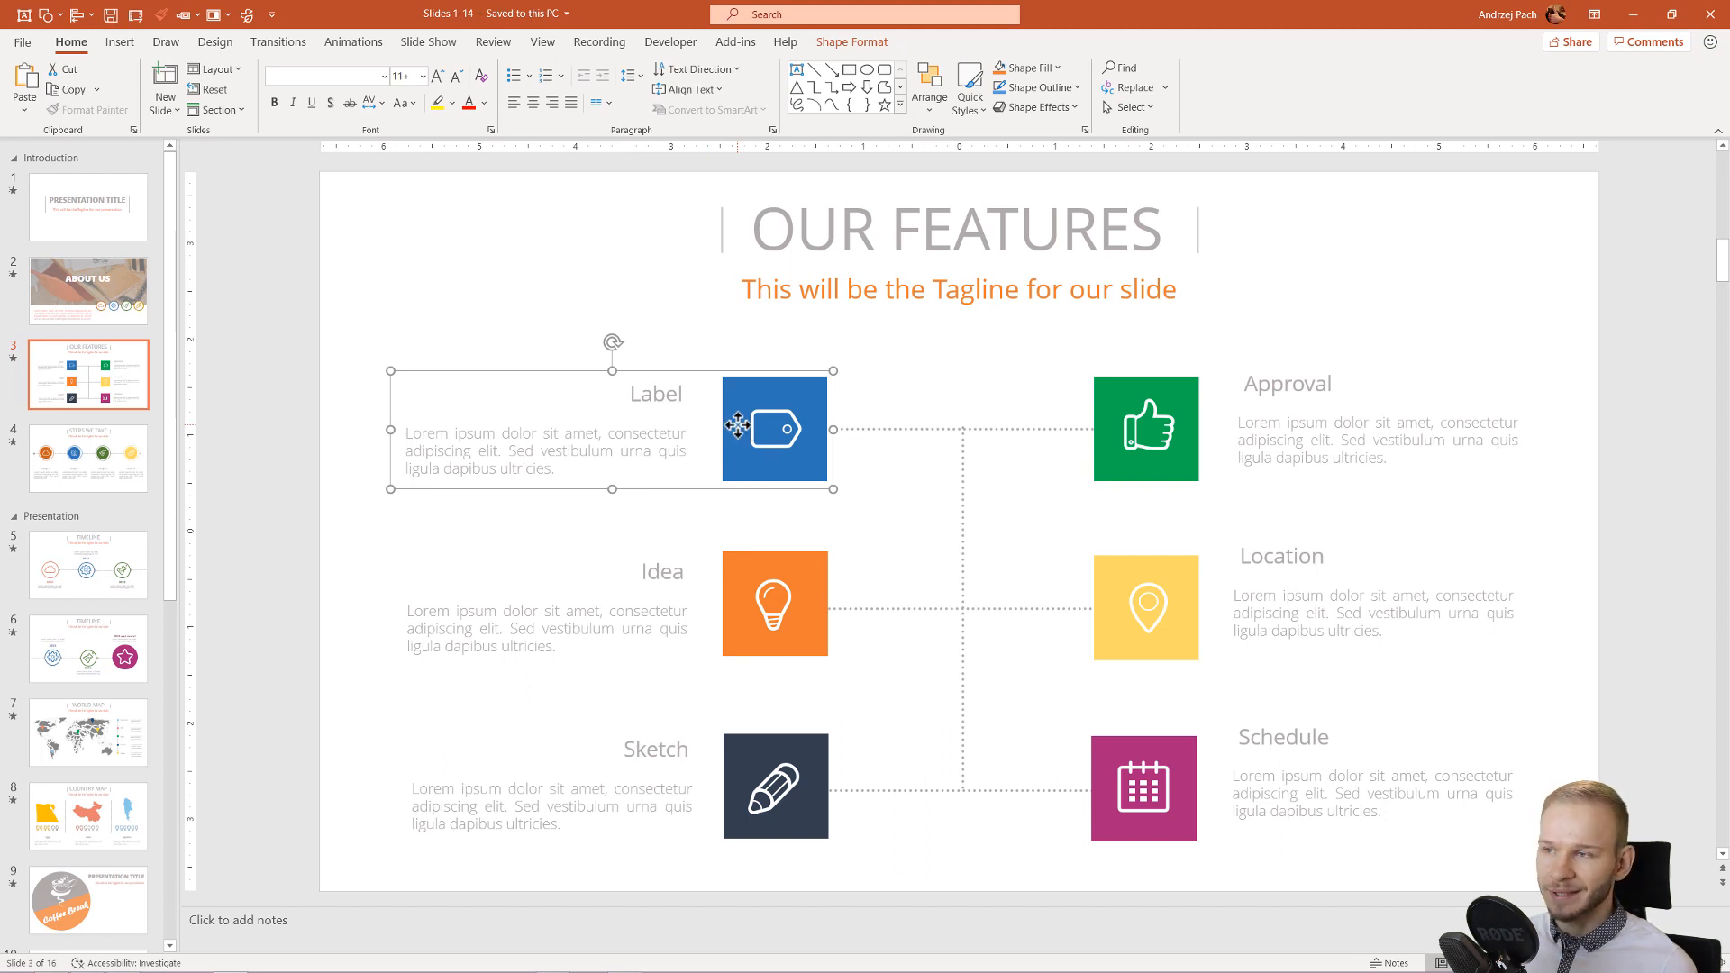
pyautogui.rightClick(775, 428)
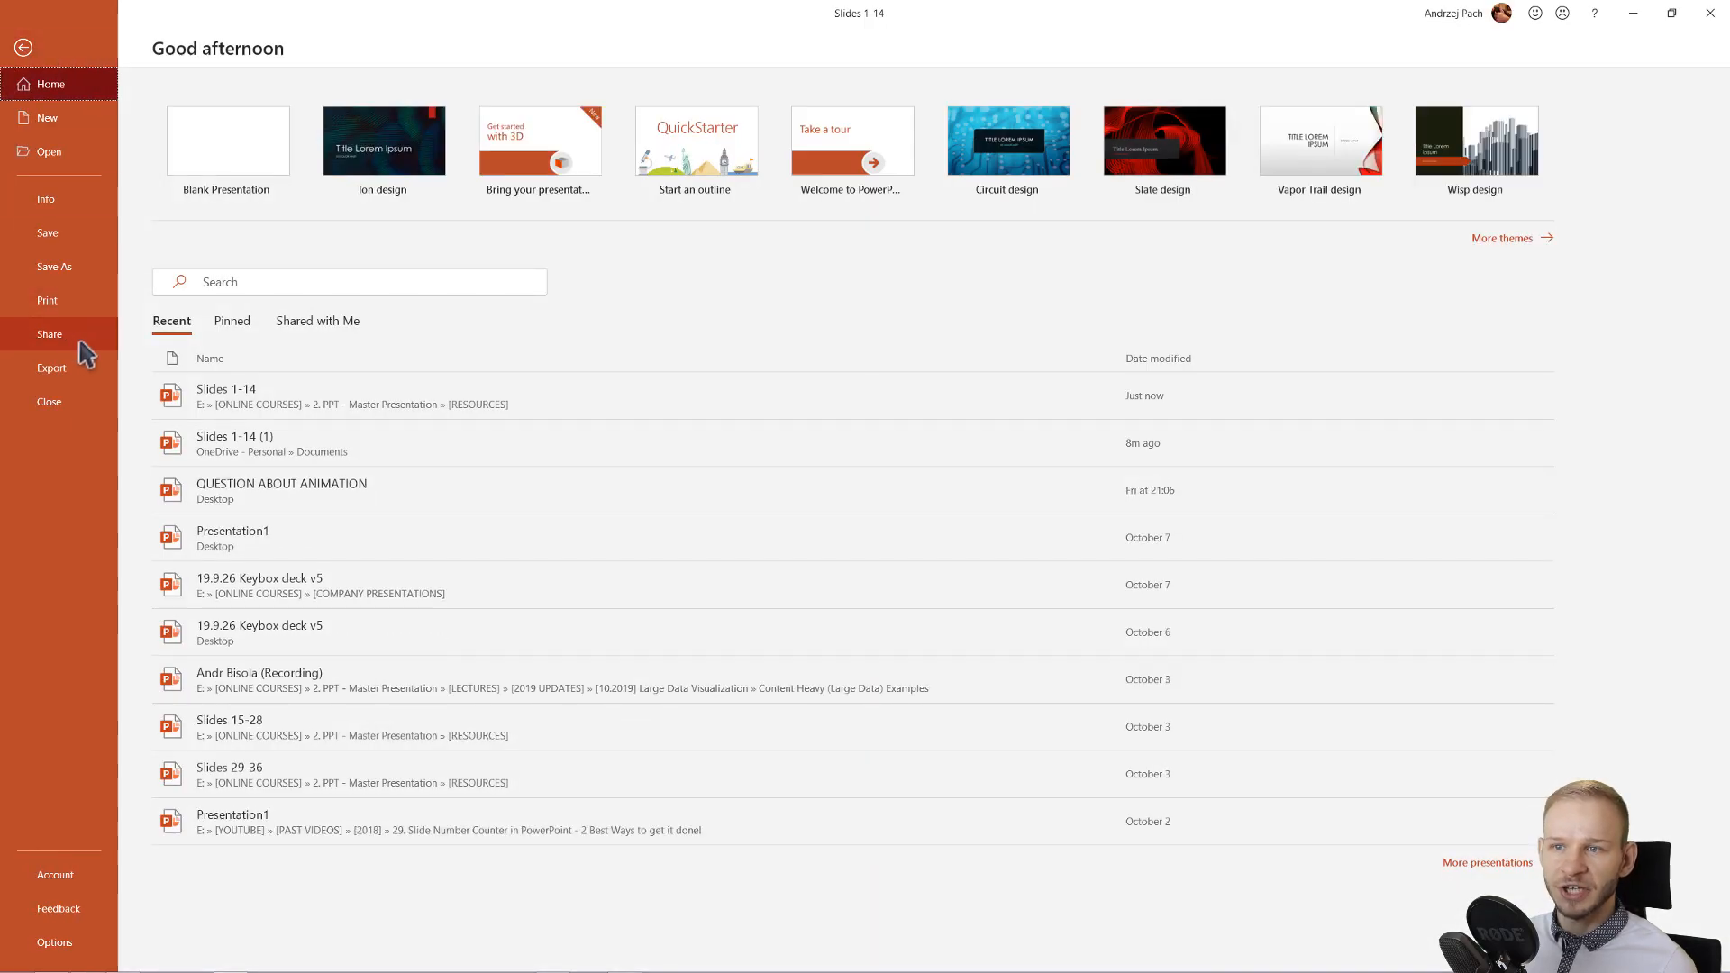
# Step: Share the deck by uploading a copy to OneDrive - Personal
pyautogui.click(49, 333)
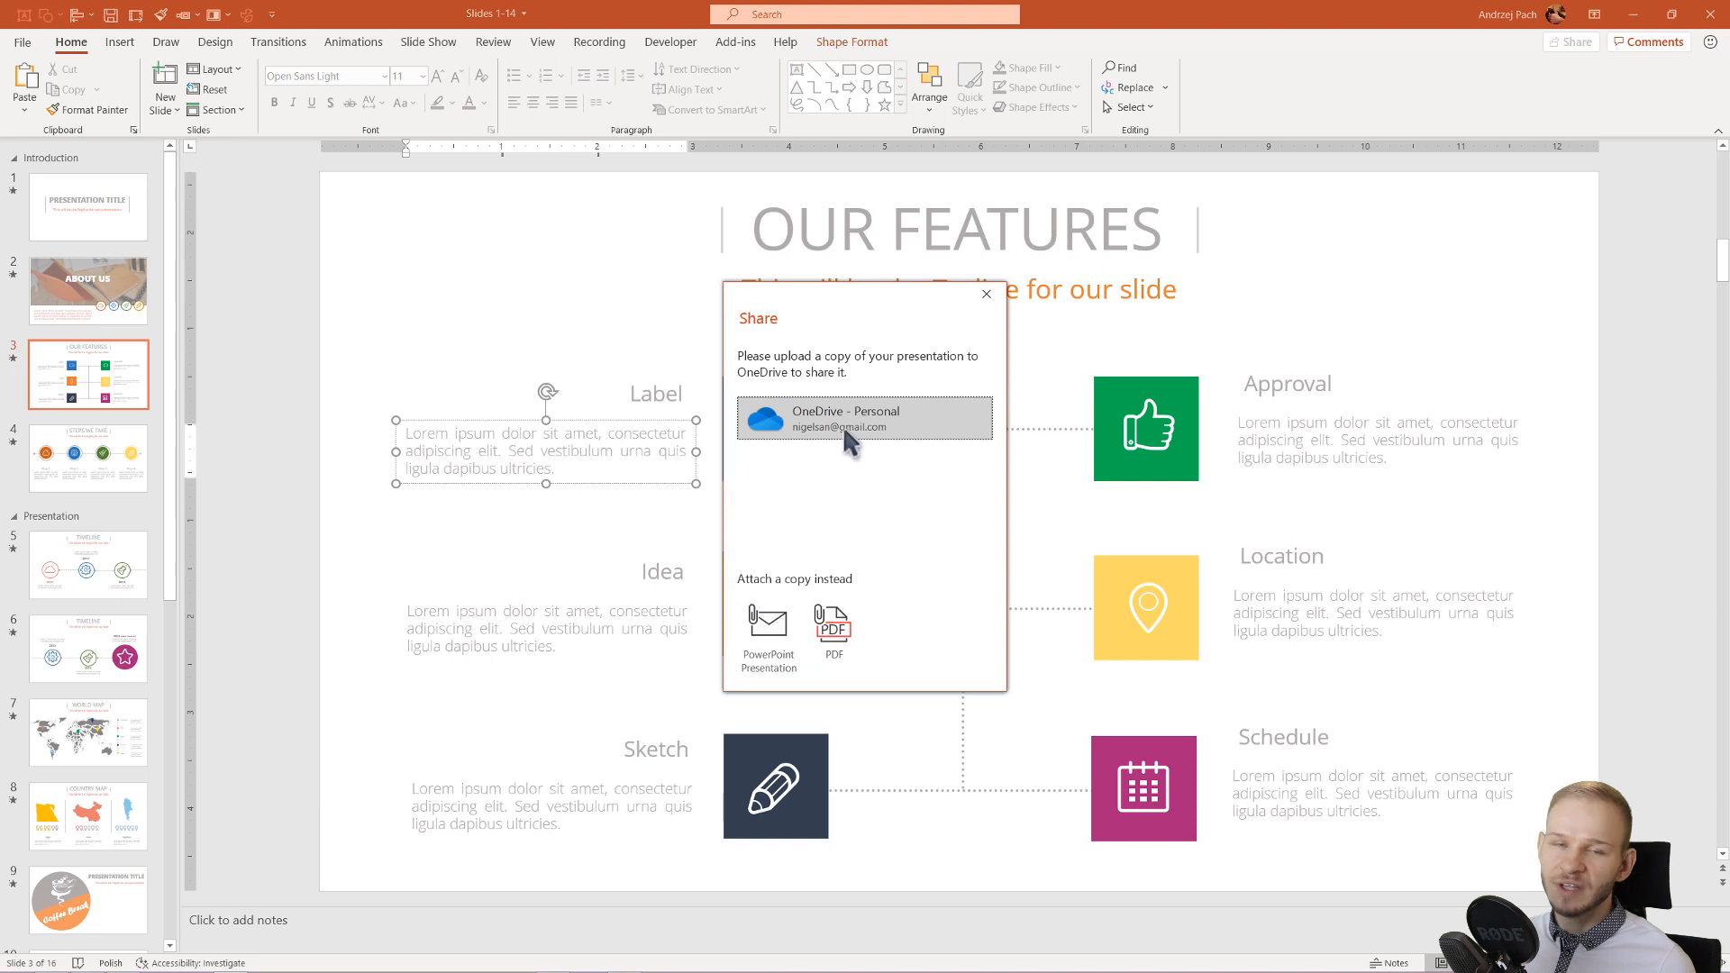
pyautogui.moveTo(849, 425)
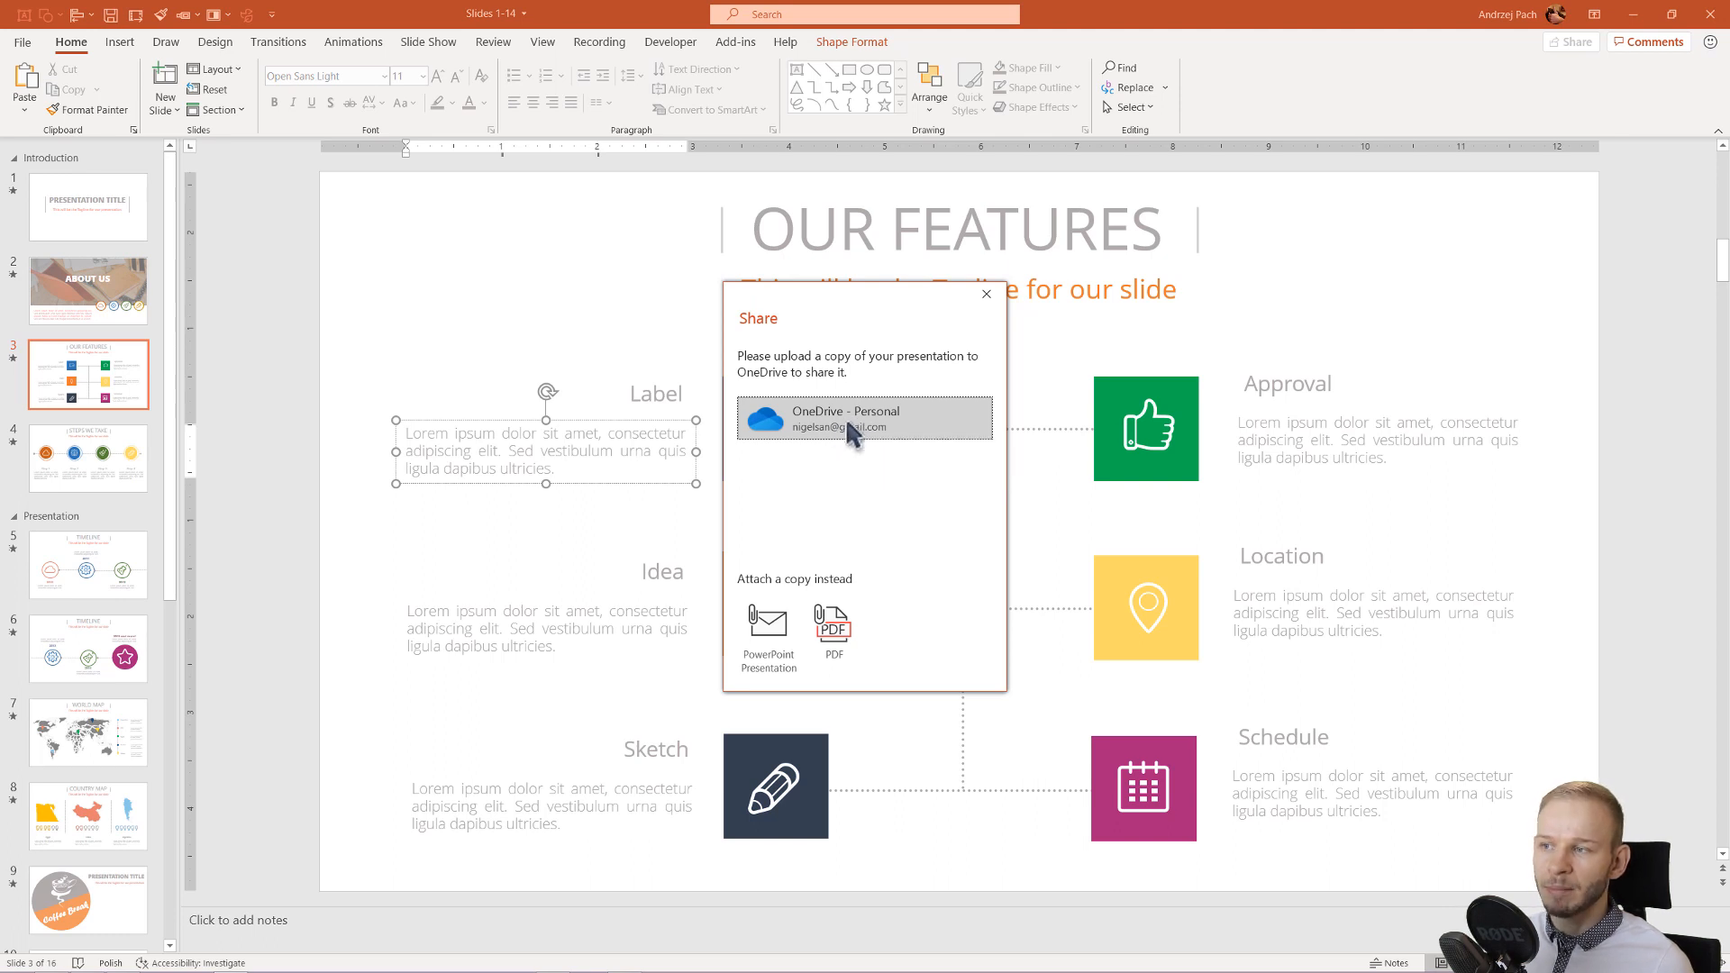
pyautogui.click(864, 417)
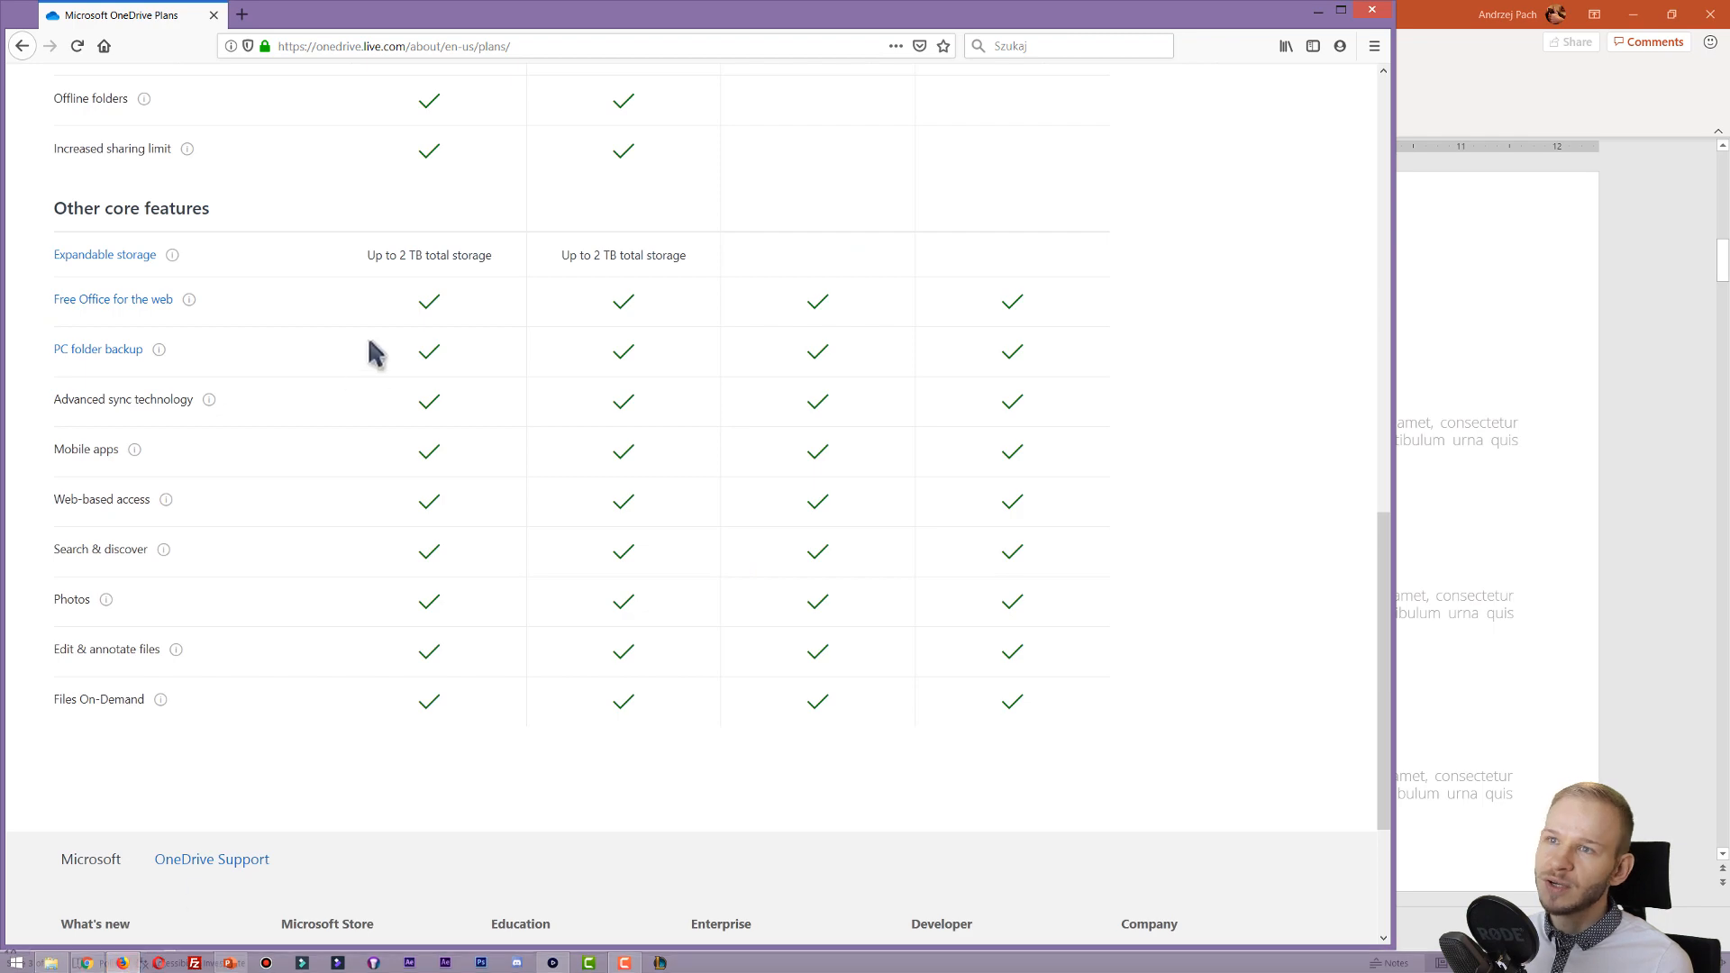
pyautogui.scroll(3)
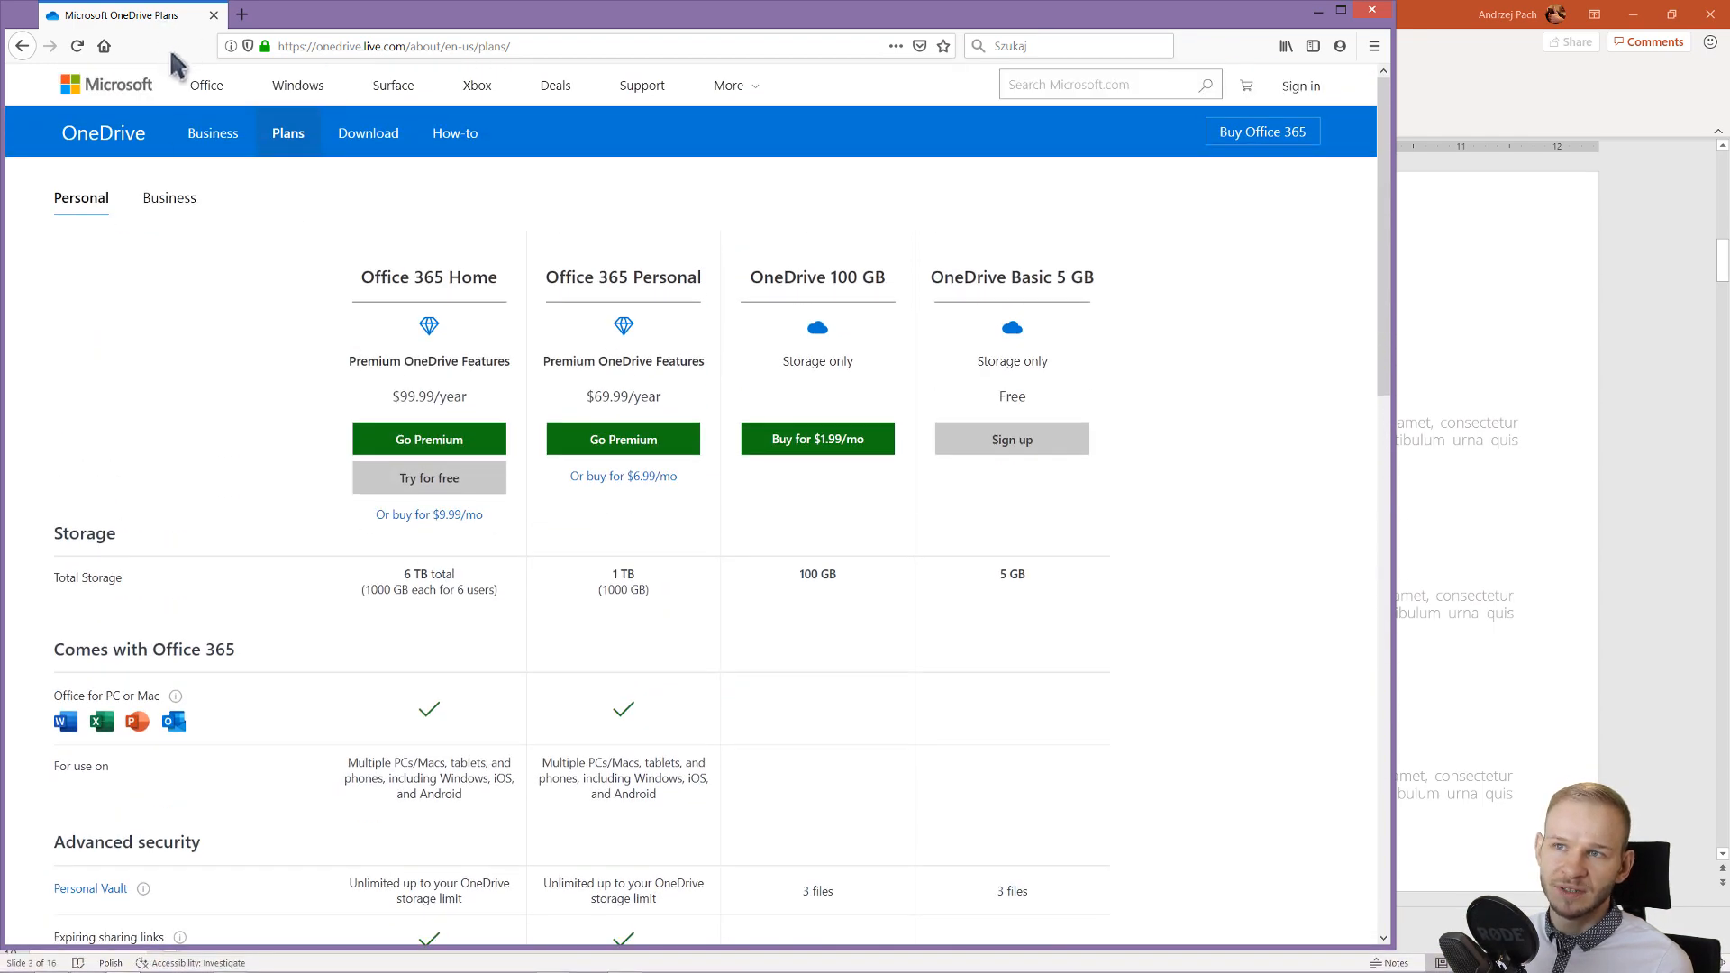
pyautogui.moveTo(287, 143)
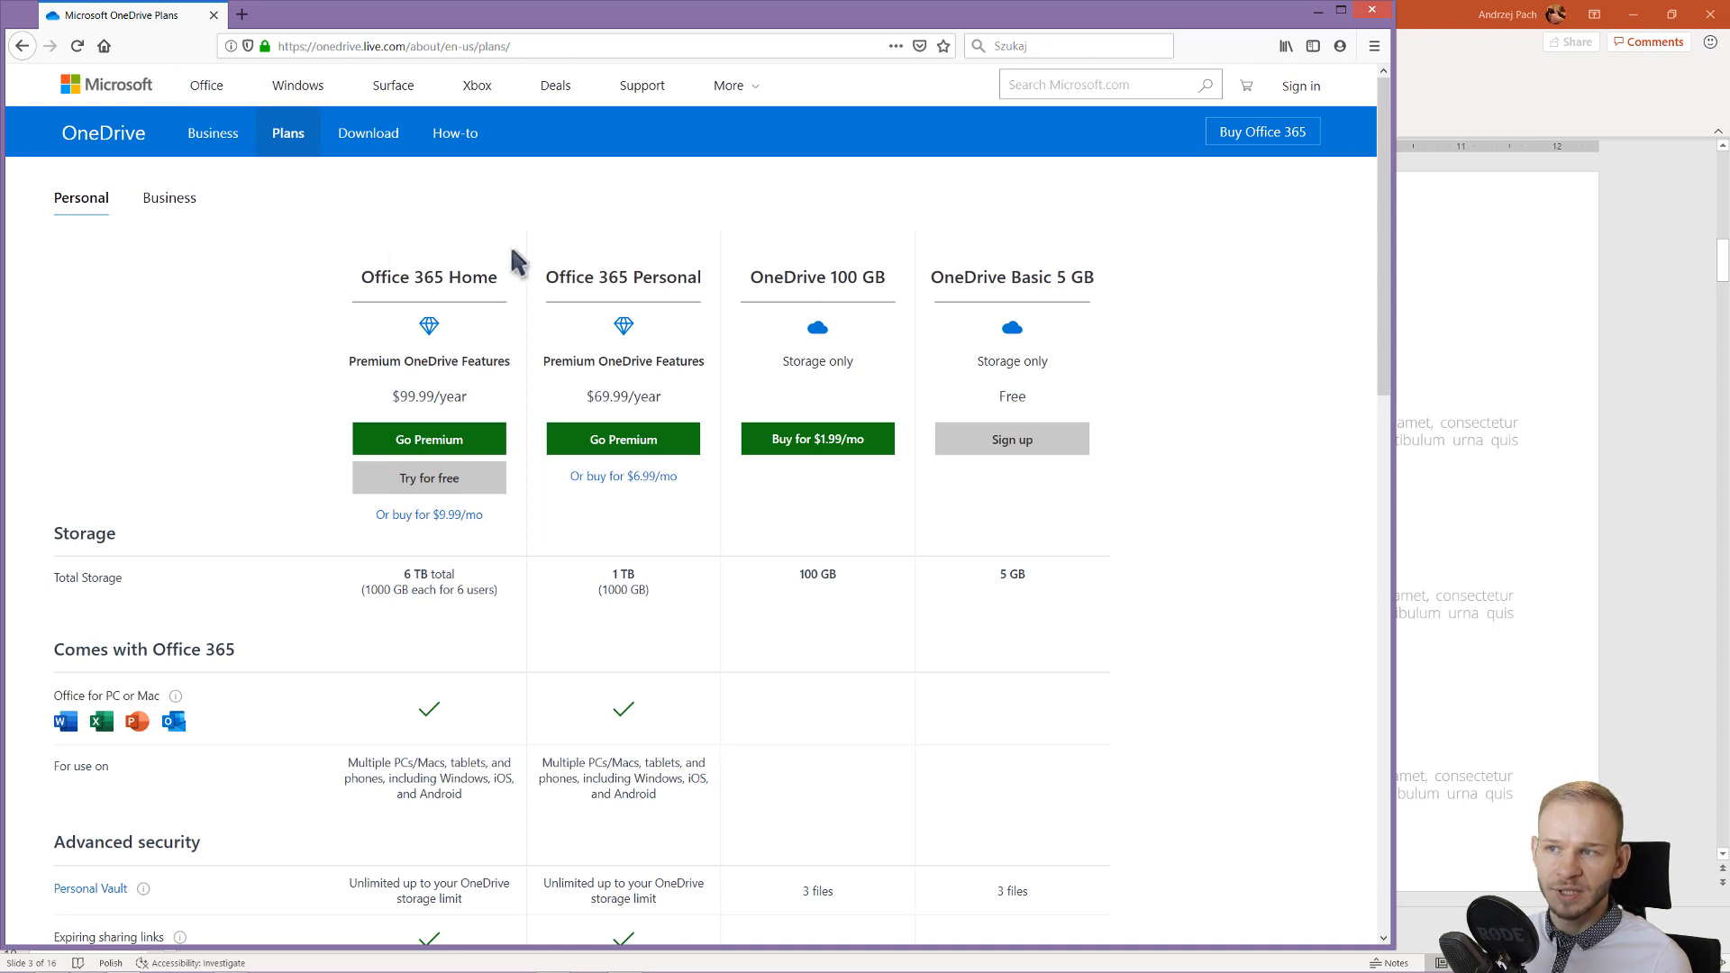
pyautogui.moveTo(419, 319)
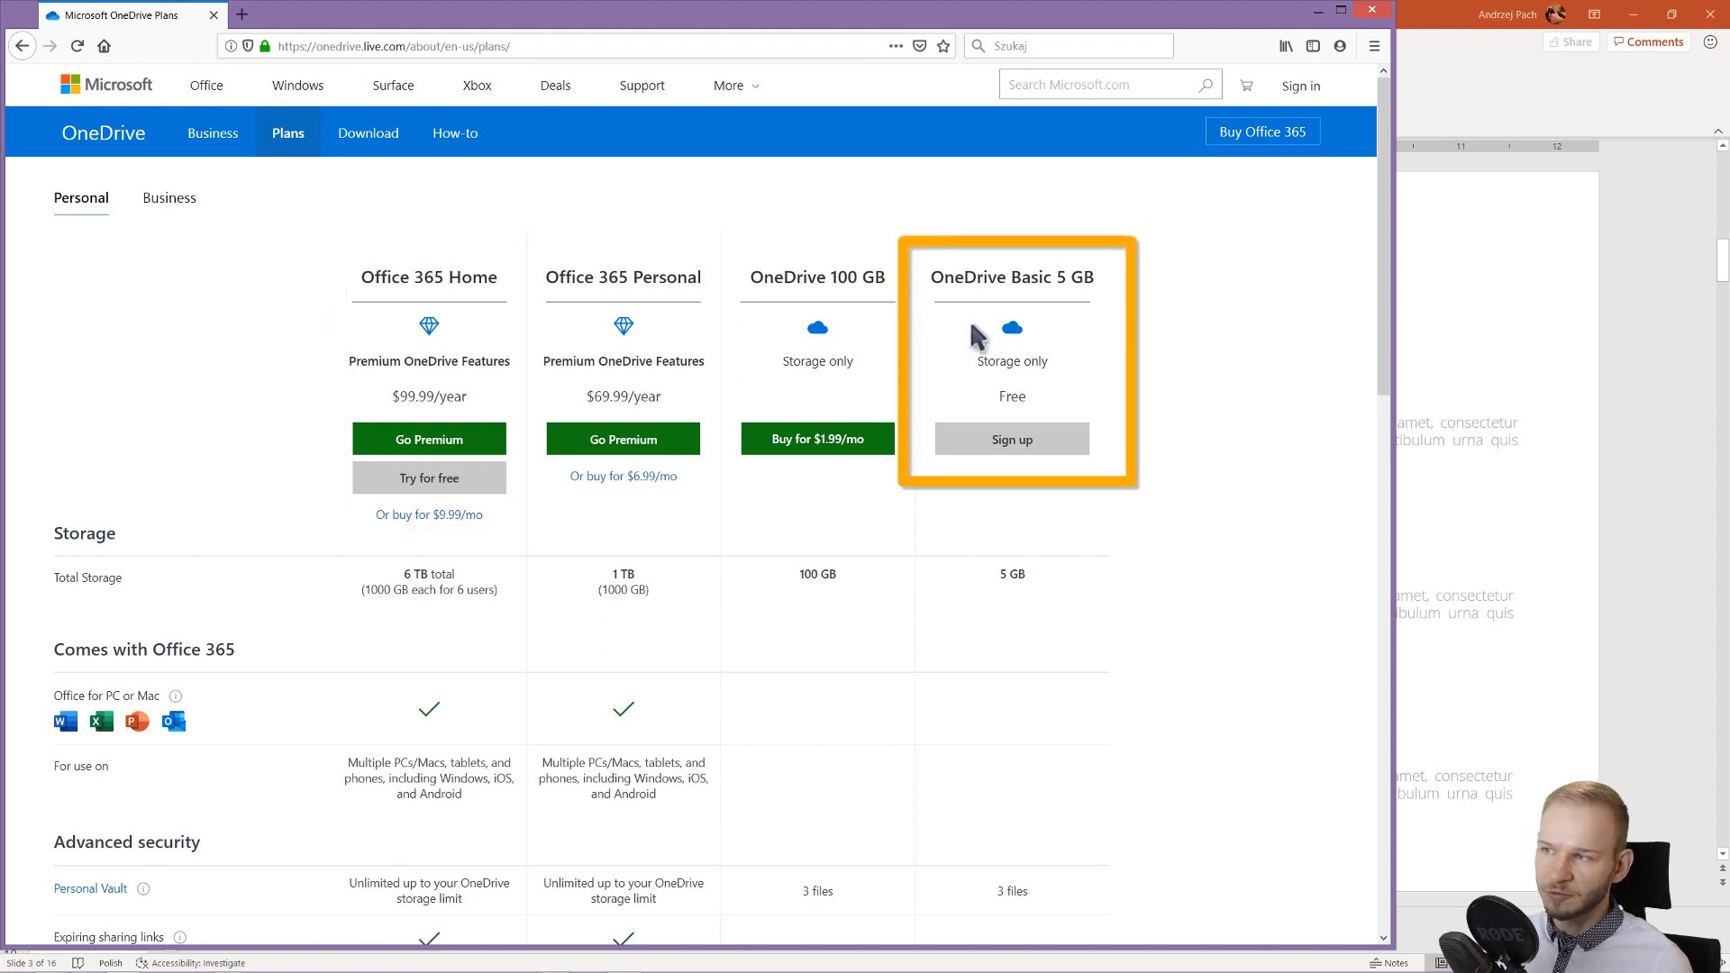
pyautogui.moveTo(1117, 309)
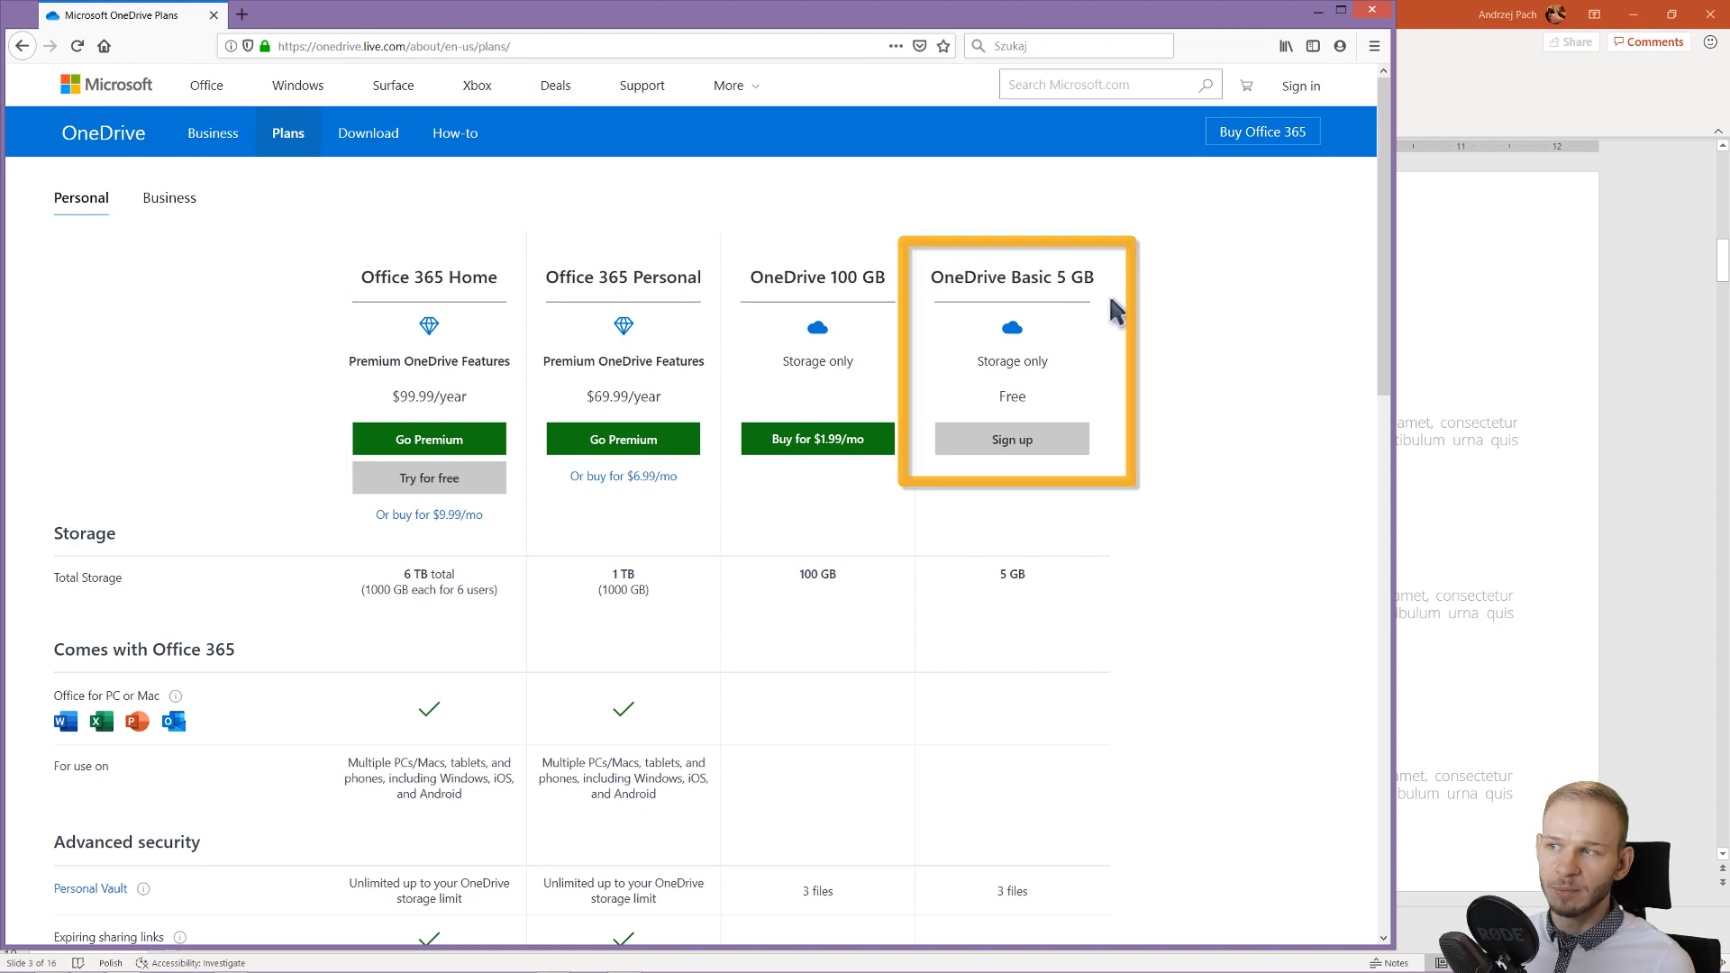
pyautogui.moveTo(1308, 298)
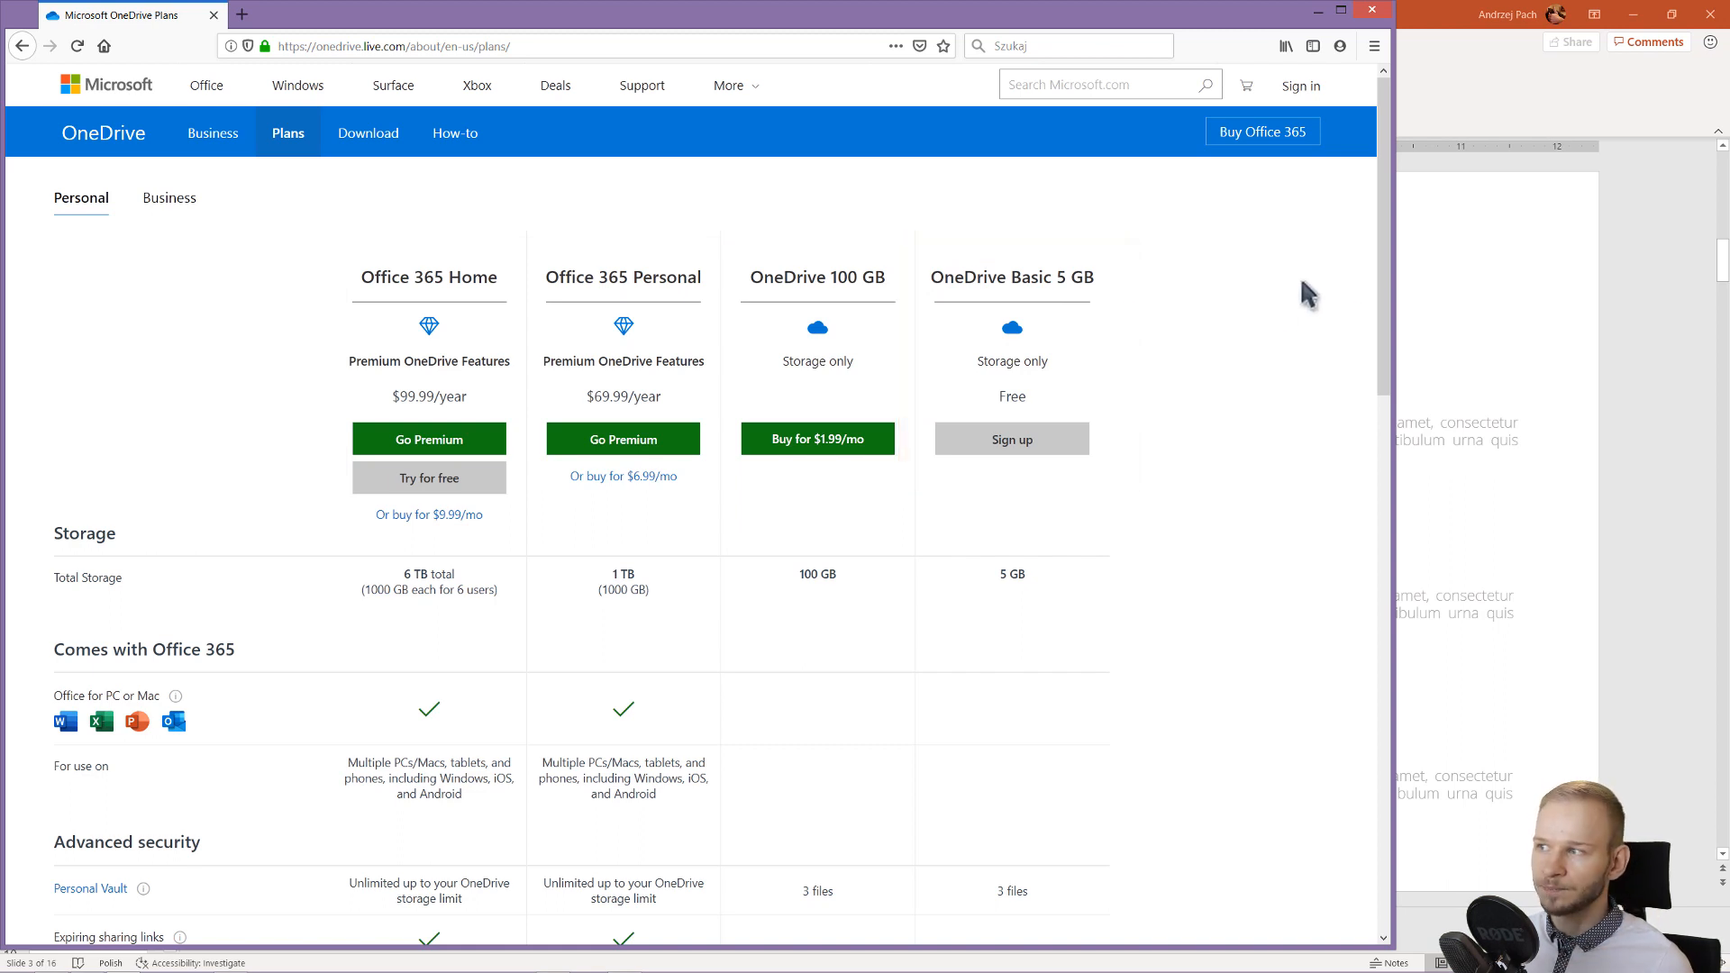
pyautogui.moveTo(1146, 298)
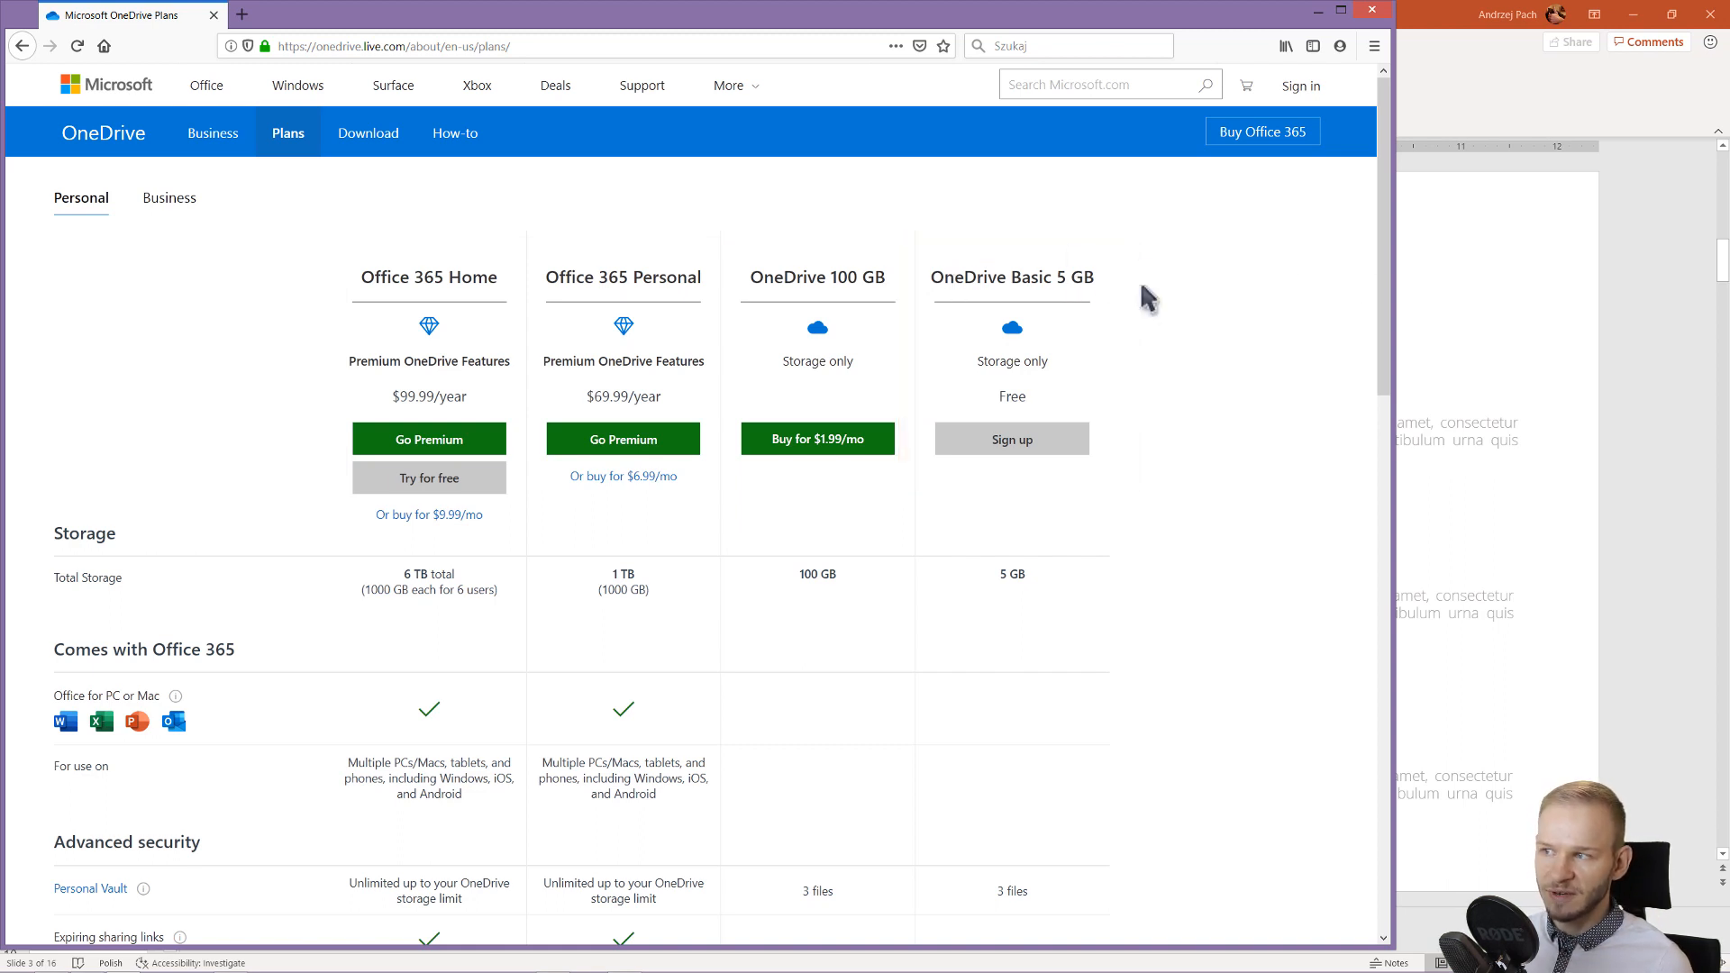
pyautogui.scroll(-3)
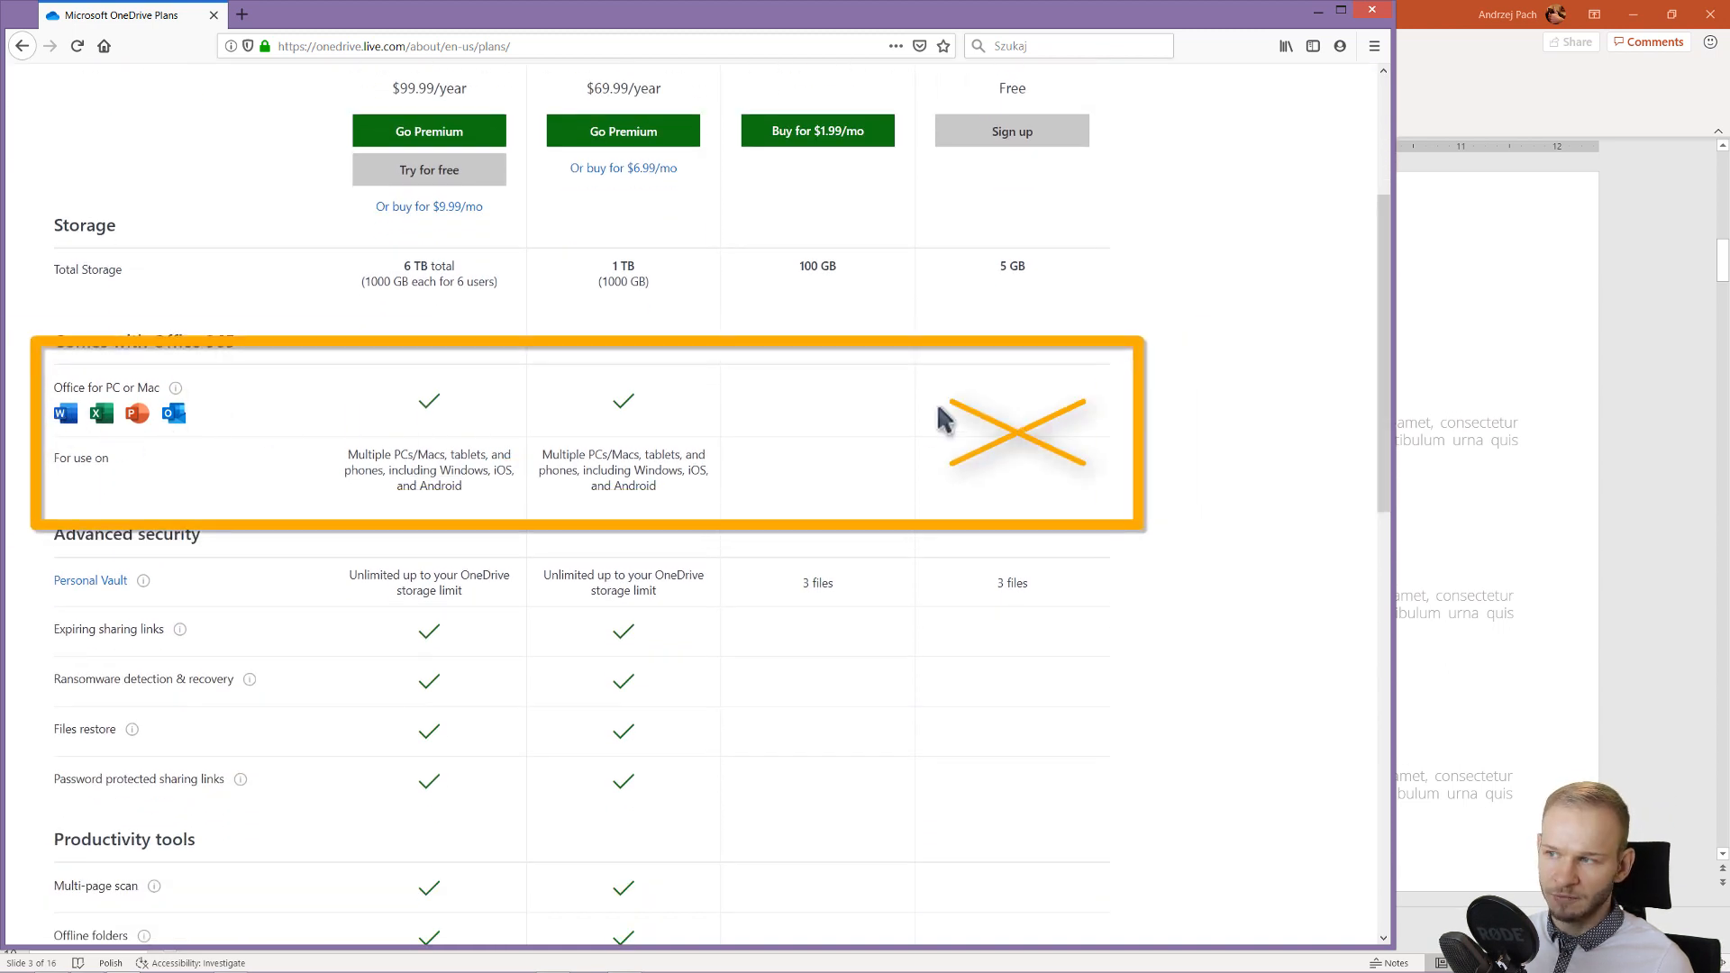
pyautogui.scroll(-3)
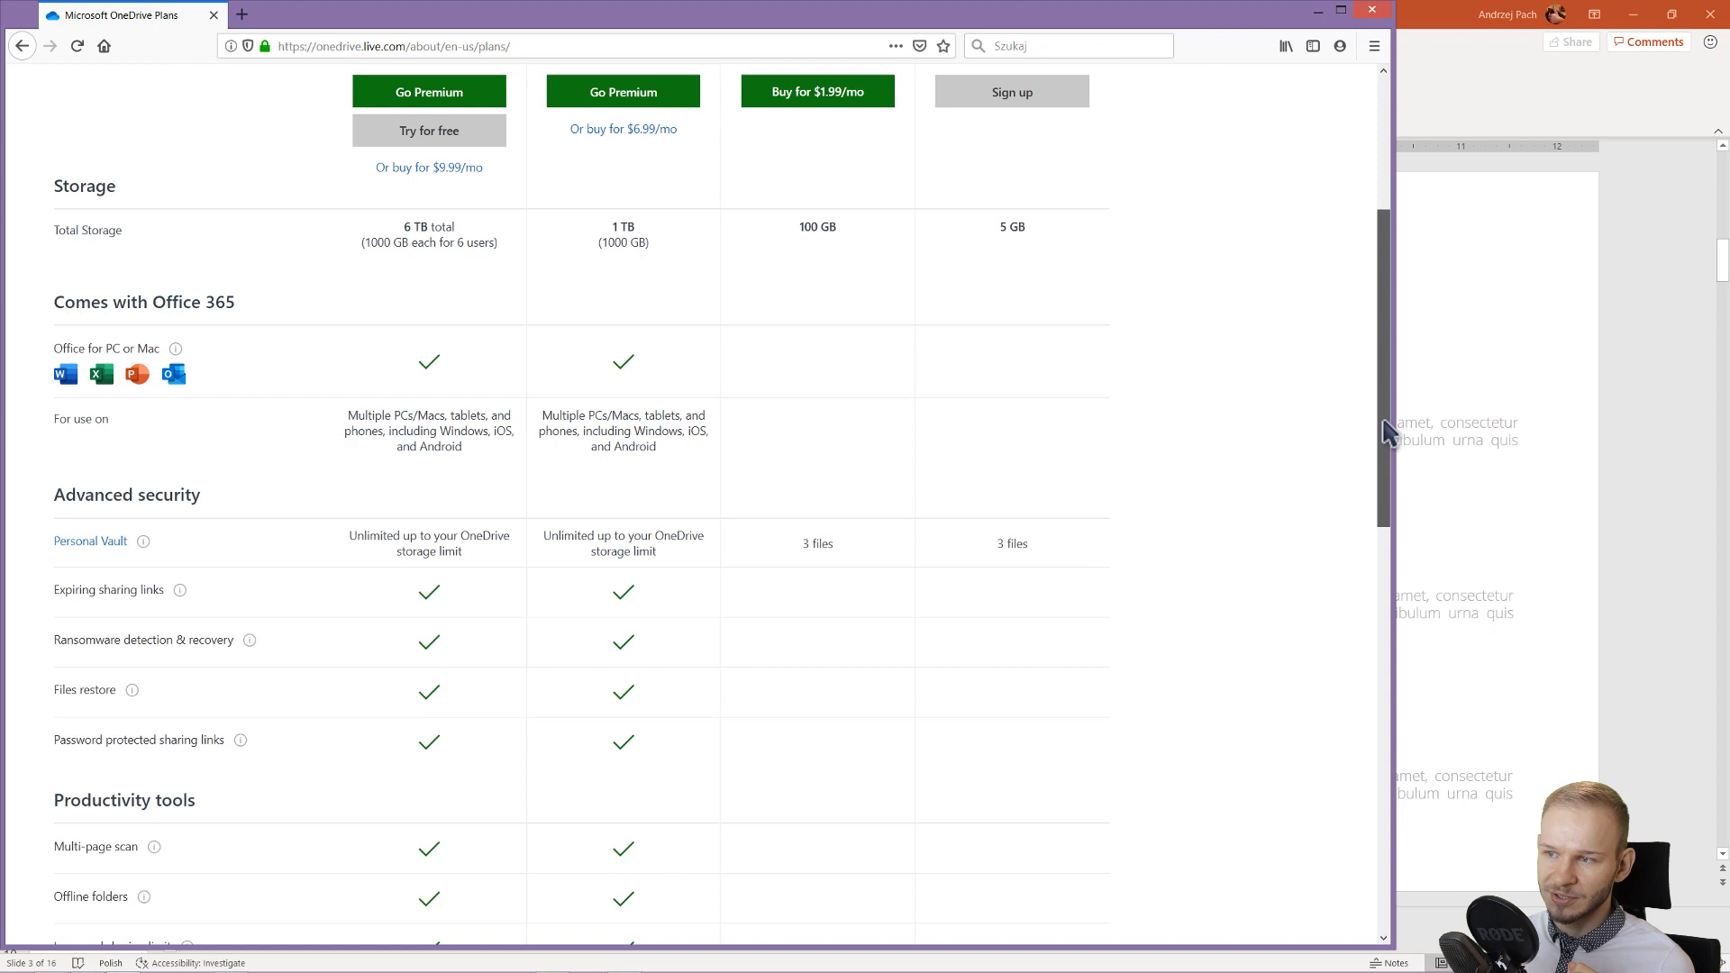
pyautogui.scroll(-3)
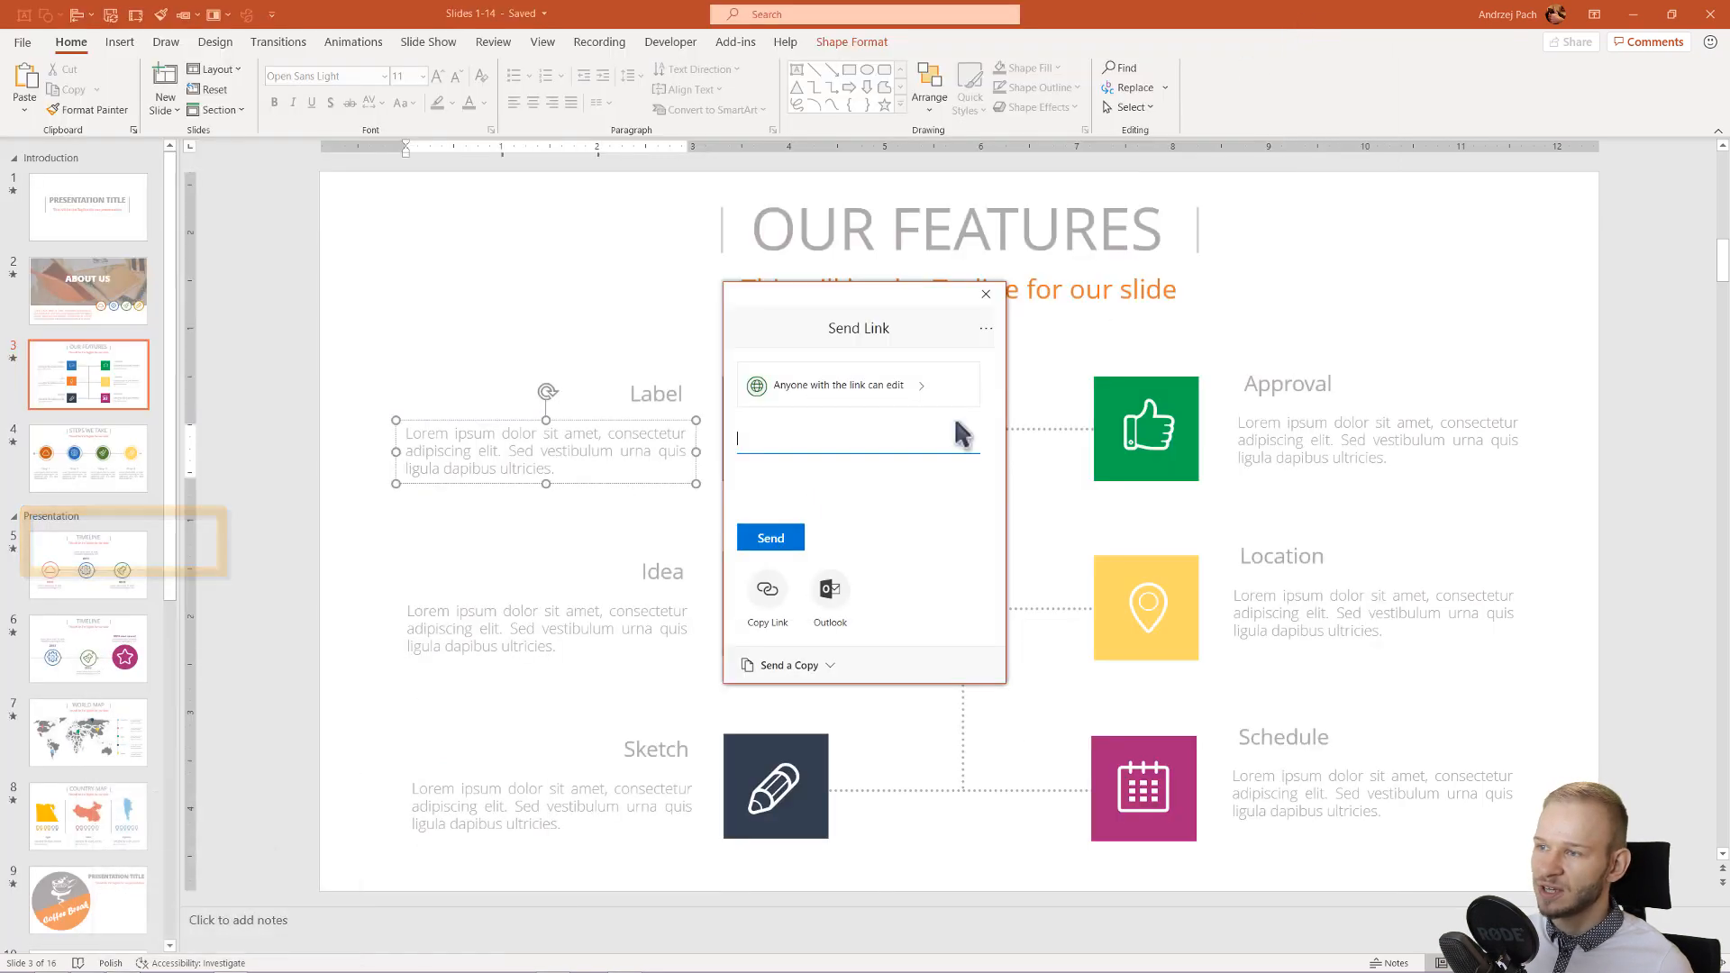
pyautogui.moveTo(927, 590)
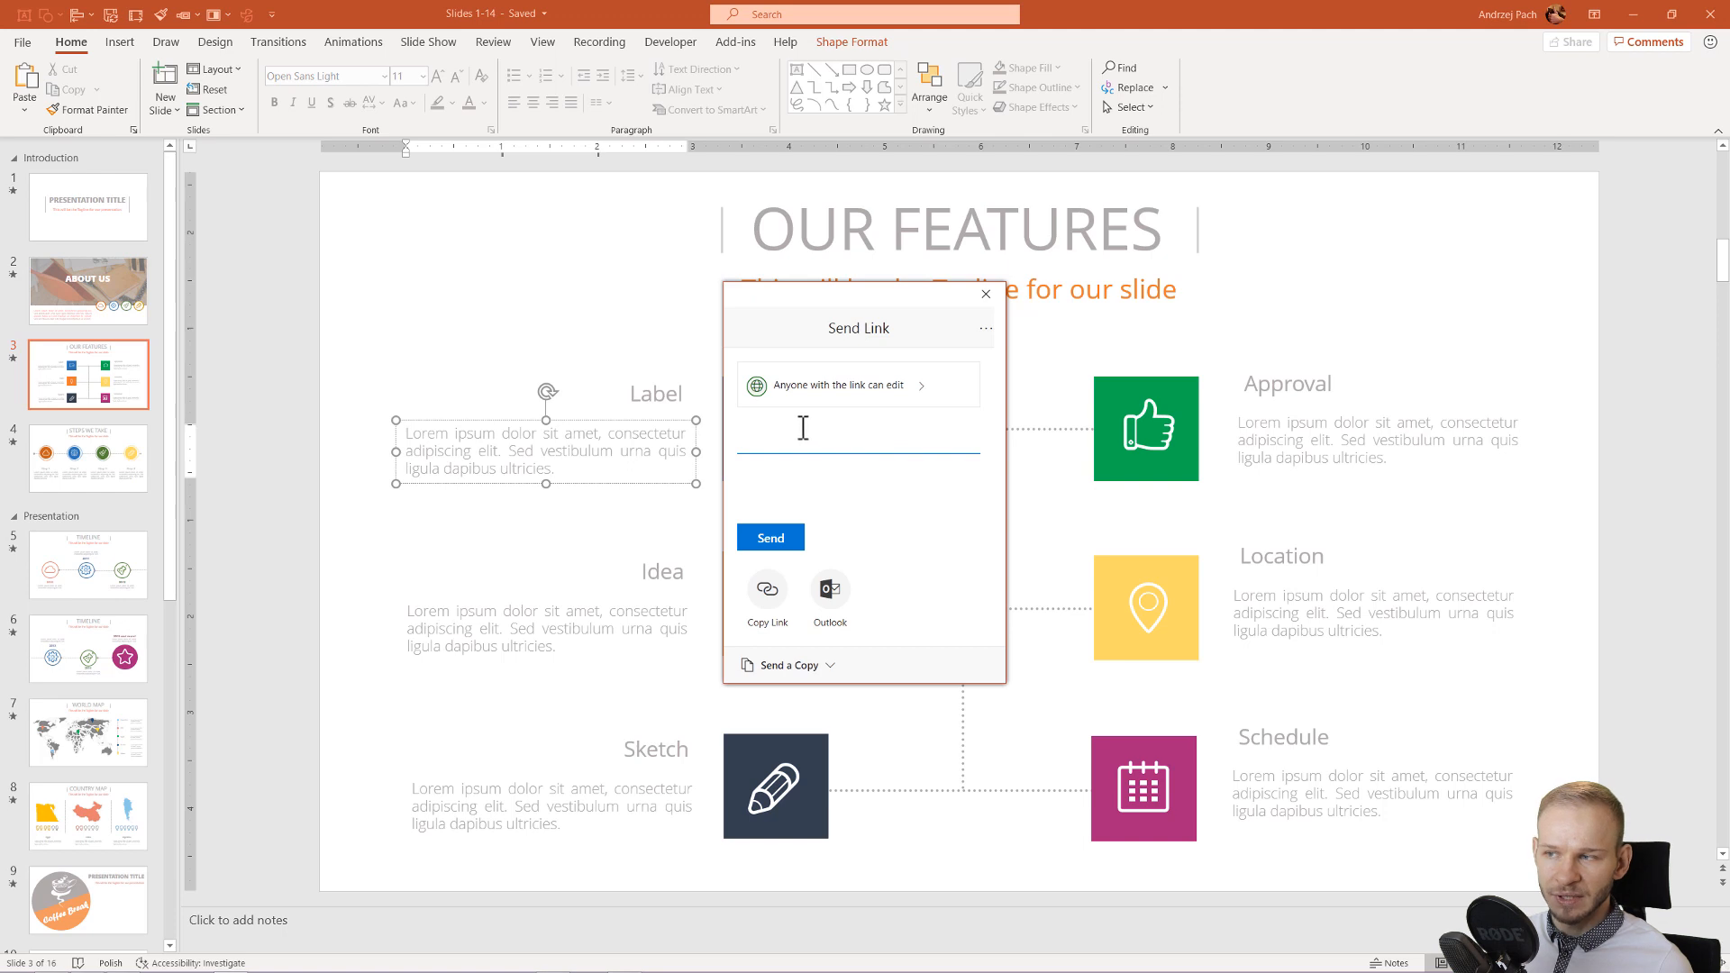
# Step: Copy the 'Anyone with the link can edit' sharing link
pyautogui.click(767, 595)
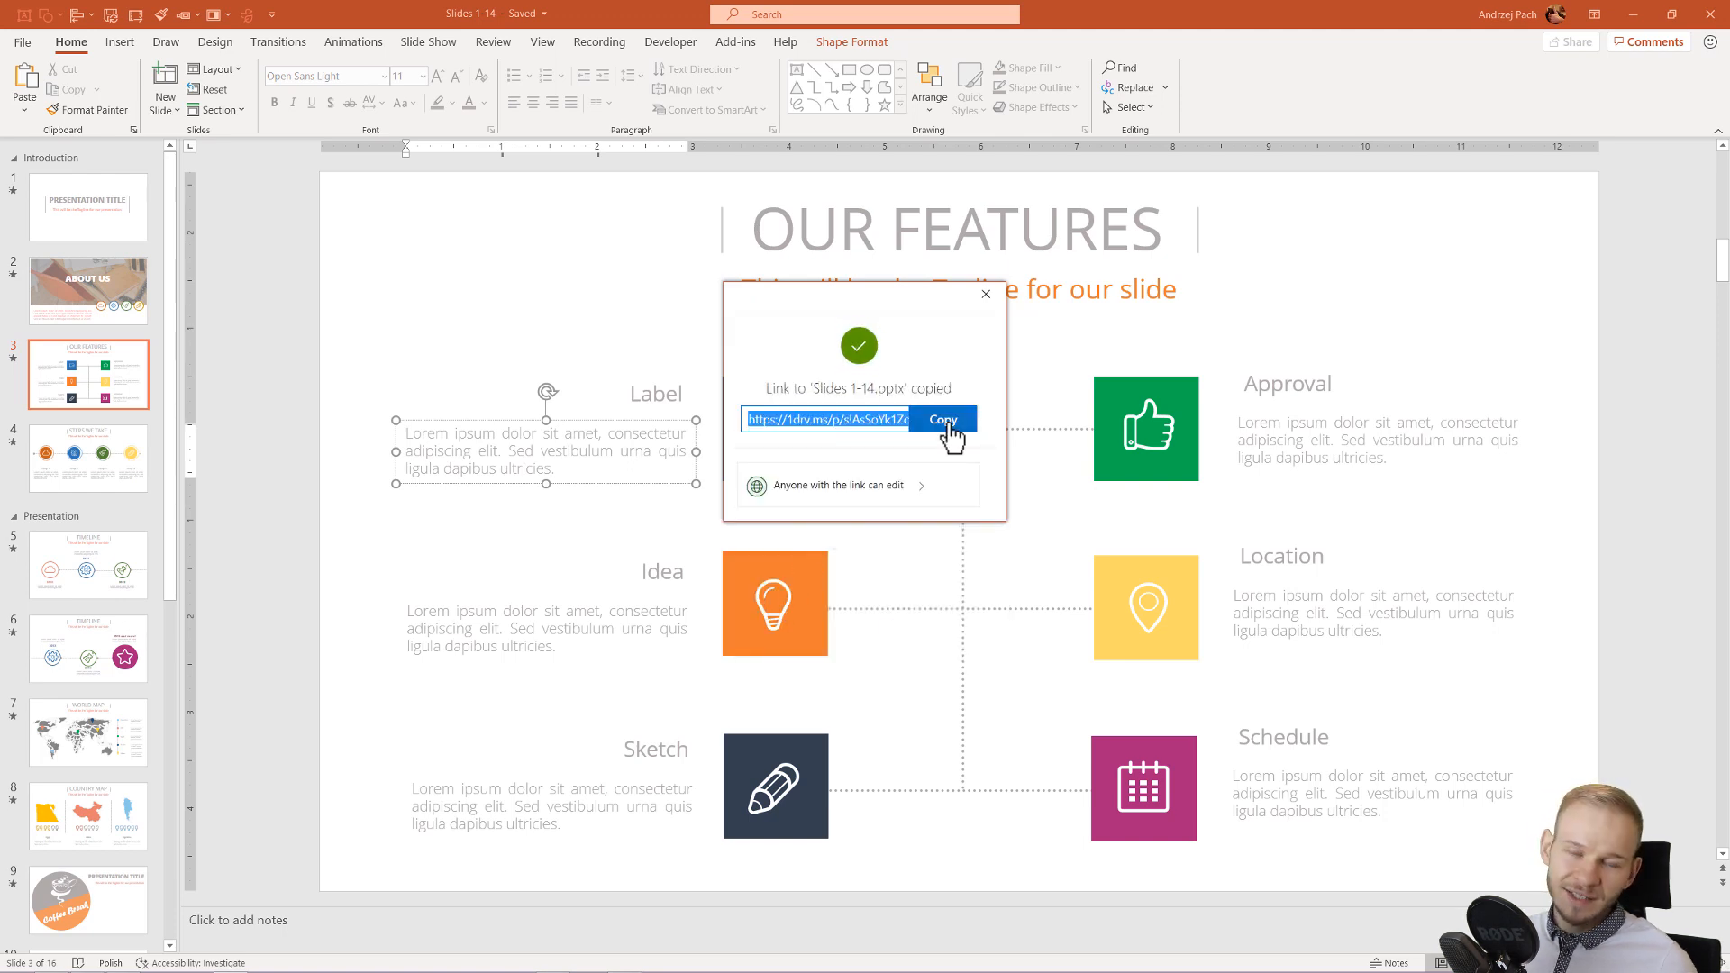
pyautogui.moveTo(855, 438)
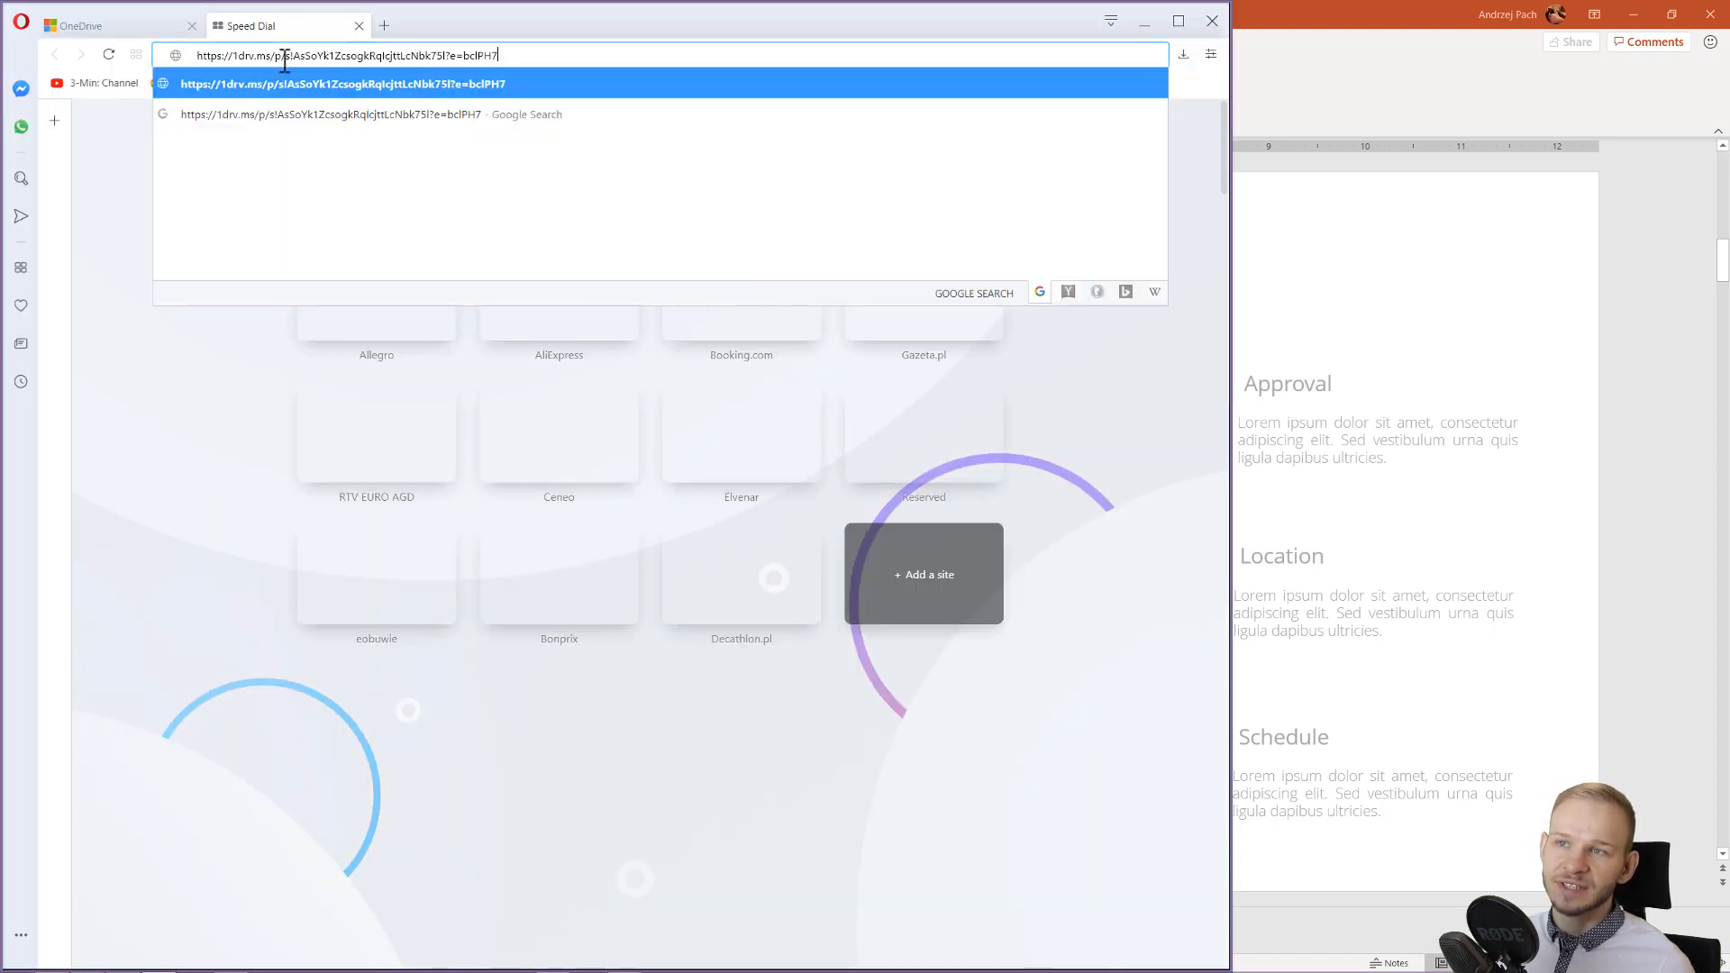
# Step: Open the pasted OneDrive link to Slides 1-14 in the browser
pyautogui.press('Enter')
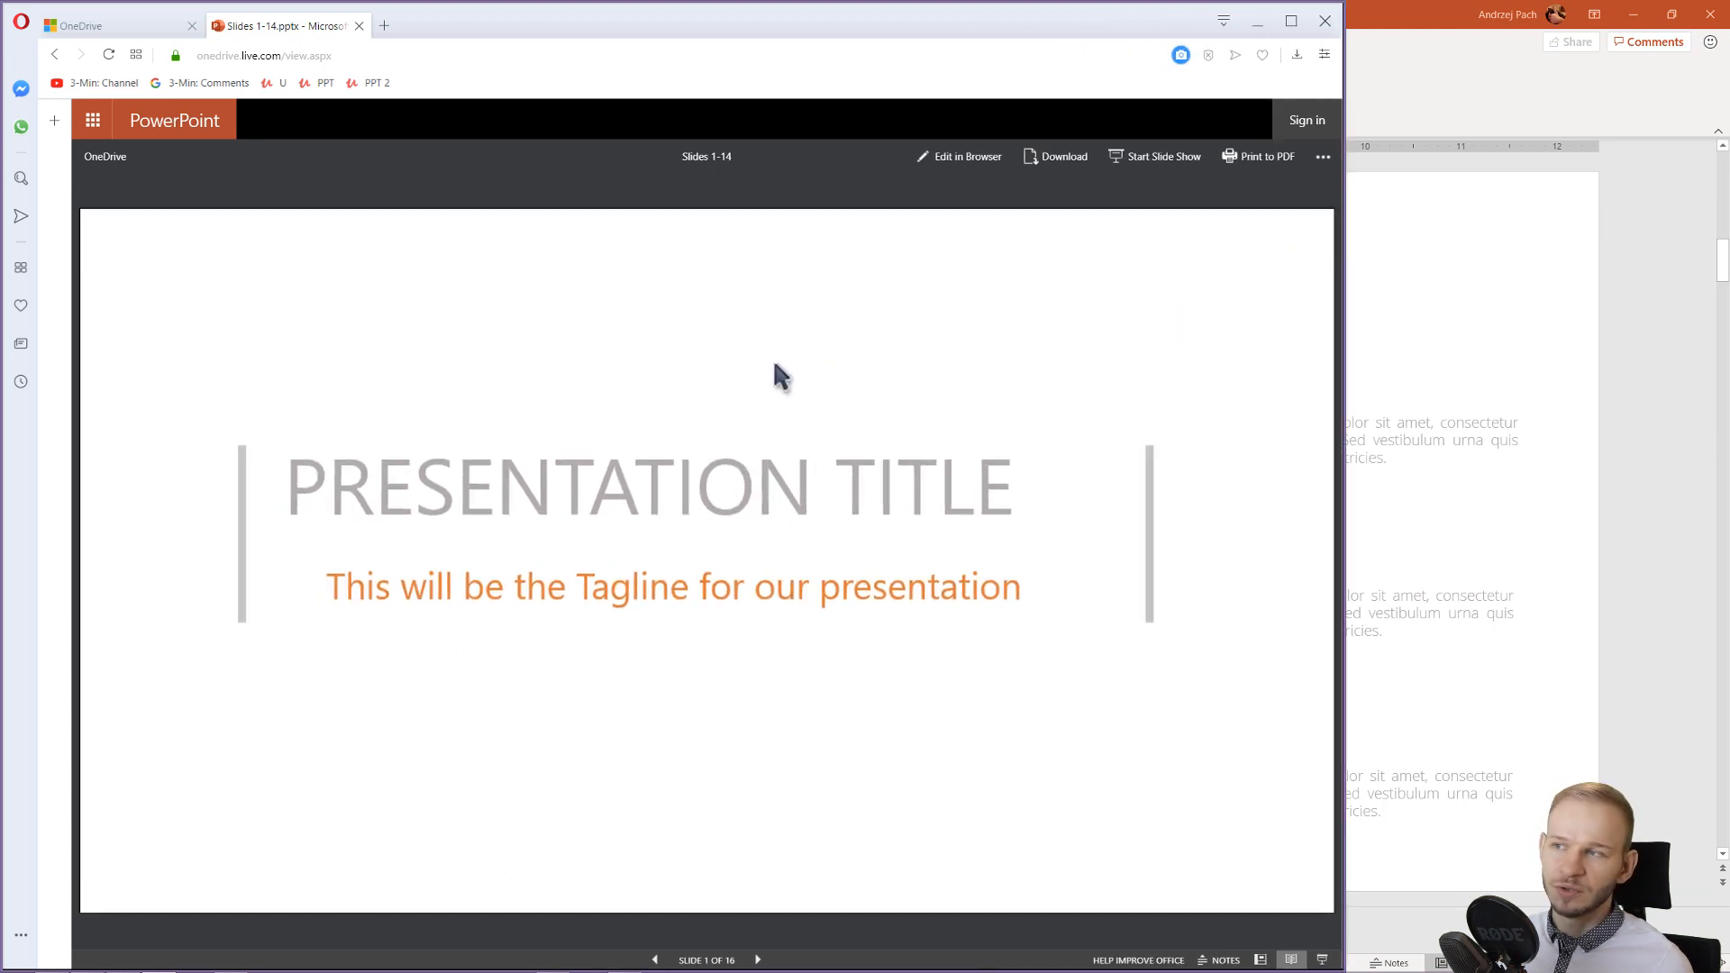
pyautogui.moveTo(833, 375)
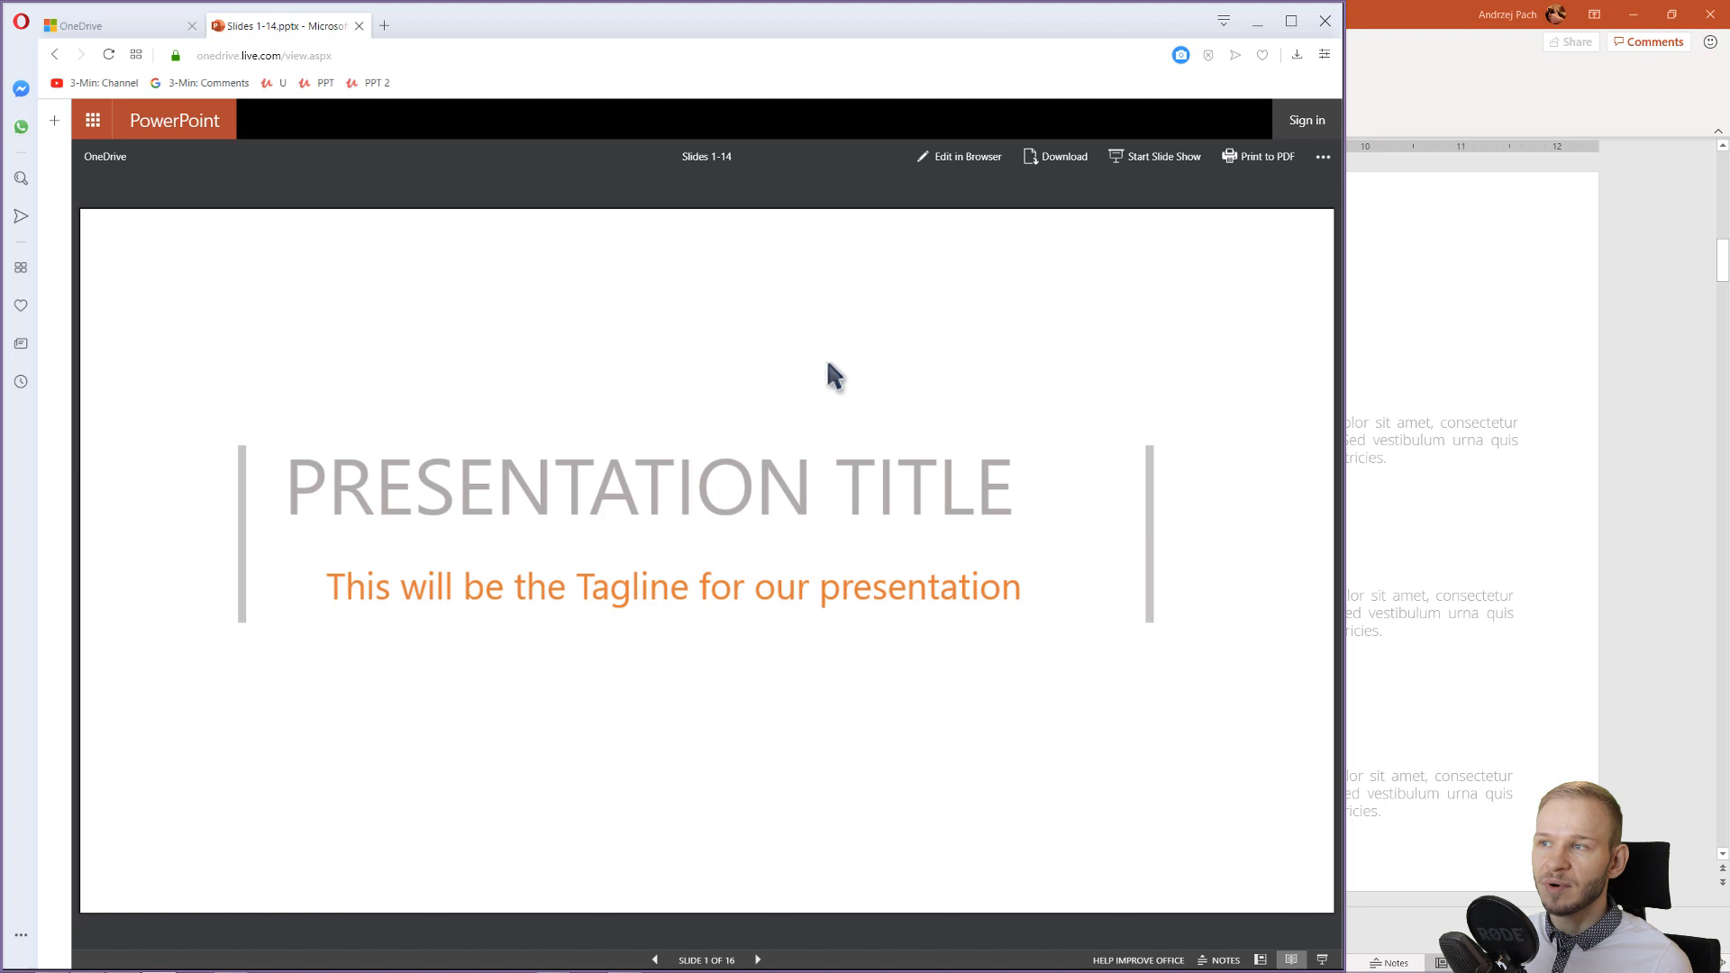
pyautogui.moveTo(958, 156)
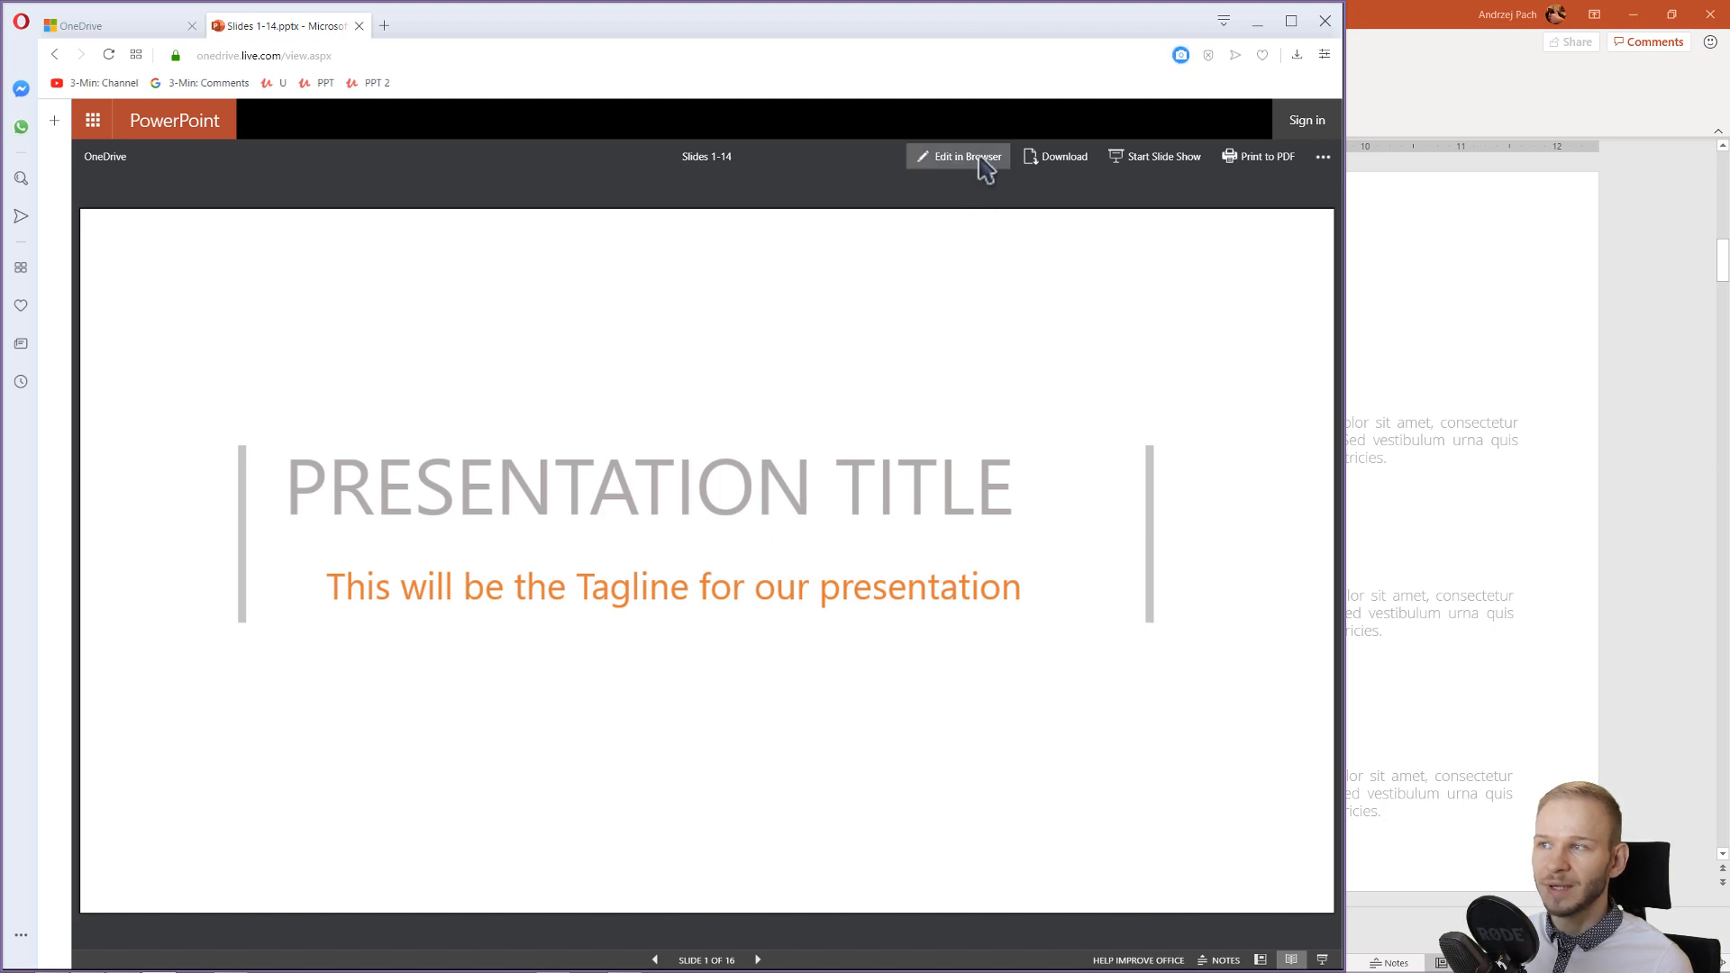
# Step: Edit in browser, typing gibberish ('gifhgifn', 'ghjhgjhgjfhjgfj', 'hgjfhjfghjghjgtation') into the title, tagline and label
pyautogui.click(956, 156)
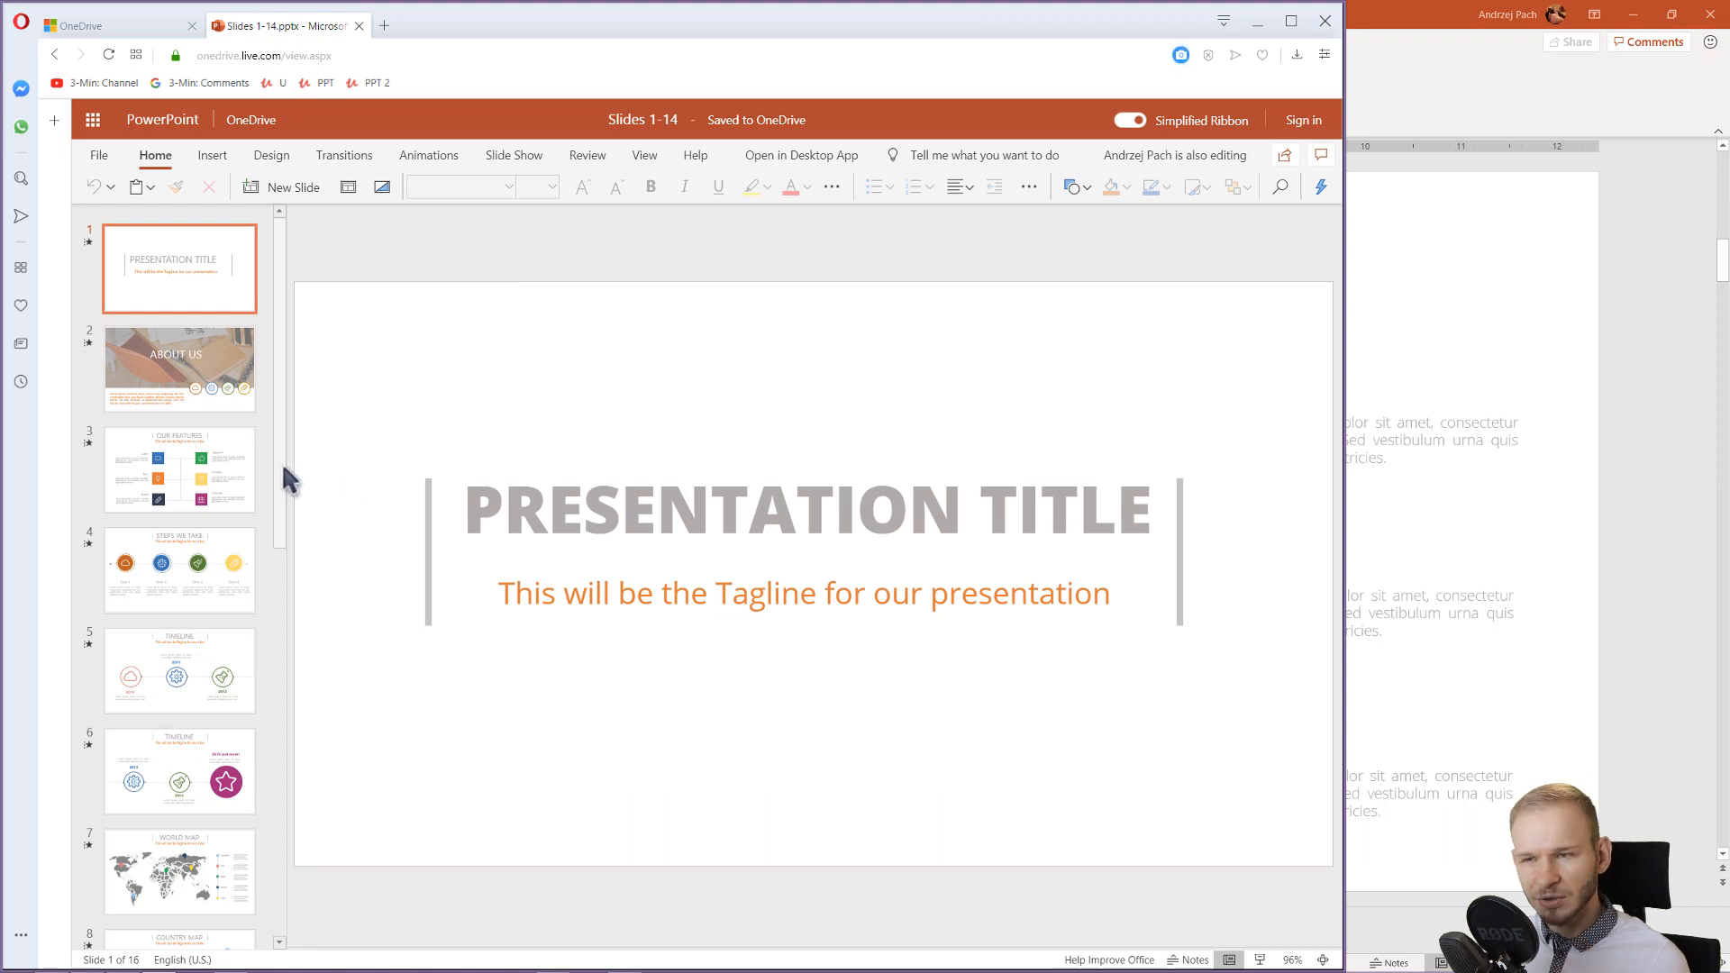
pyautogui.moveTo(638, 90)
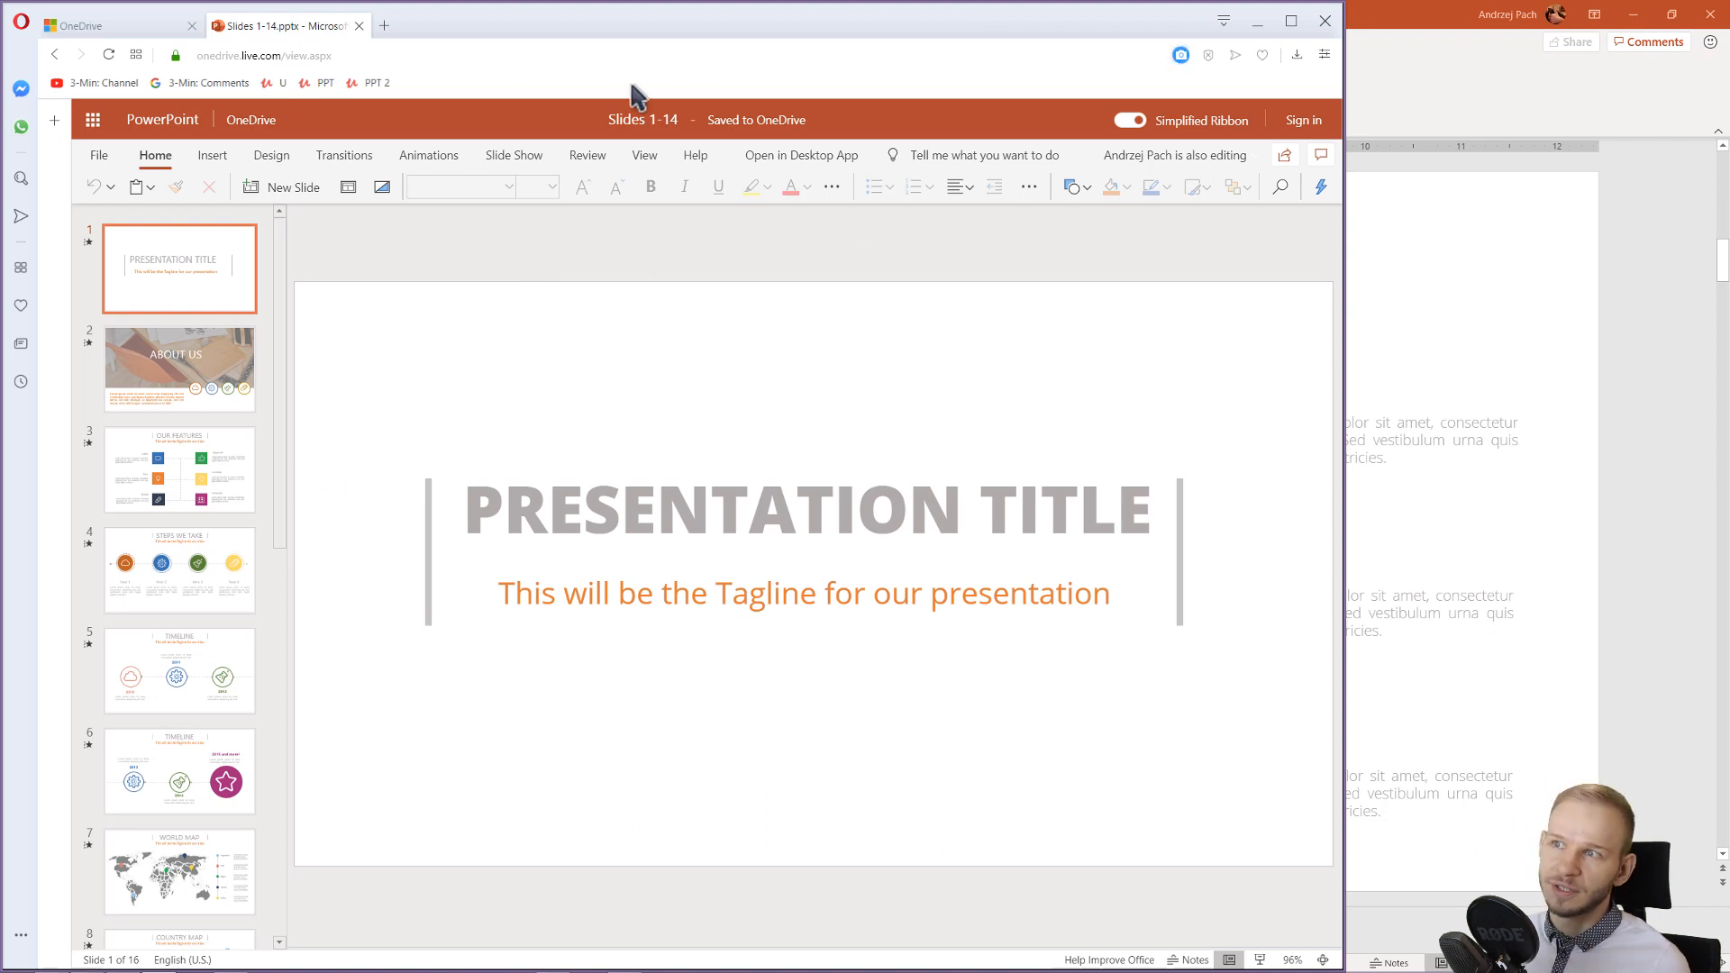
pyautogui.moveTo(475, 318)
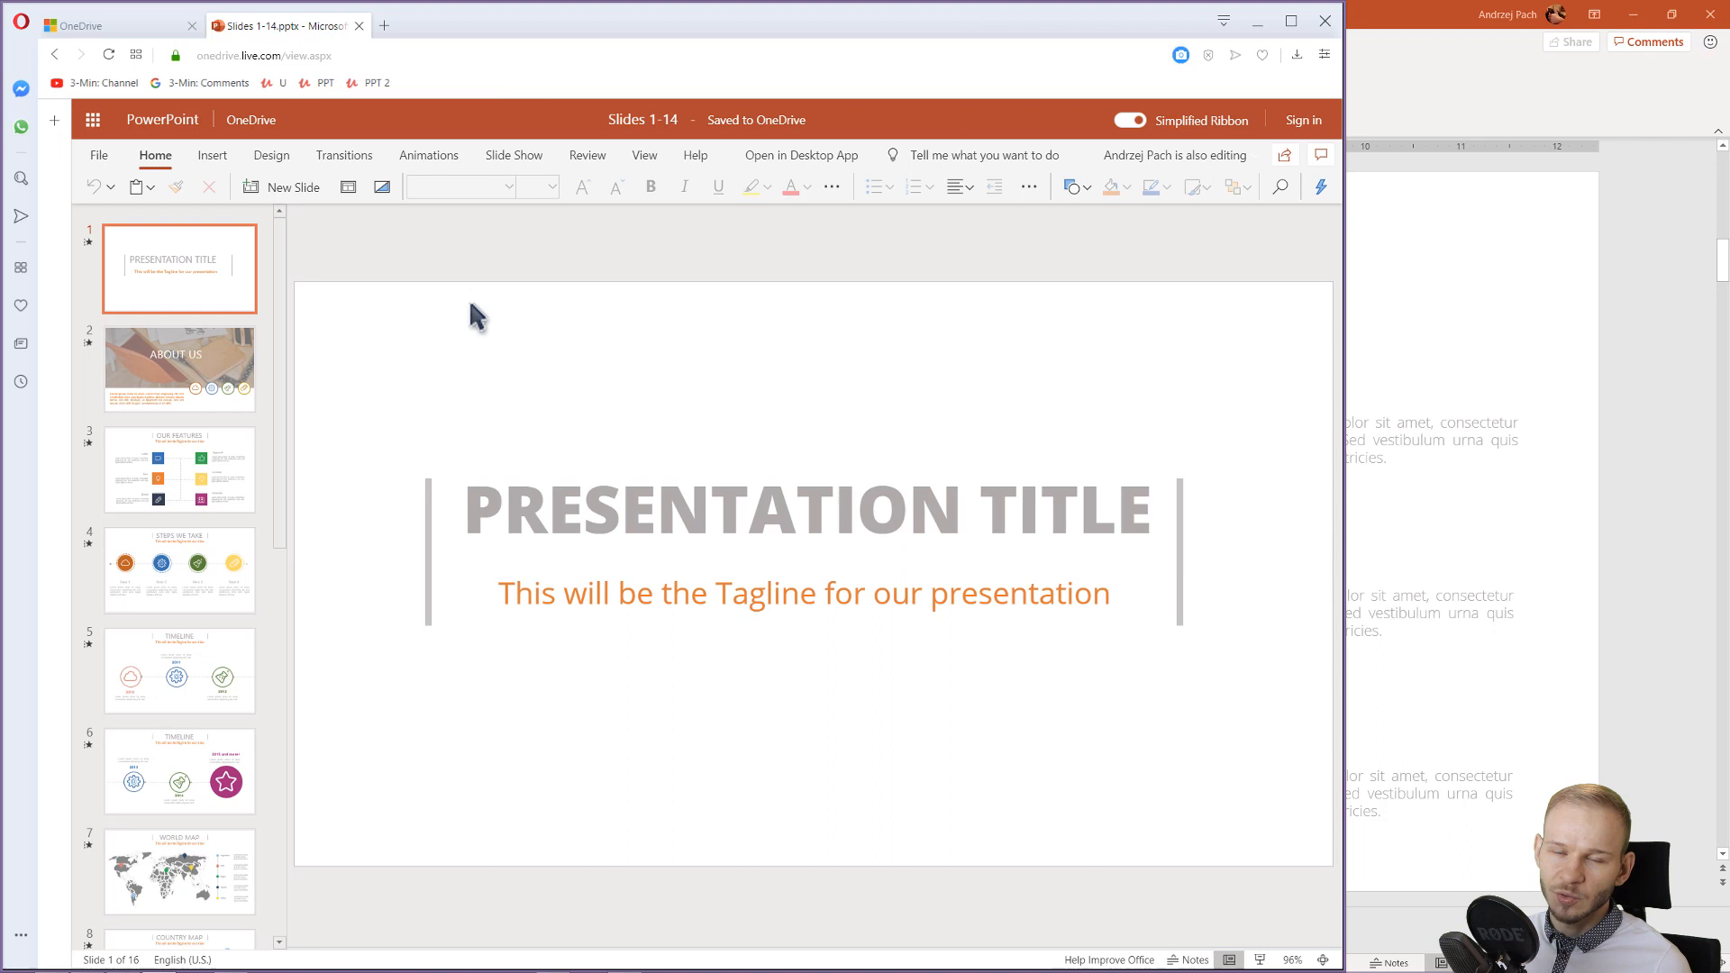
pyautogui.click(179, 468)
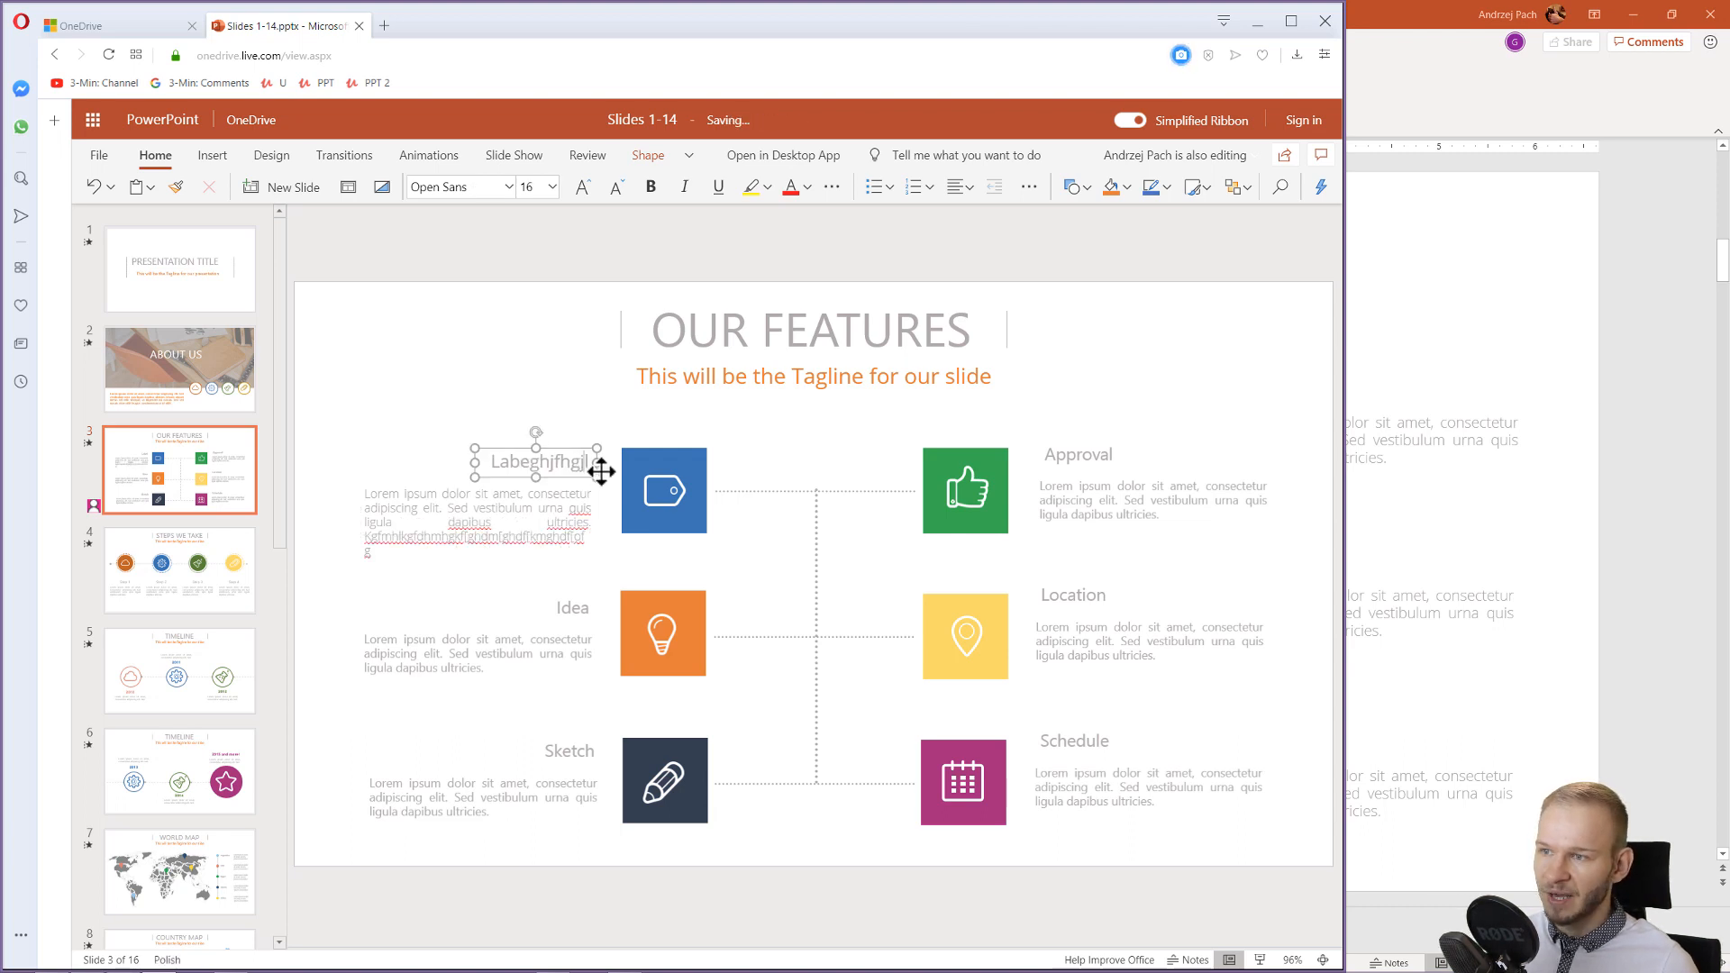
pyautogui.write('gifhgifn')
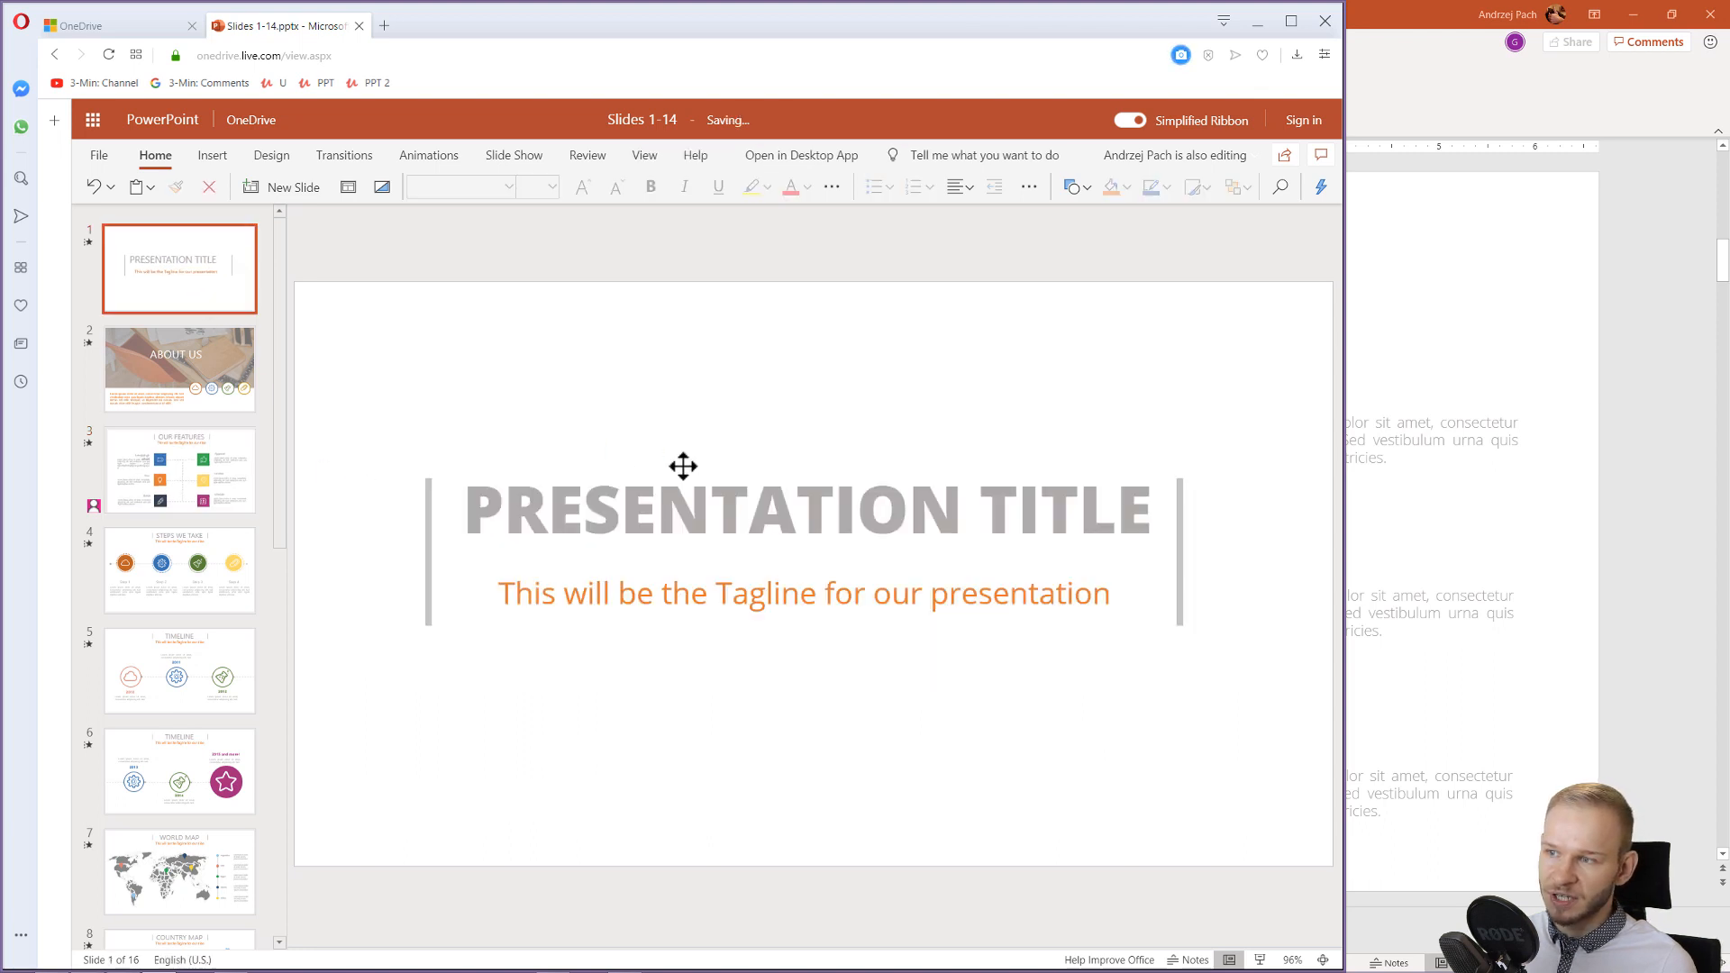
pyautogui.write('ghjhgjhgjfhjgfj')
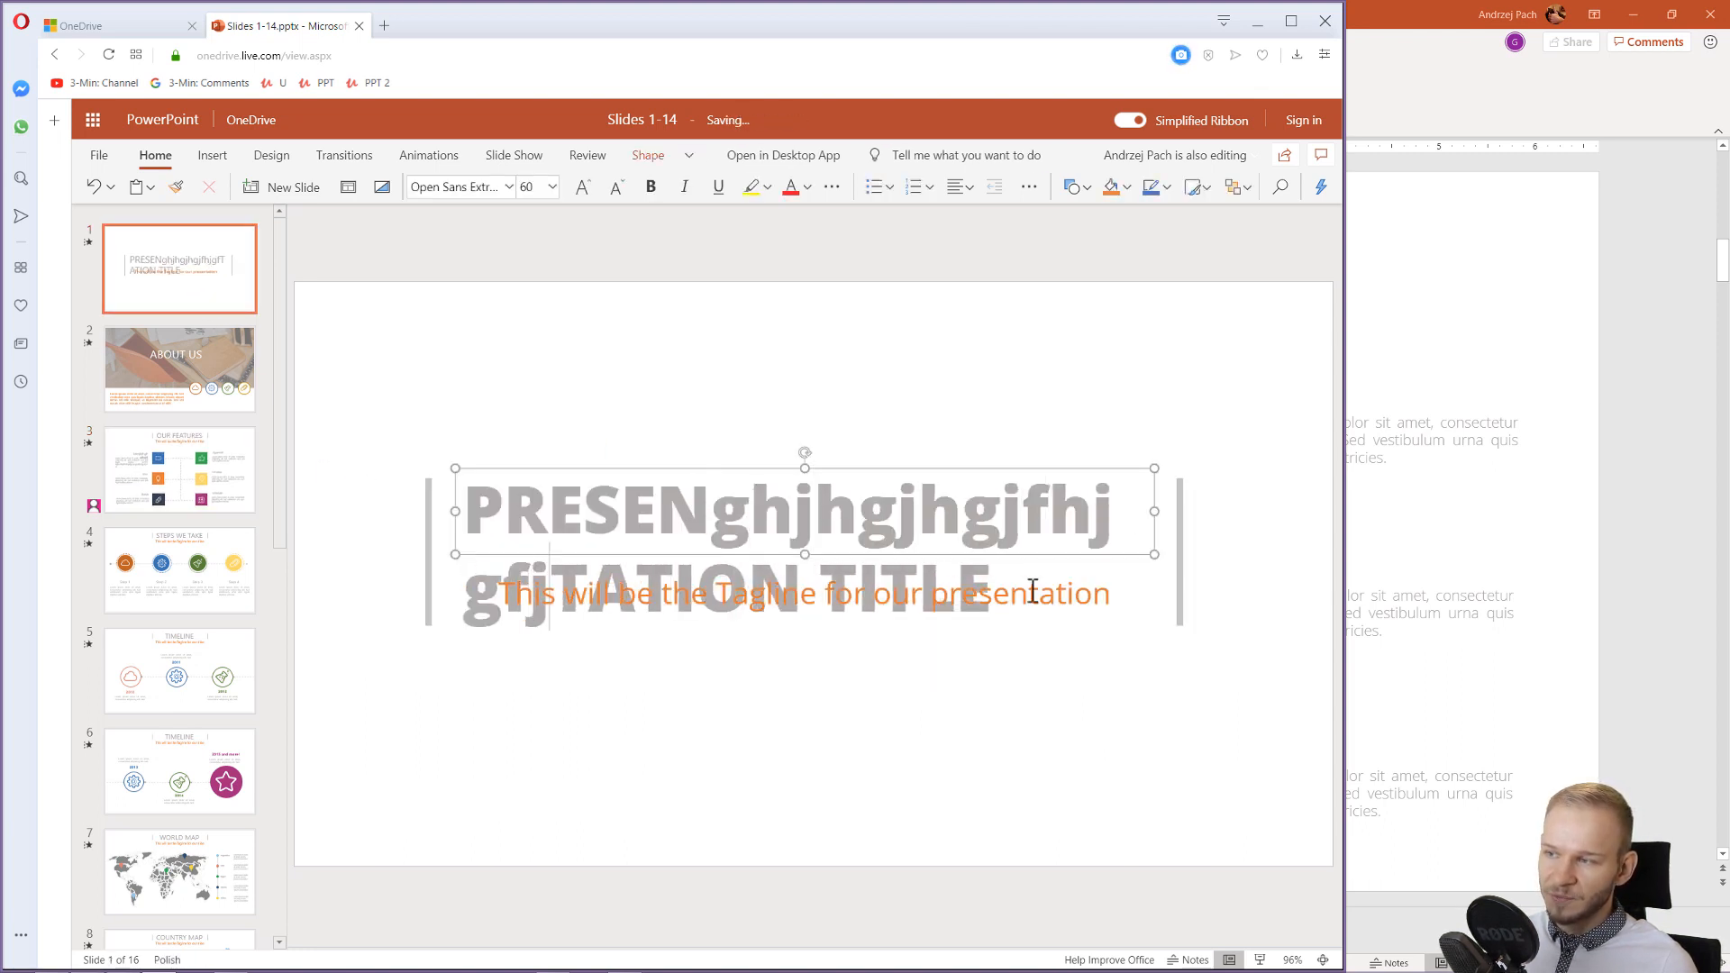
pyautogui.write('hgjfhjfghjghjgtation')
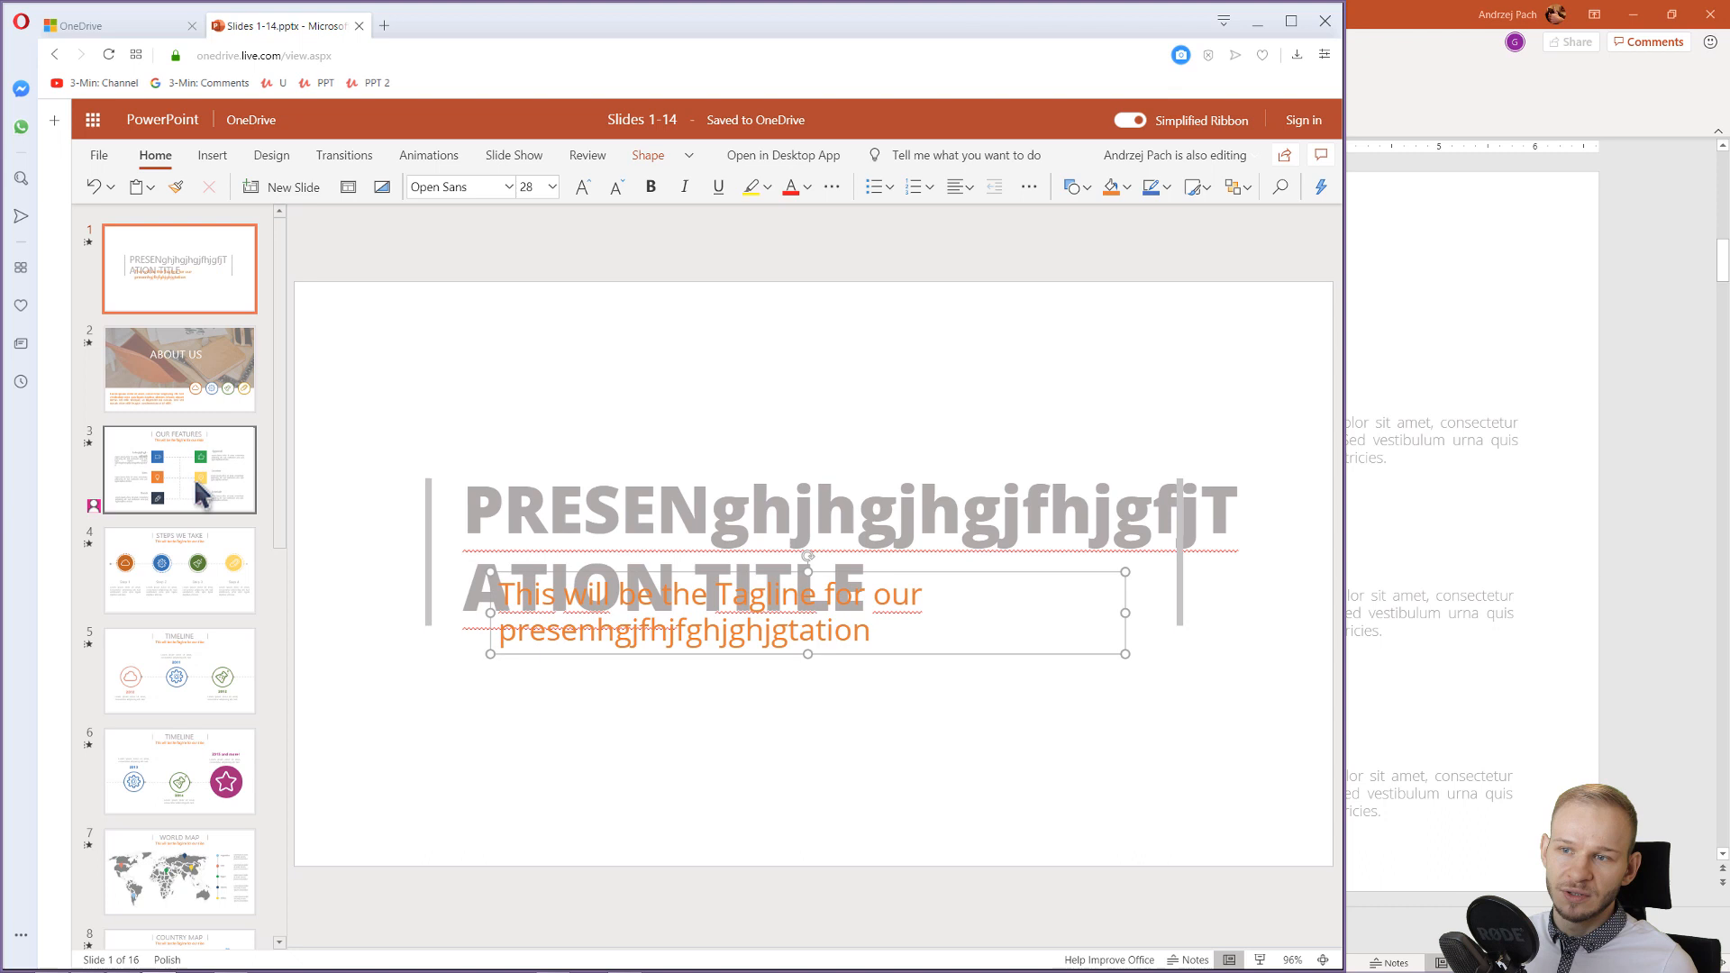
pyautogui.scroll(-3)
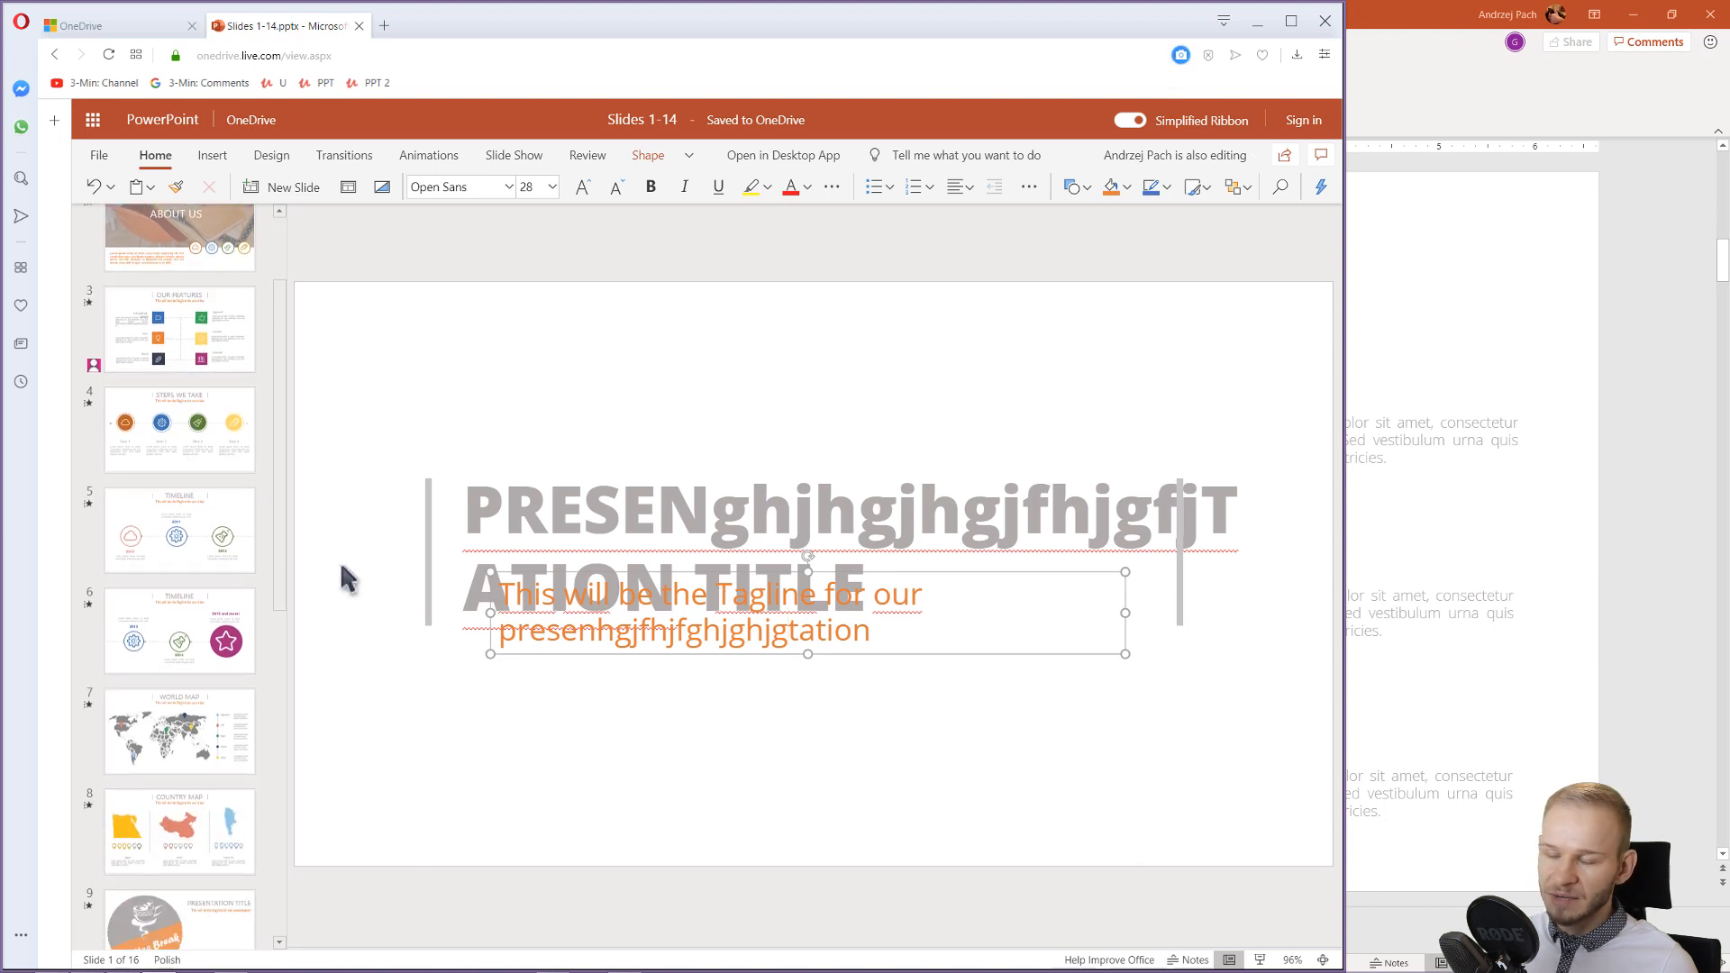
pyautogui.scroll(-3)
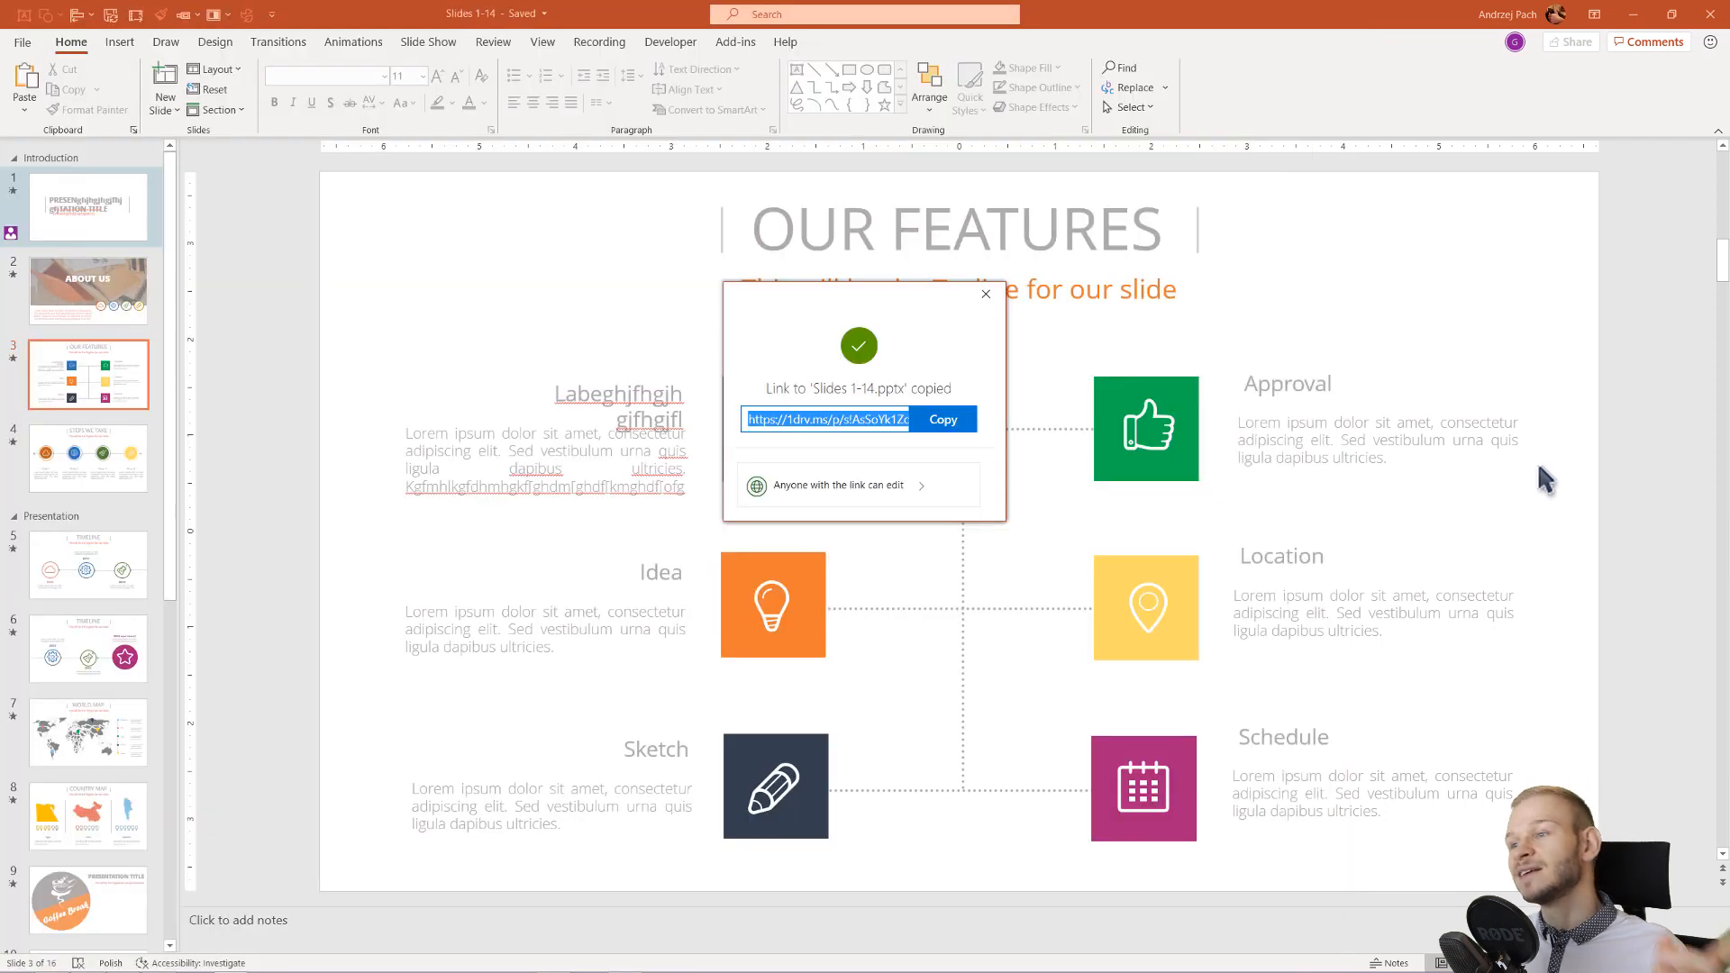
# Step: Close the 'Link copied' notice and check the synced gibberish in the slide 3 text
pyautogui.click(984, 294)
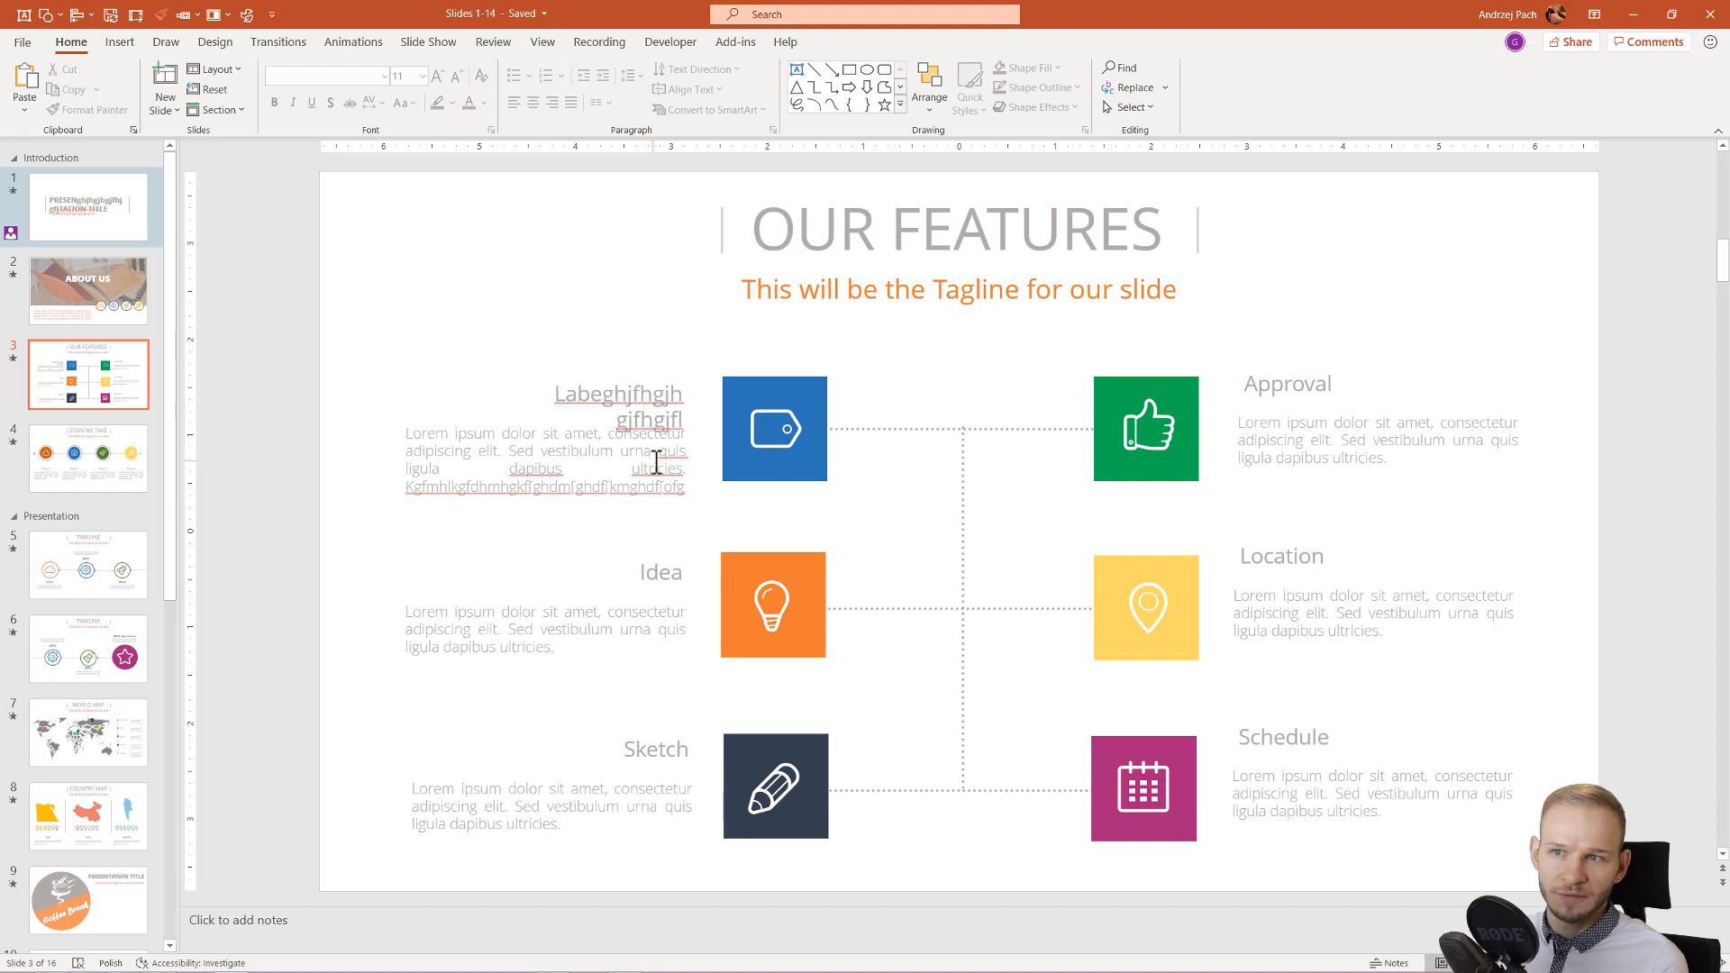
pyautogui.click(89, 457)
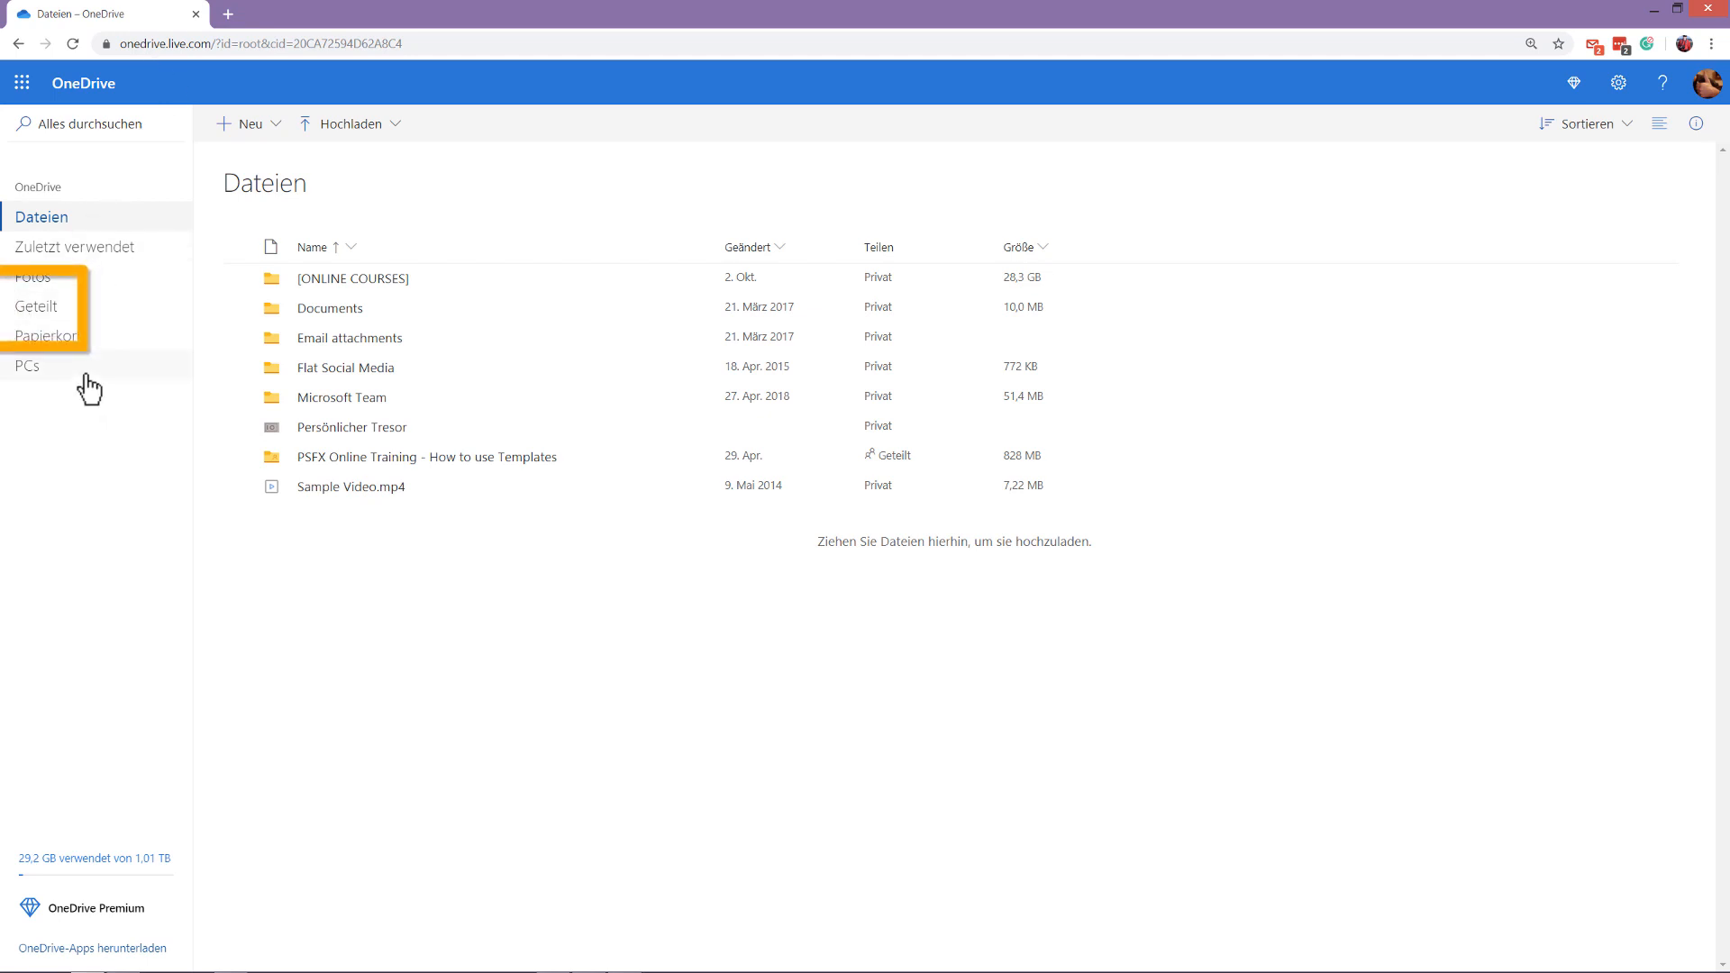
pyautogui.moveTo(44, 307)
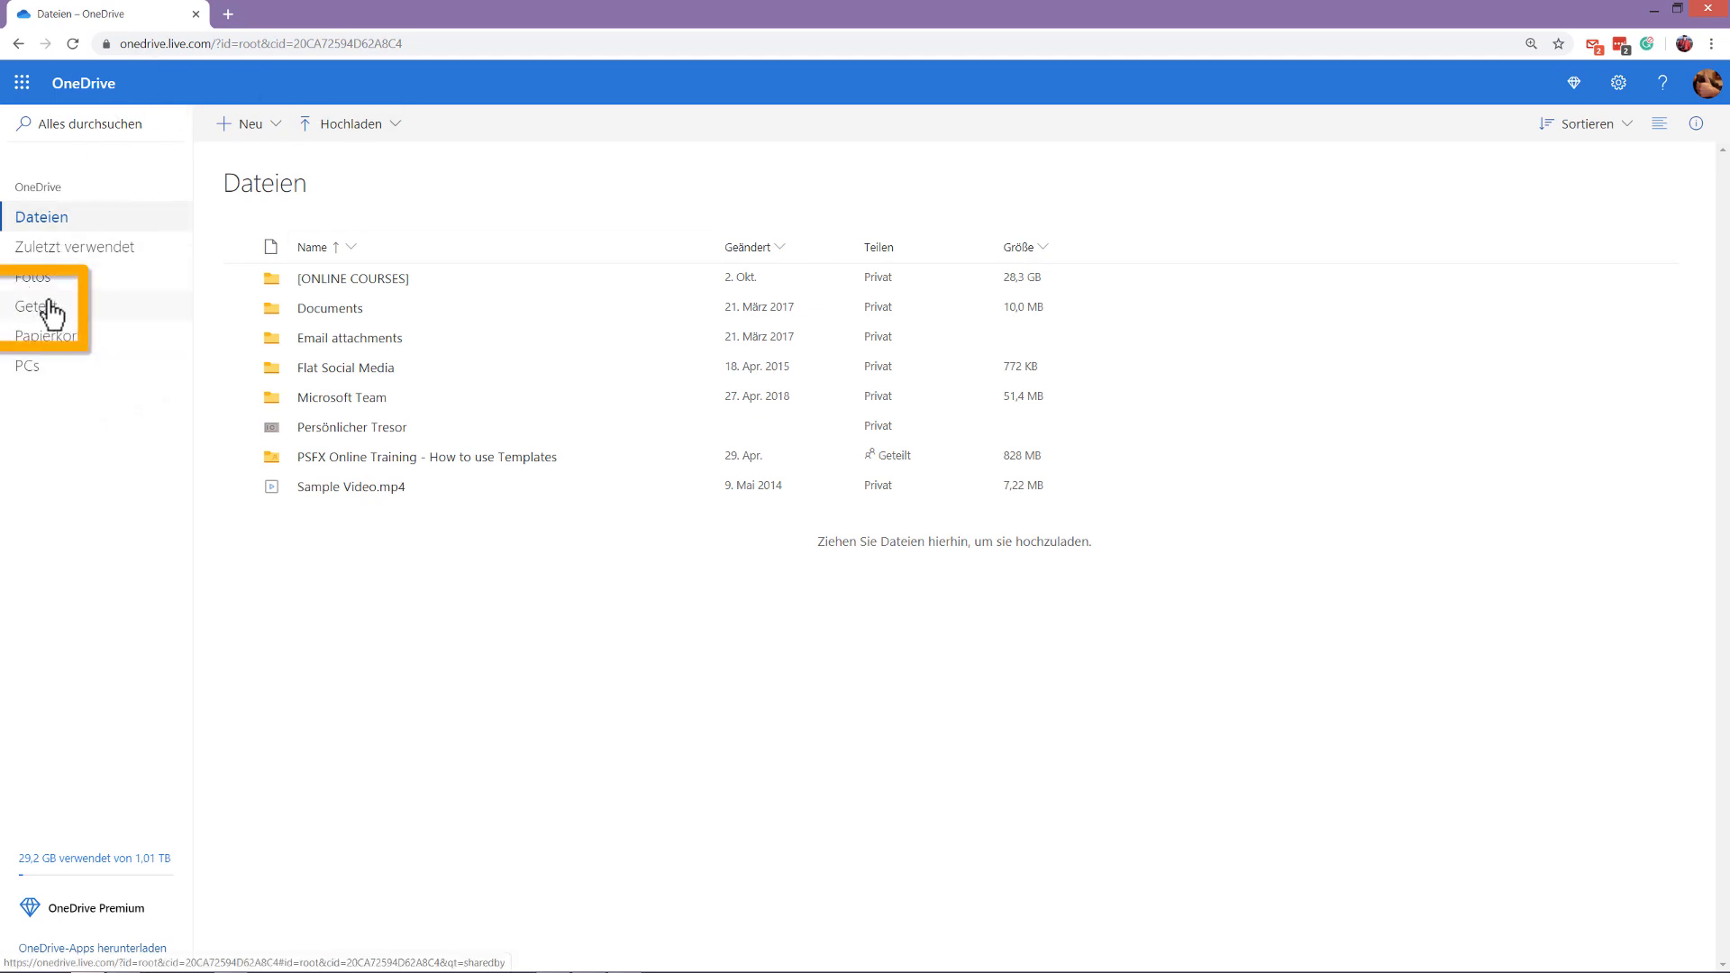
# Step: Show OneDrive's Geteilt view of files you have shared
pyautogui.click(38, 305)
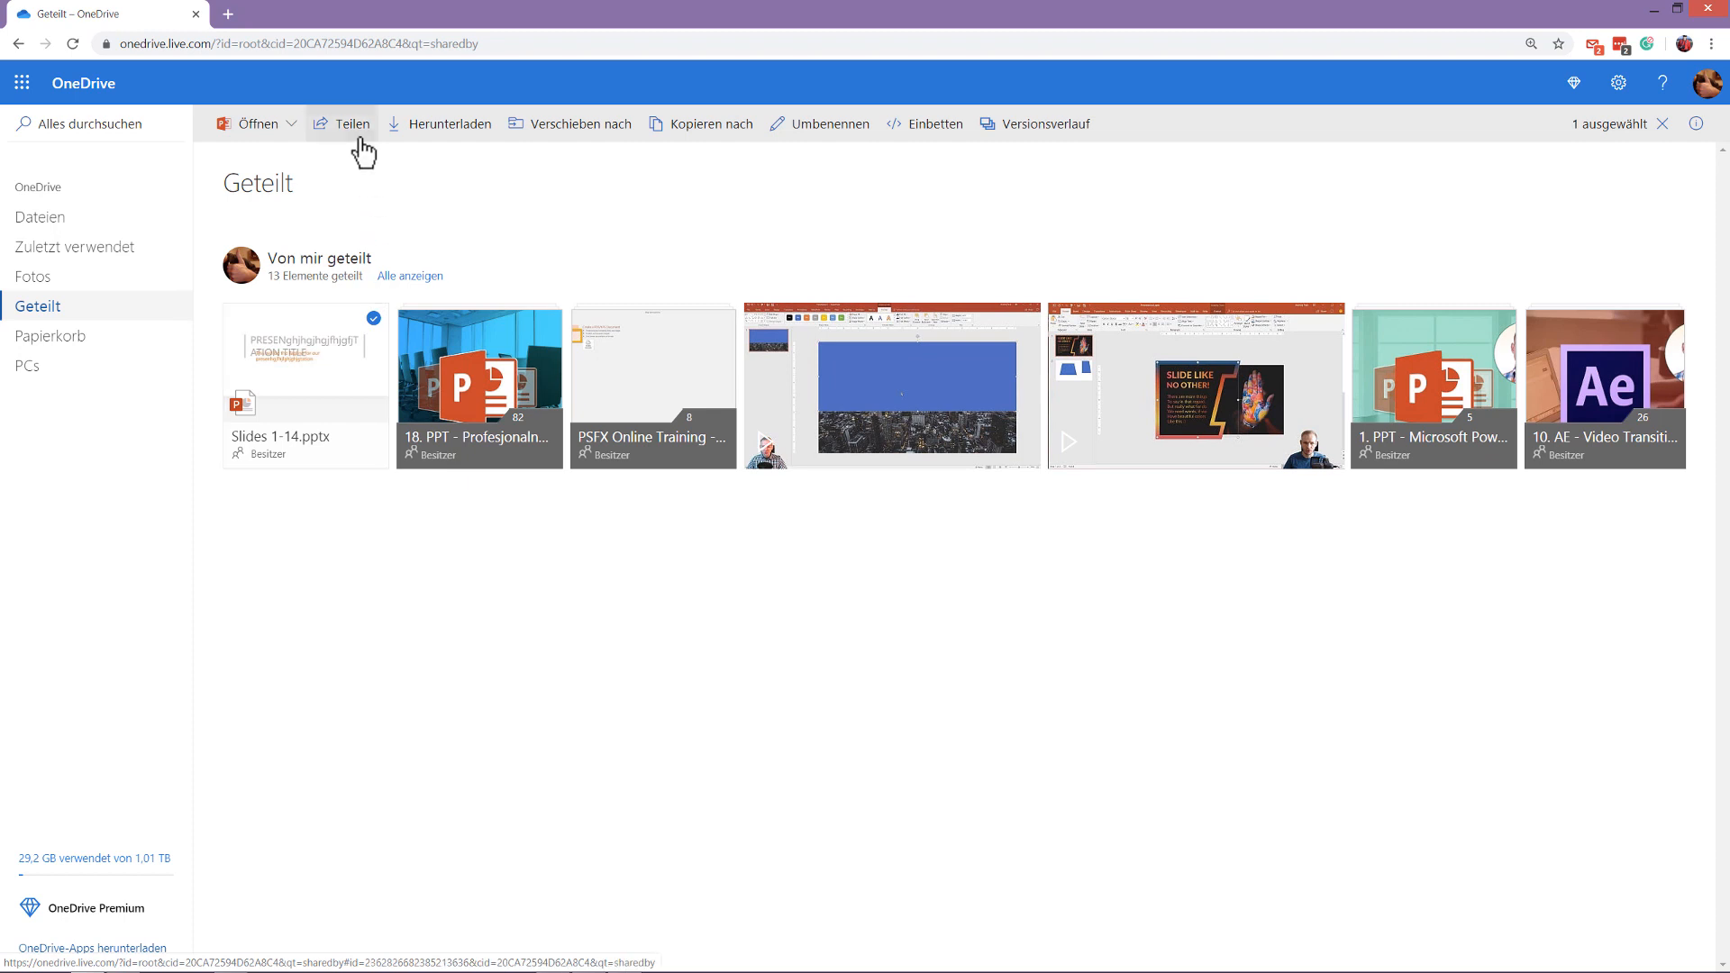
# Step: Remove the Slides 1-14 edit link under Zugriff verwalten, then recheck Geteilt
pyautogui.click(343, 123)
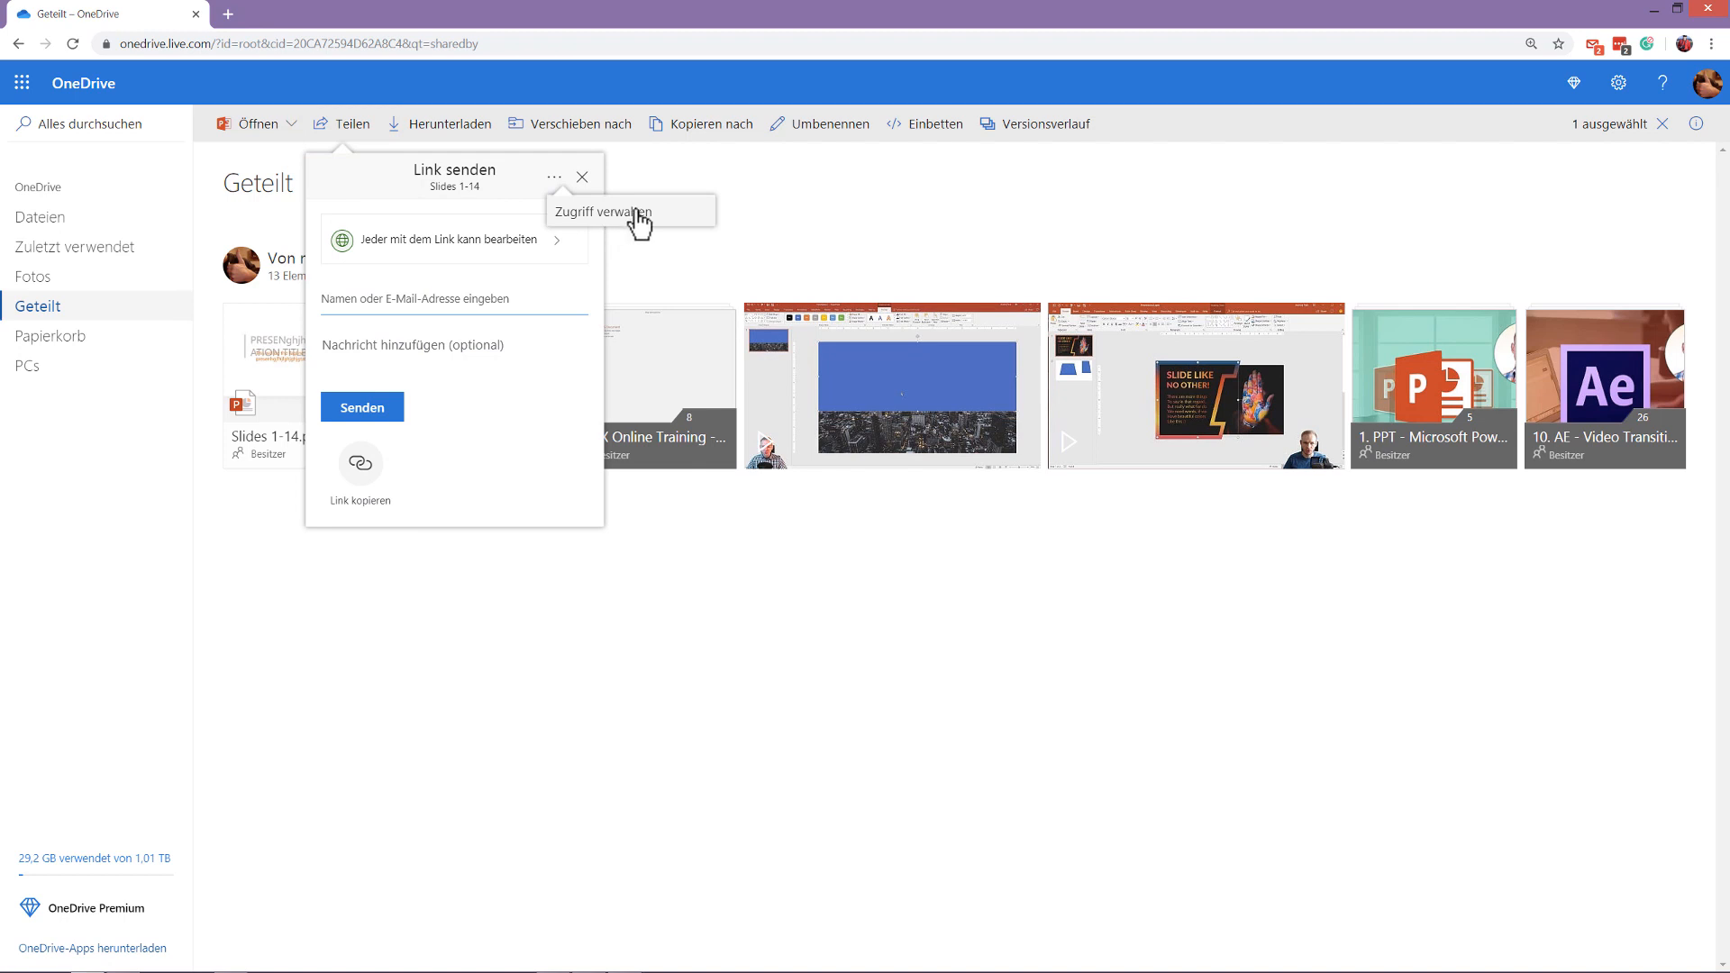
pyautogui.click(601, 211)
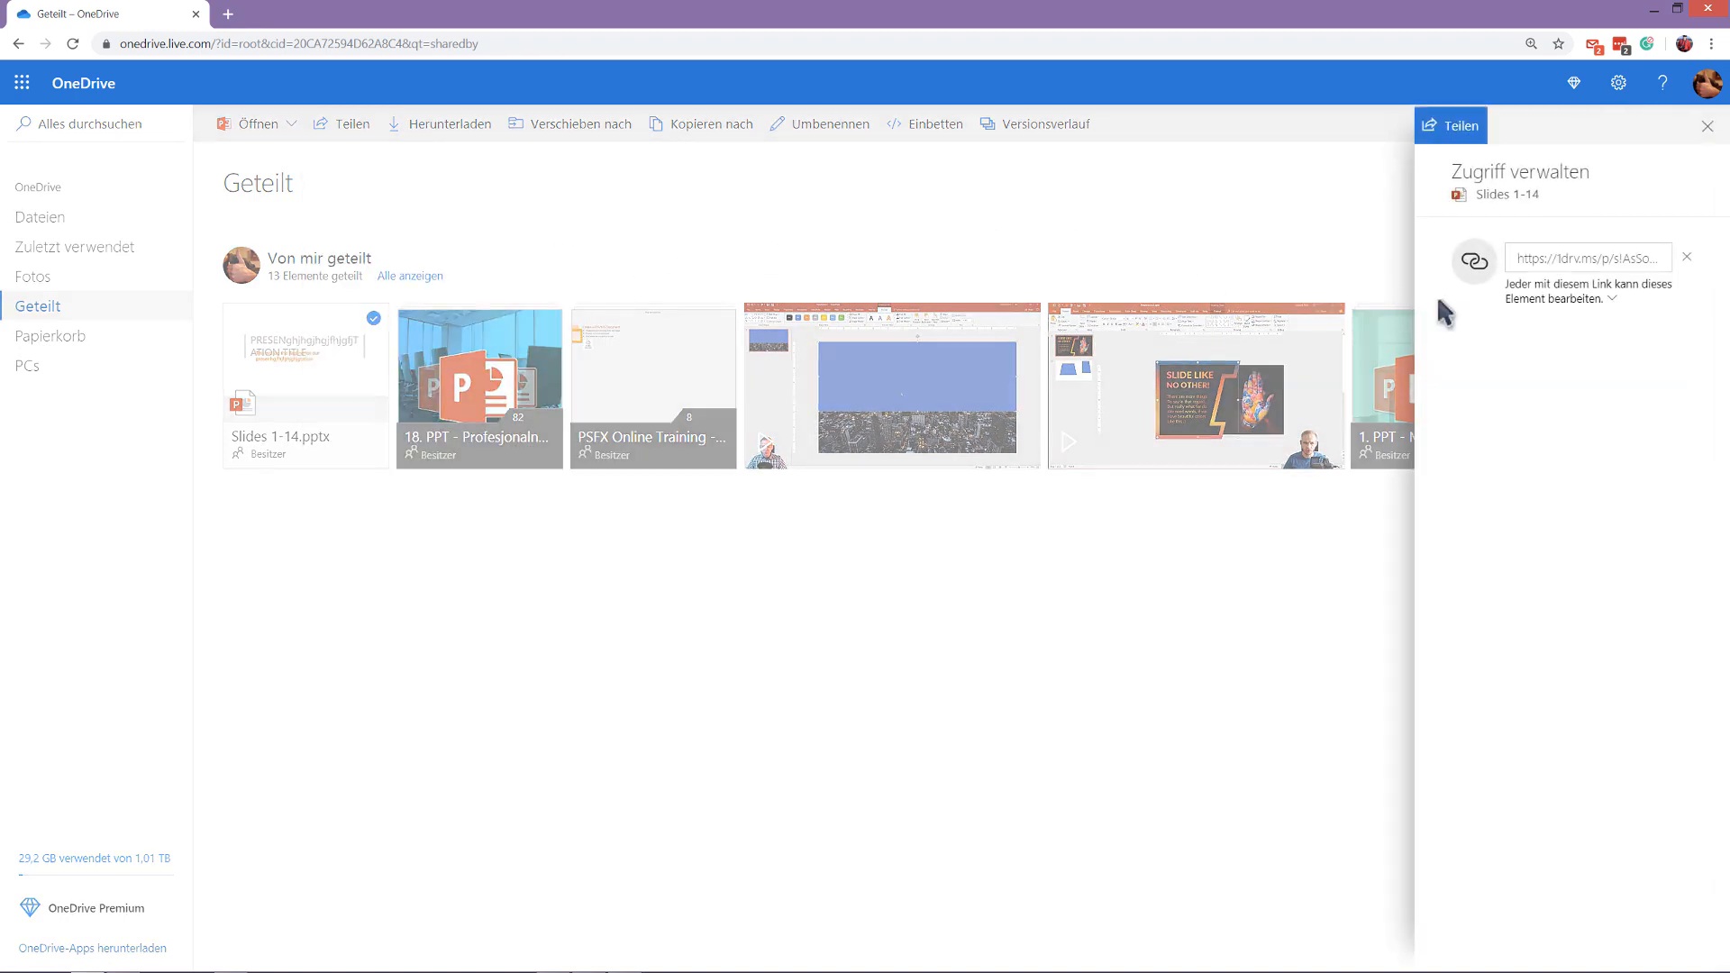
pyautogui.moveTo(1587, 241)
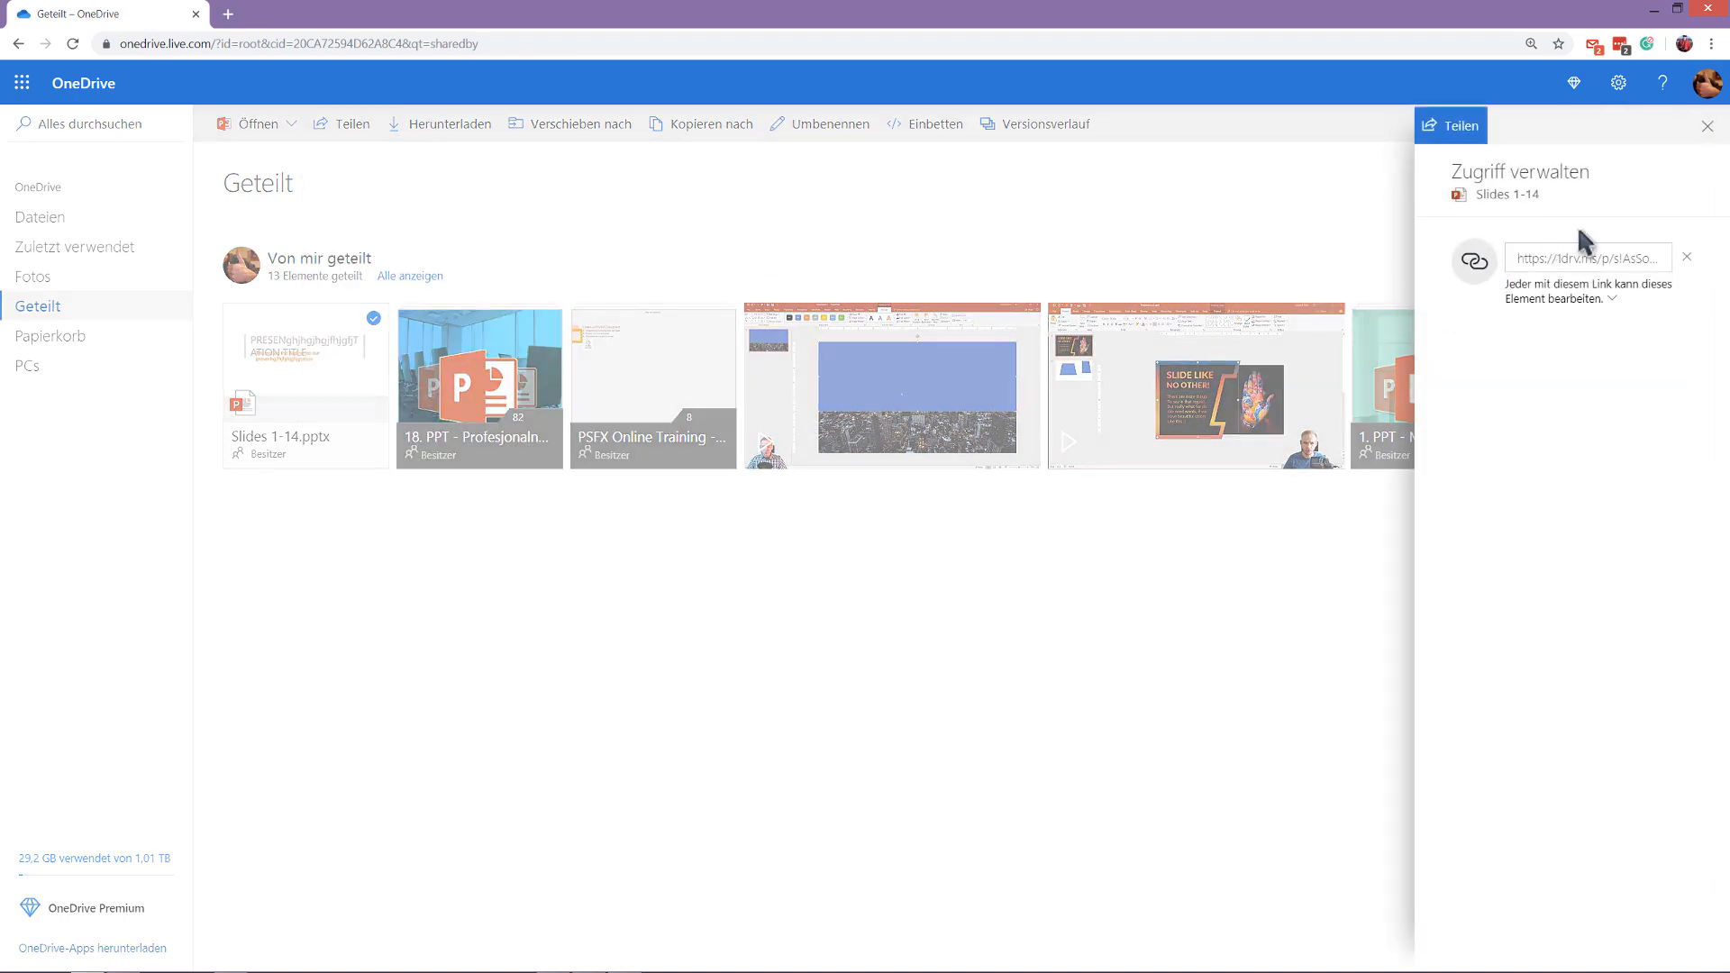
pyautogui.click(1686, 256)
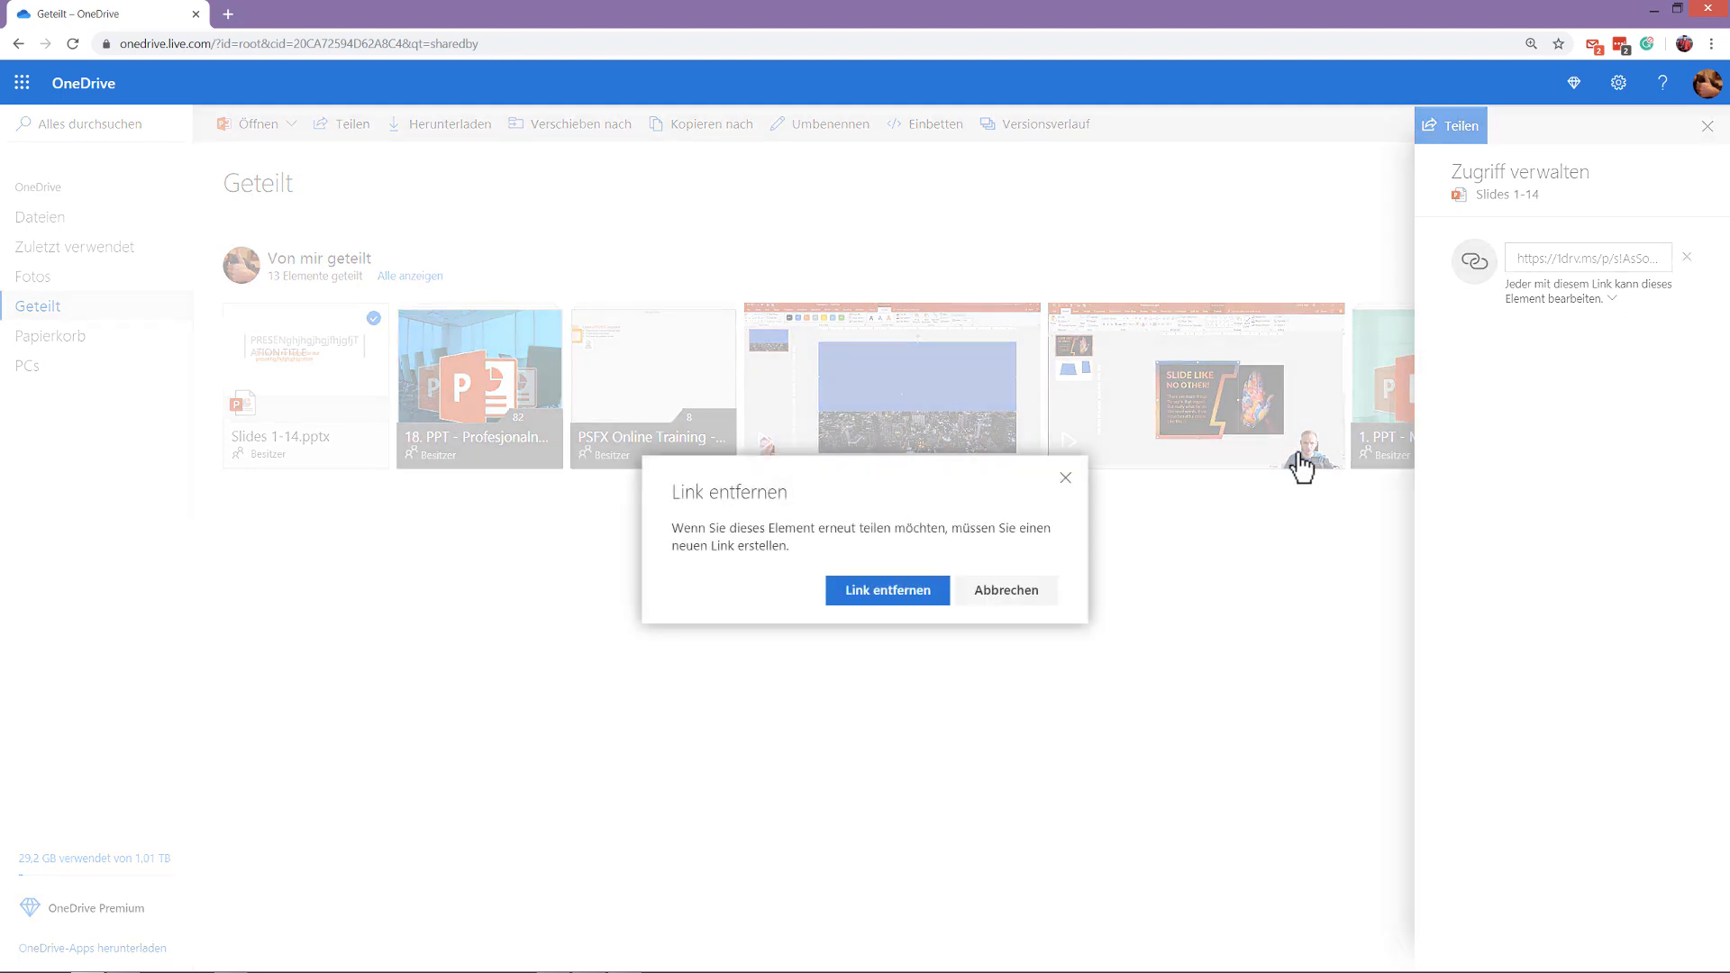
pyautogui.click(885, 591)
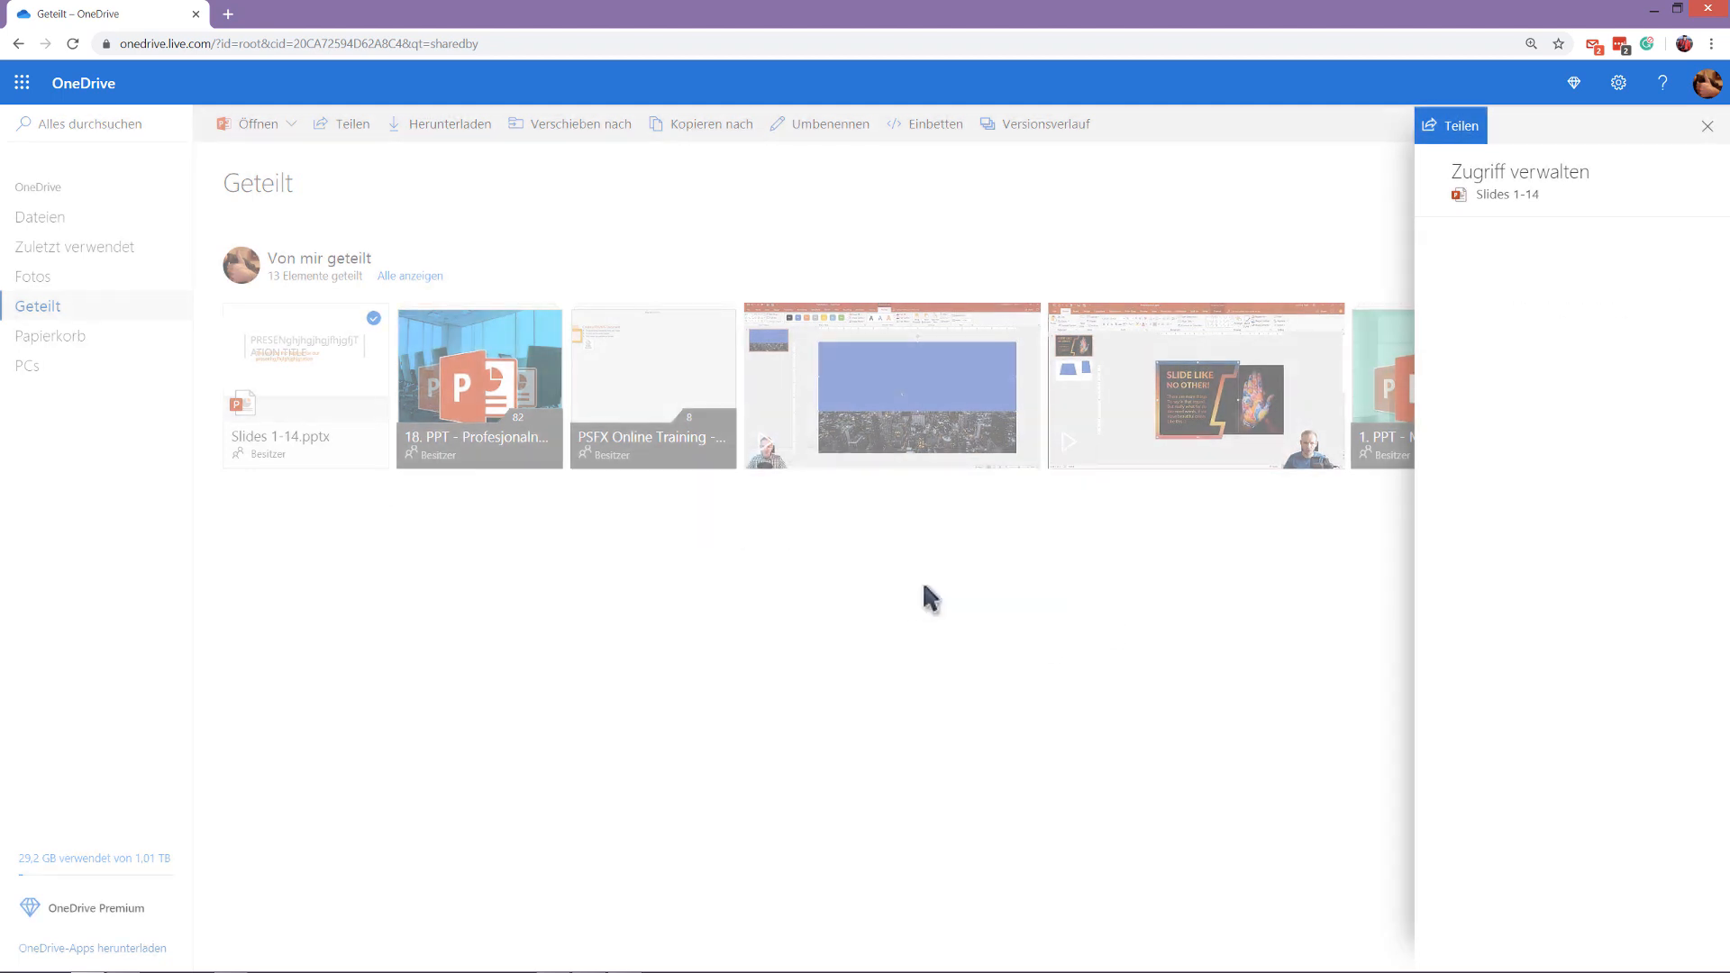
pyautogui.click(1705, 125)
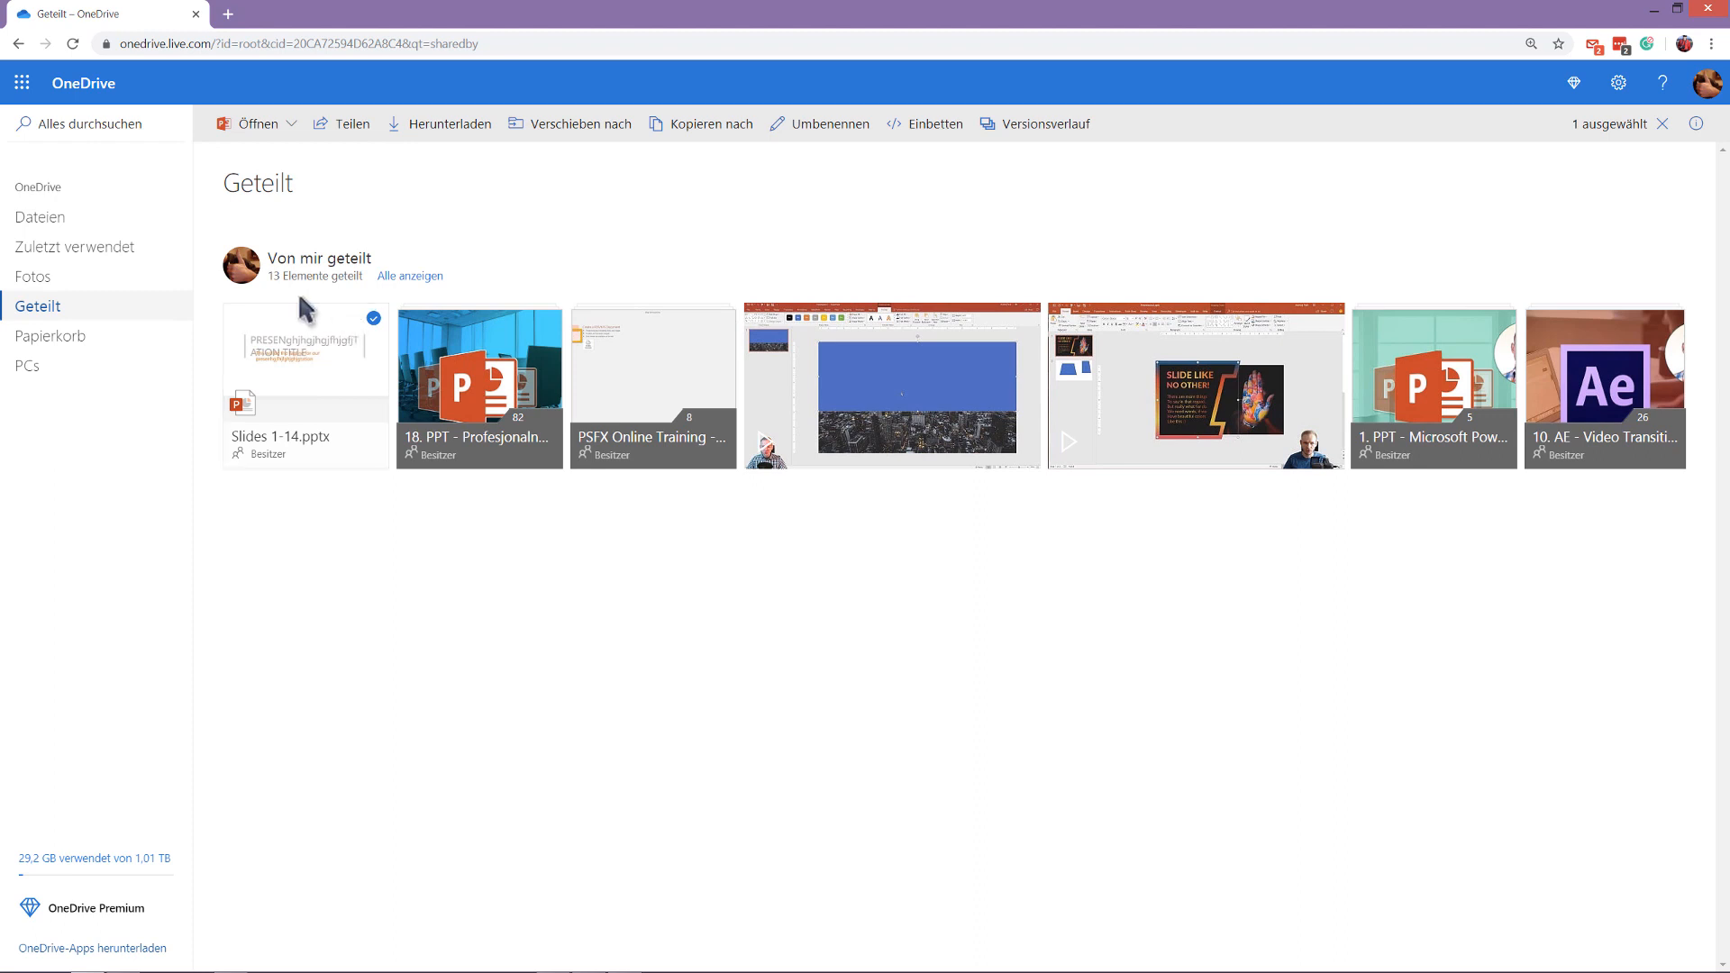
pyautogui.moveTo(214, 333)
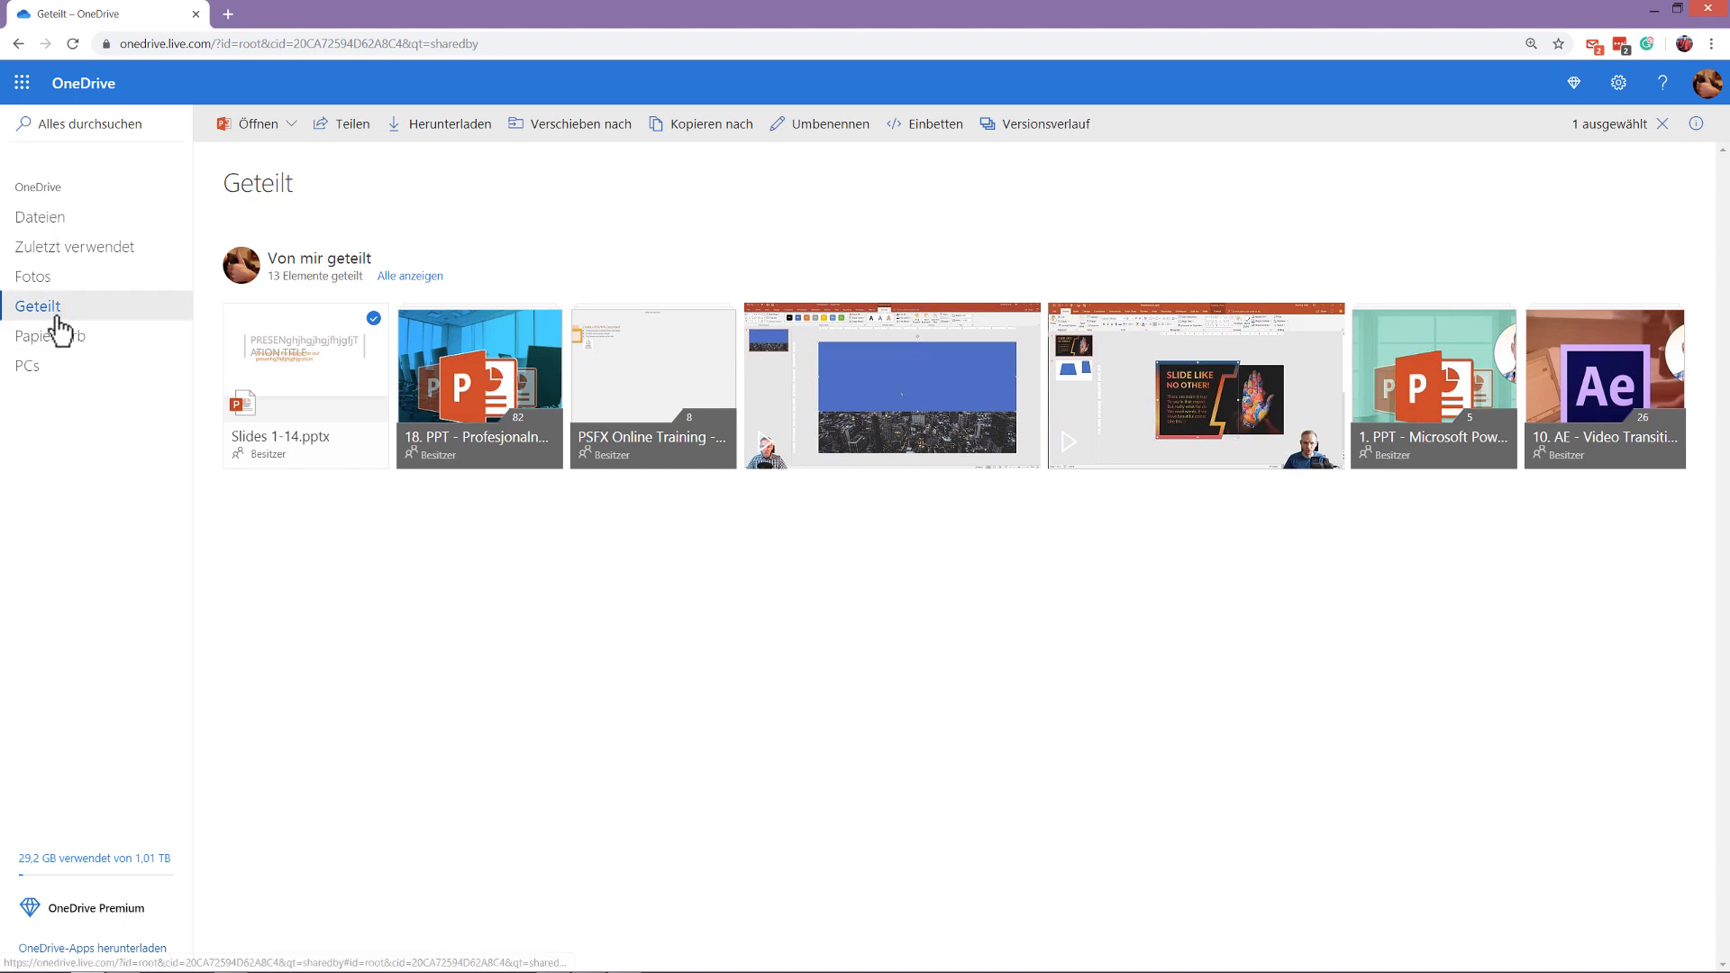
pyautogui.click(41, 217)
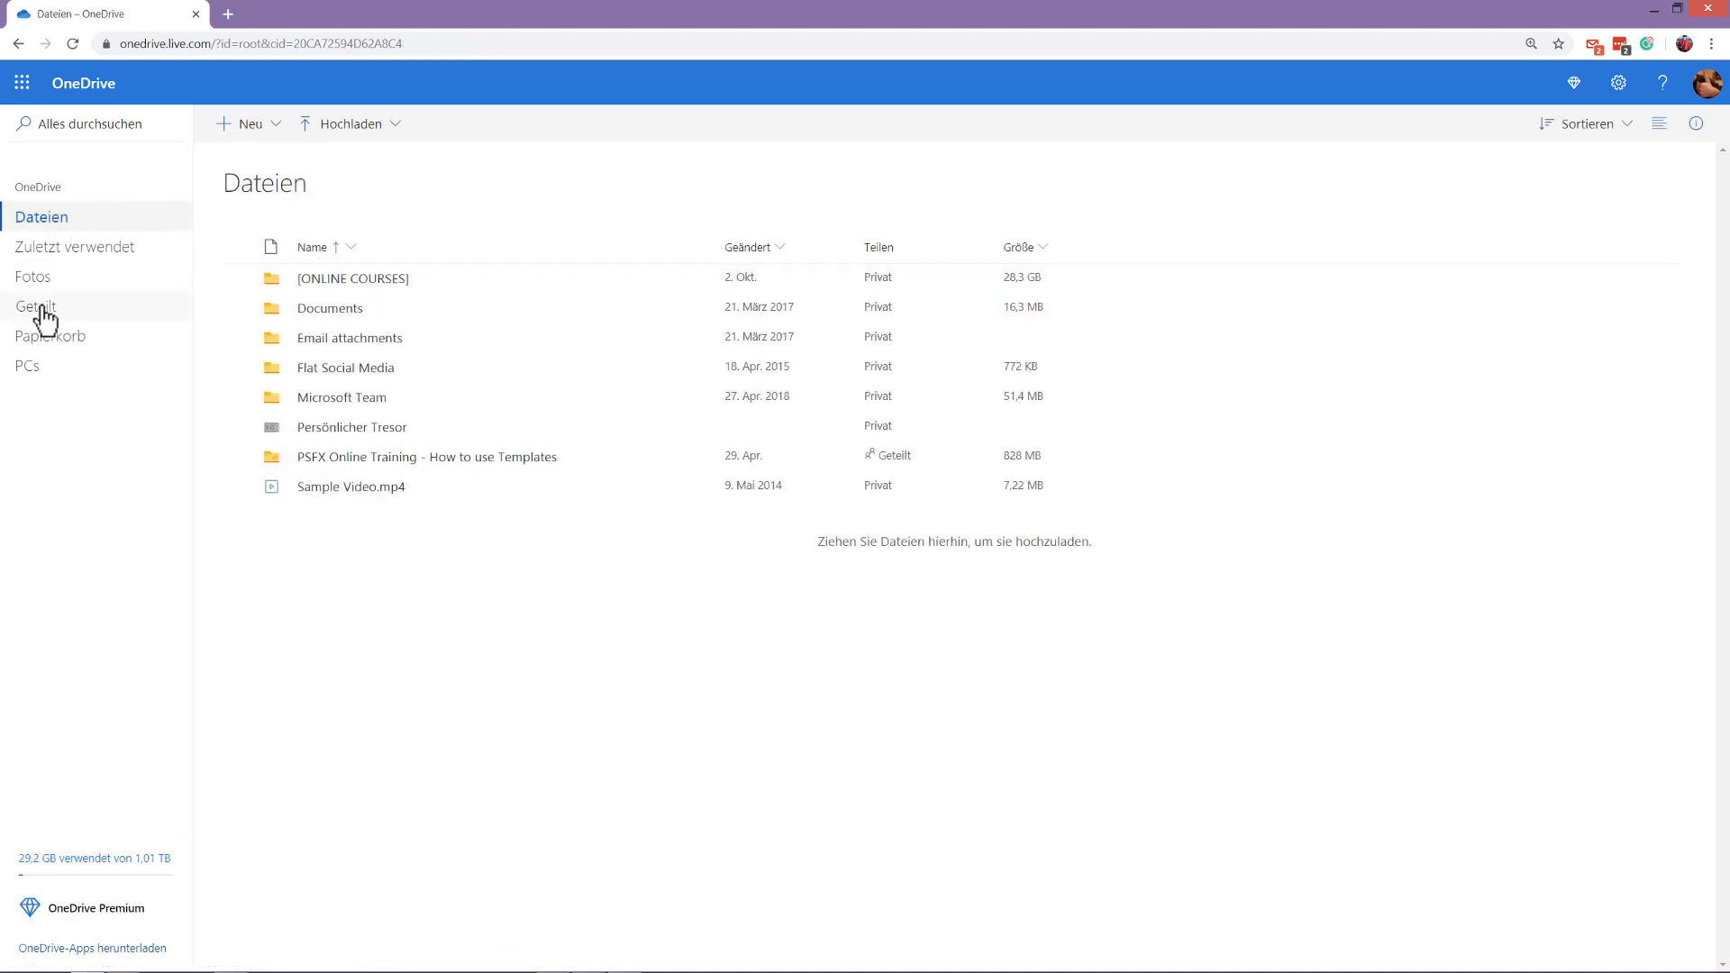
pyautogui.click(38, 305)
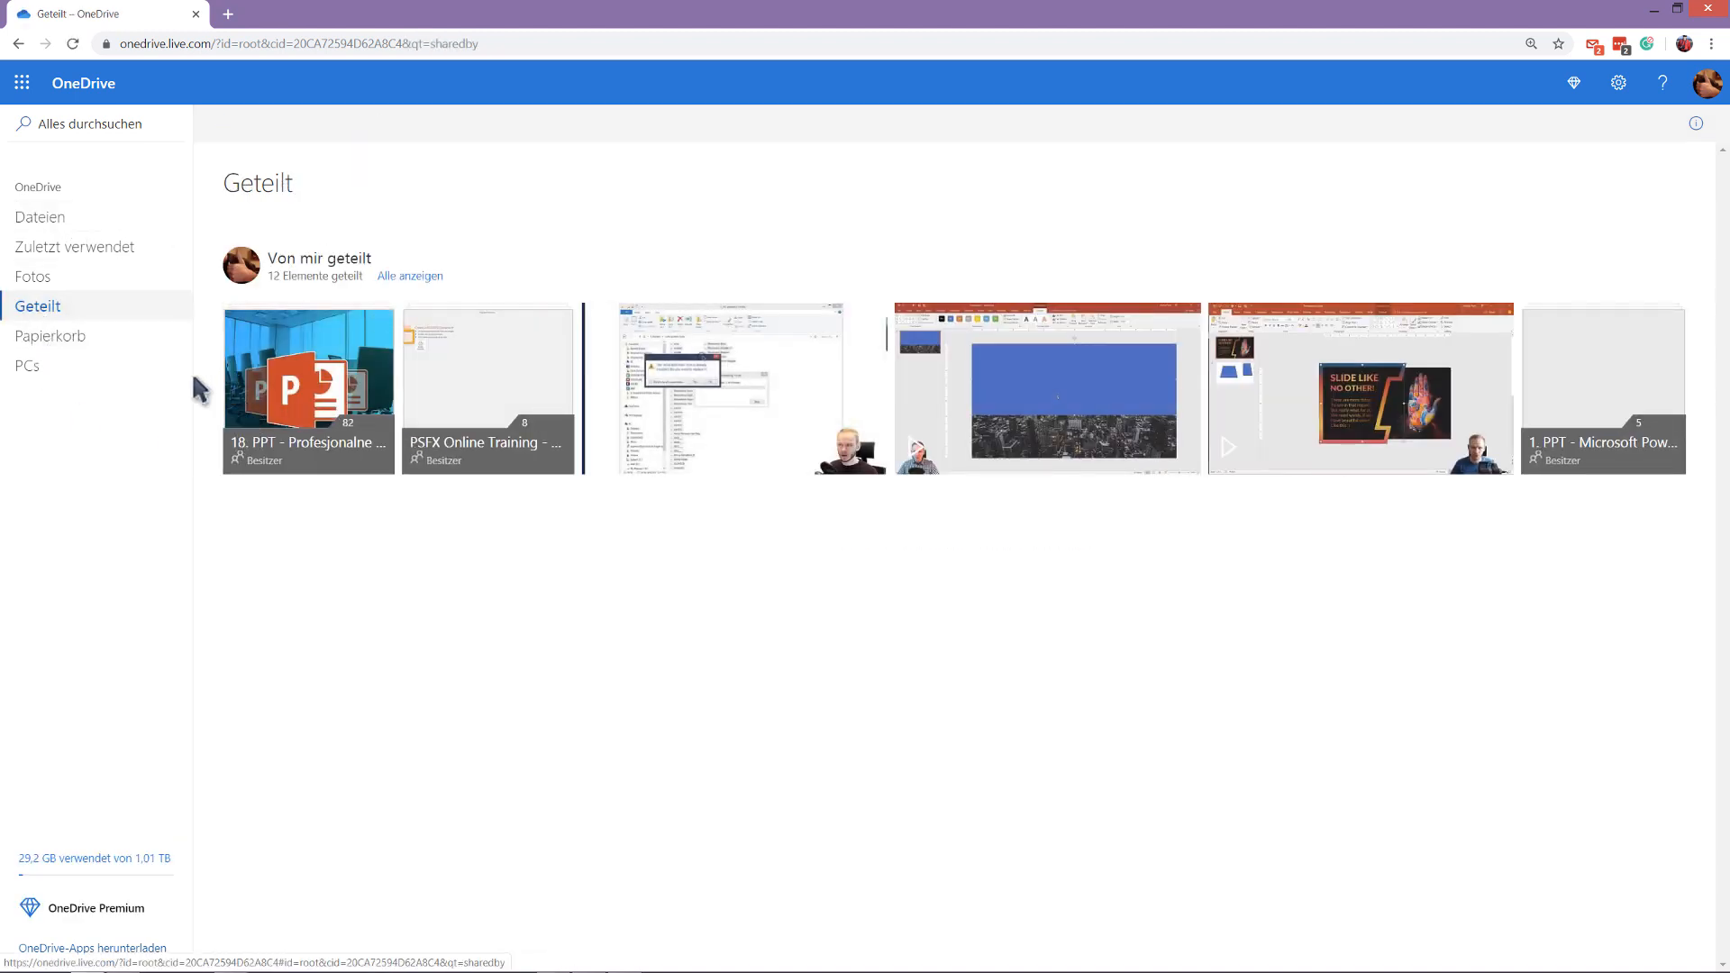